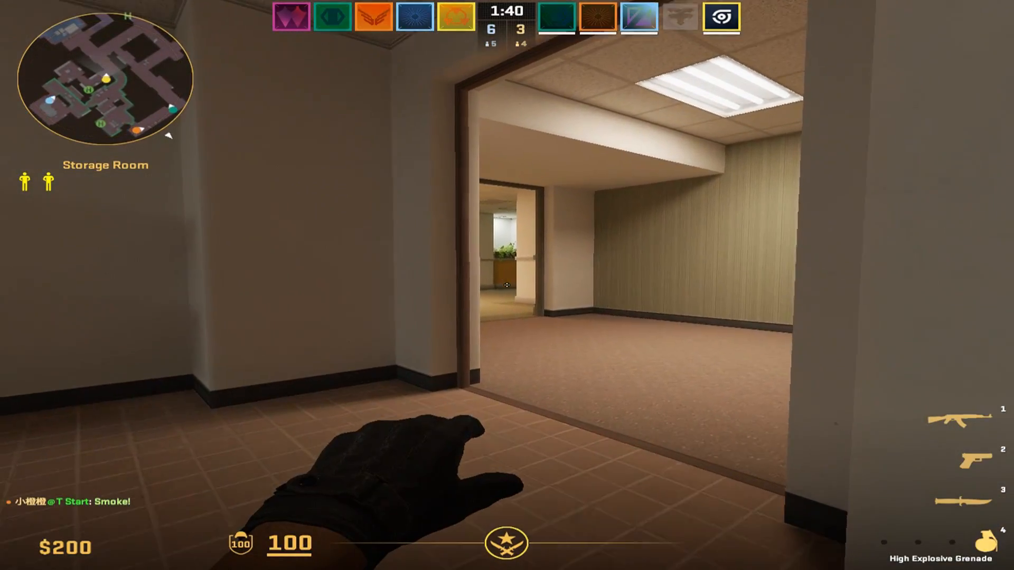
Apply best-performance visual effects, keeping only thumbnails and smooth screen font edges.
key(1)
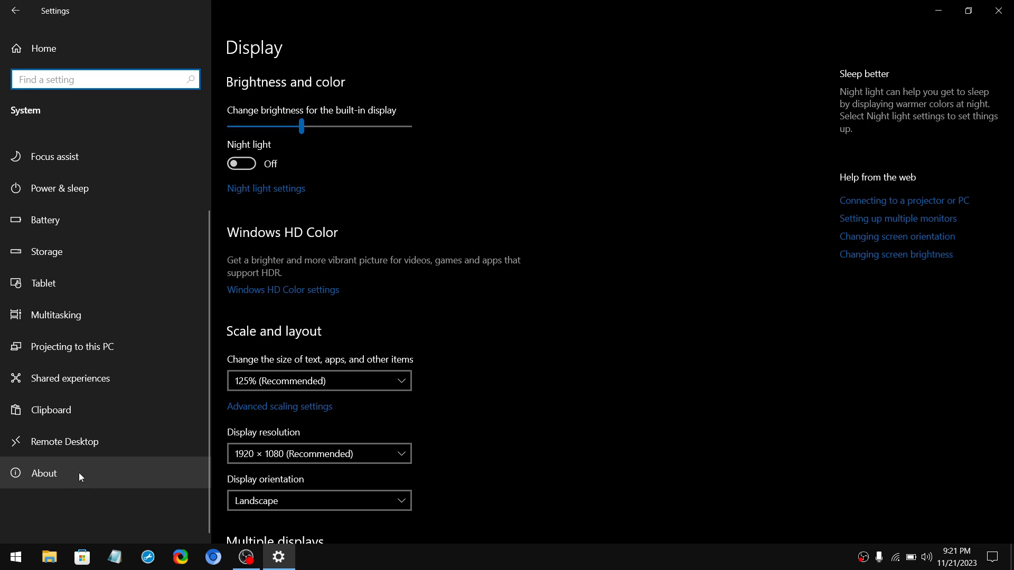
click(43, 473)
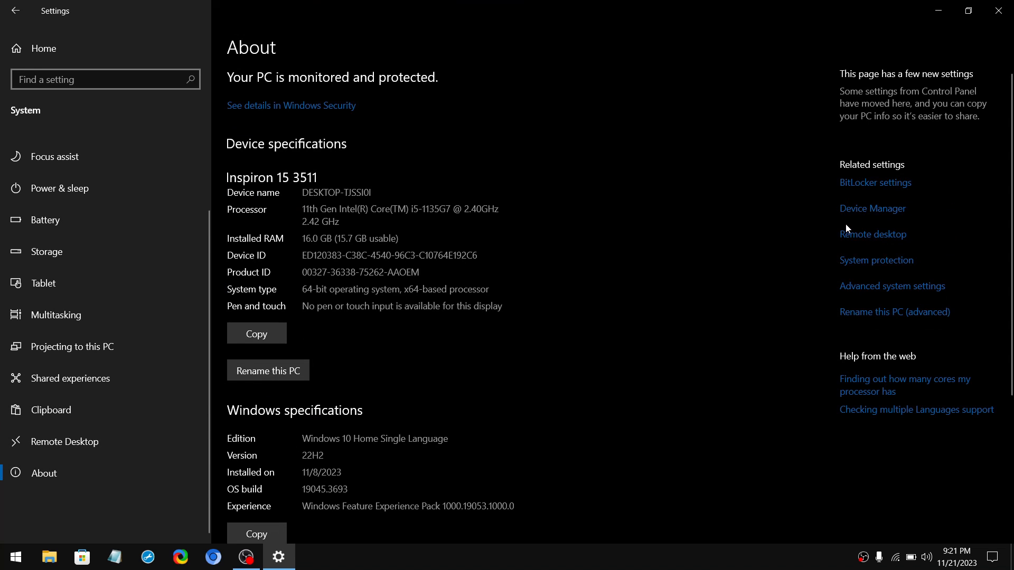
click(892, 286)
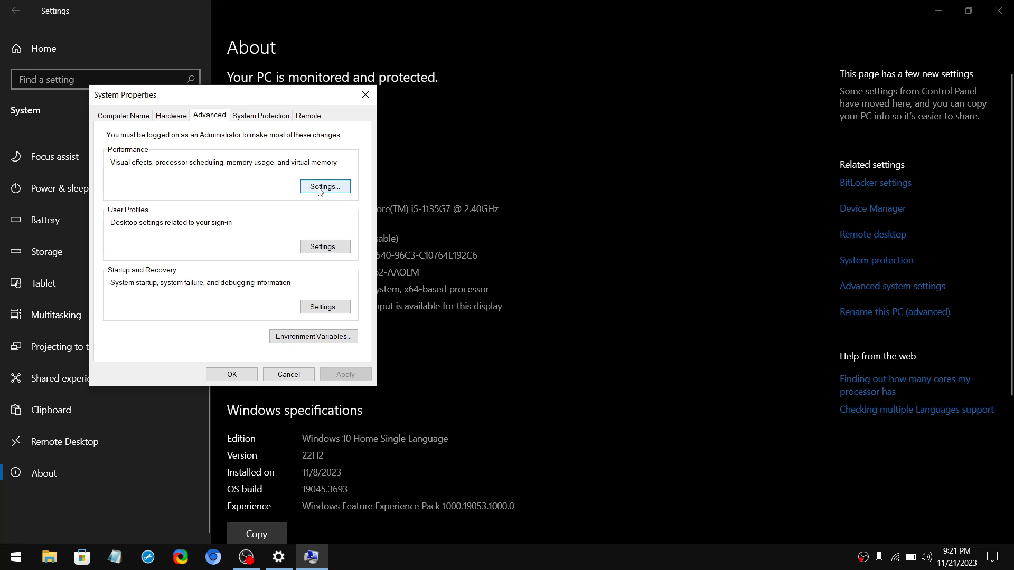
click(324, 186)
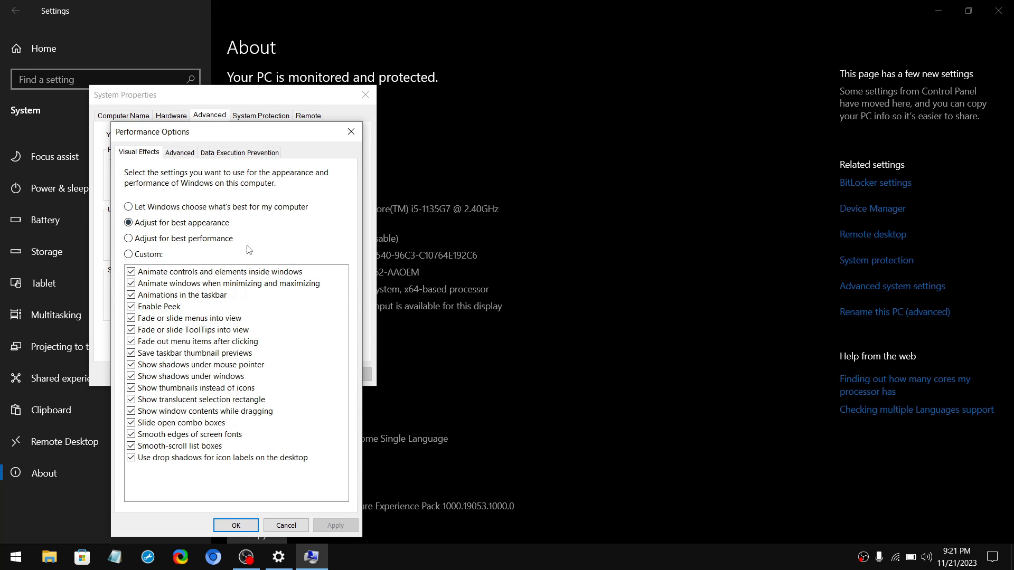
click(129, 239)
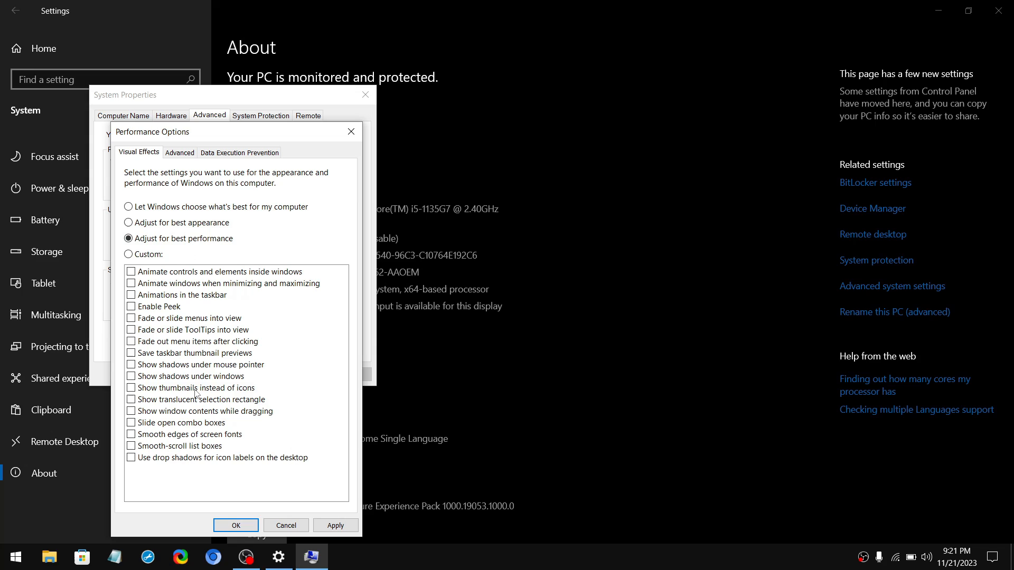
click(130, 387)
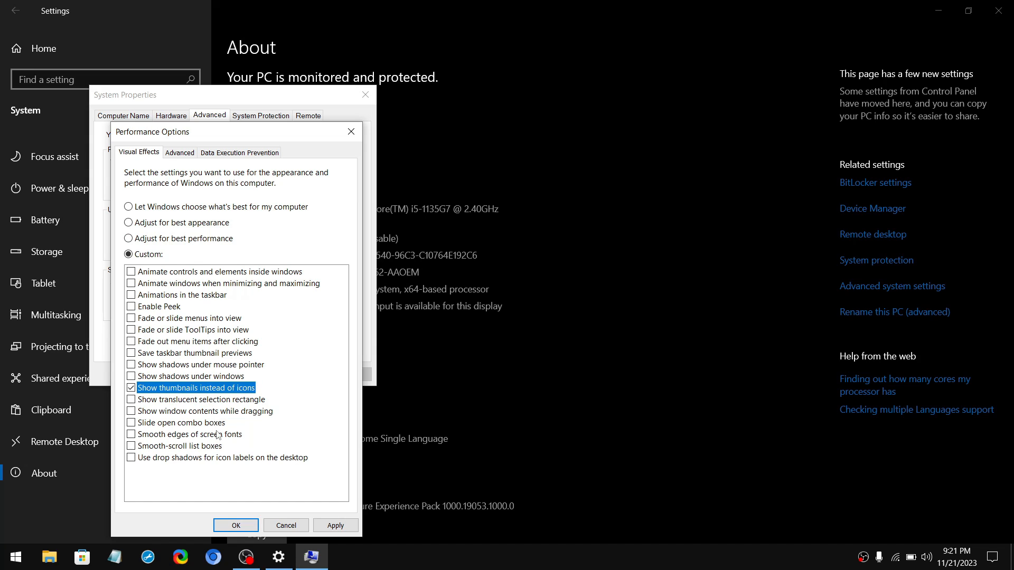
click(130, 434)
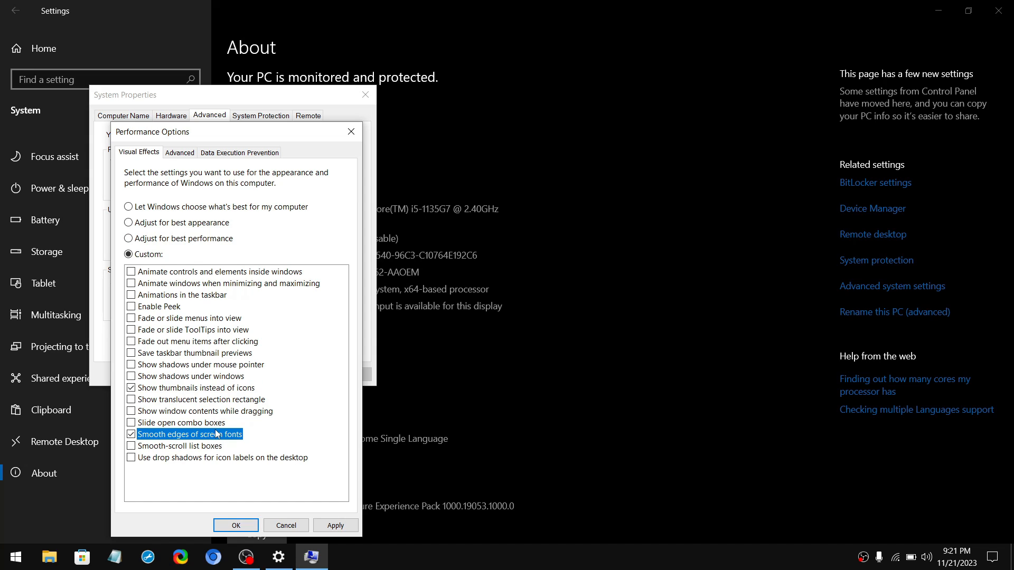
click(236, 526)
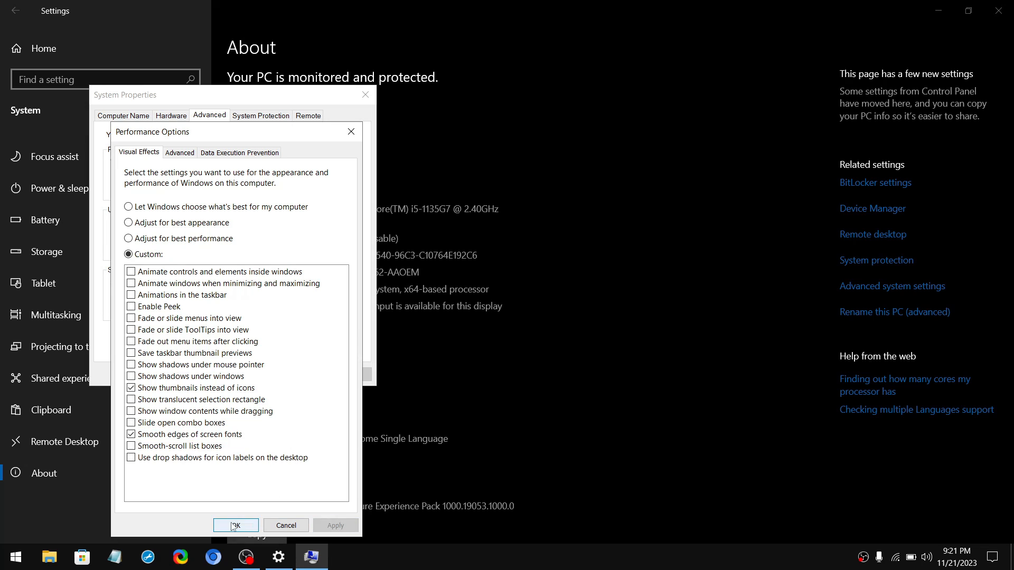
click(235, 525)
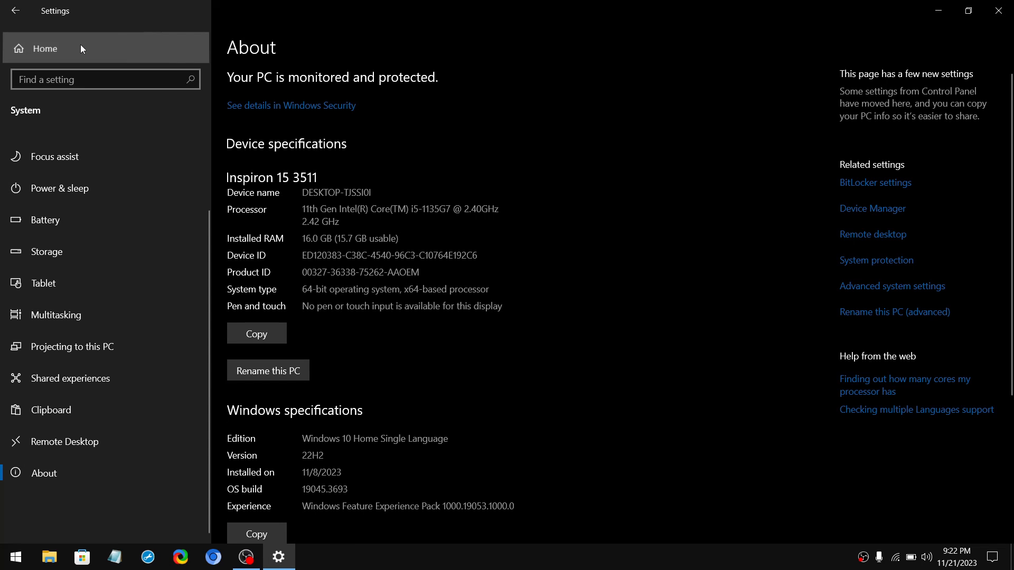
Stop the controller from opening Game Bar and check Game Mode in Gaming settings.
click(44, 48)
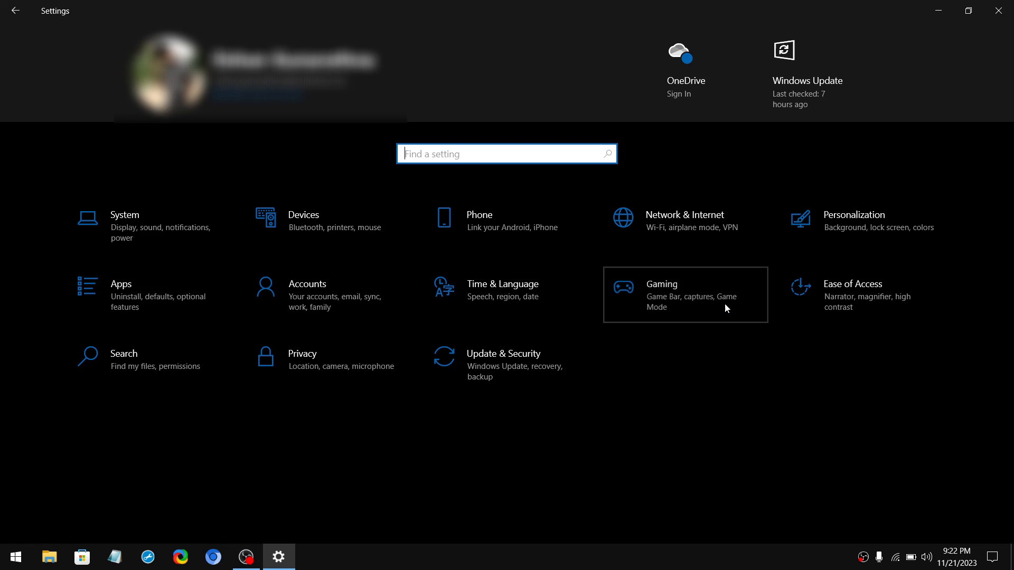
click(661, 285)
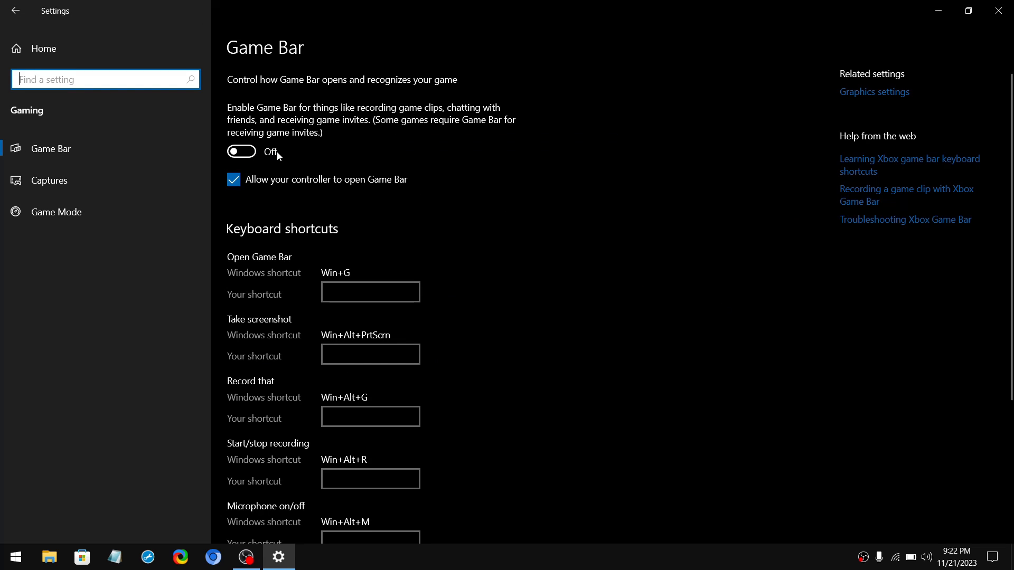
click(234, 179)
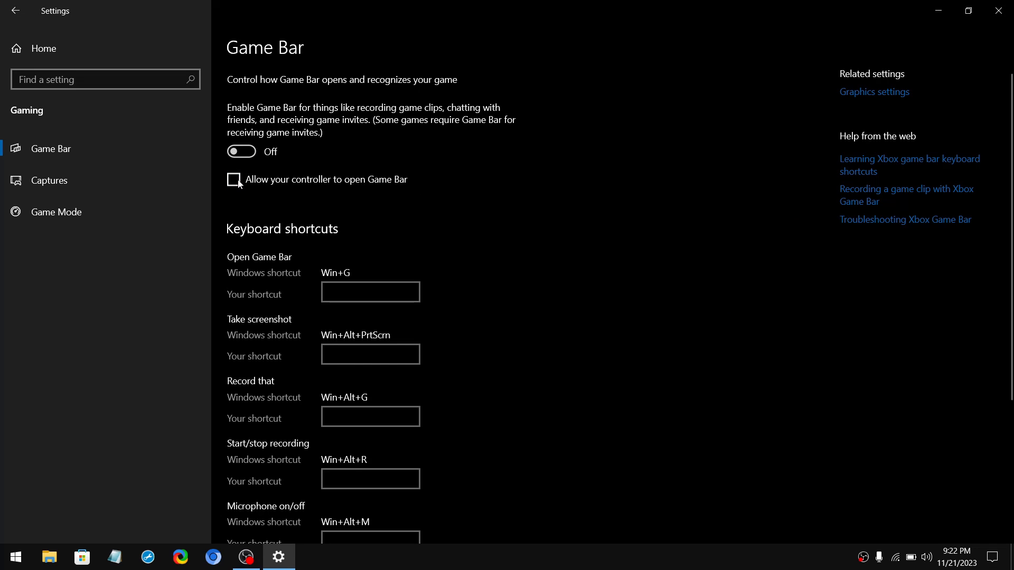
click(57, 213)
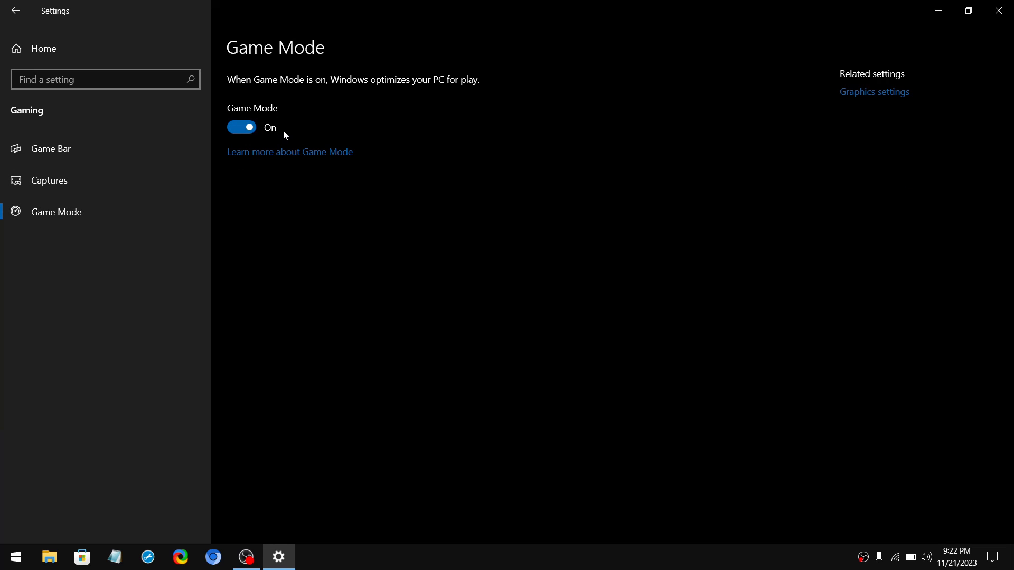
Return to the Settings home screen and go to Privacy settings.
click(16, 11)
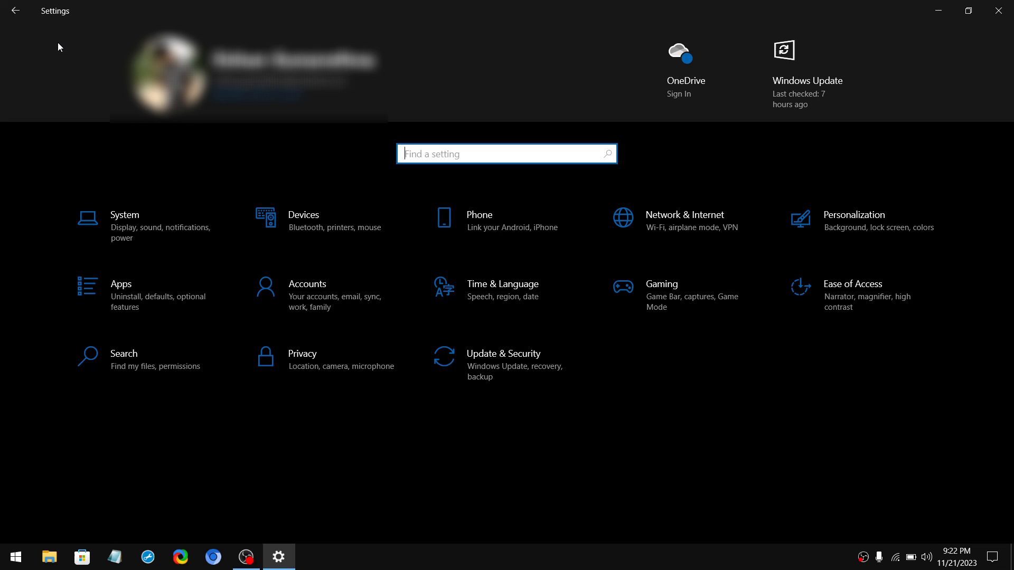
mouse_move(336, 366)
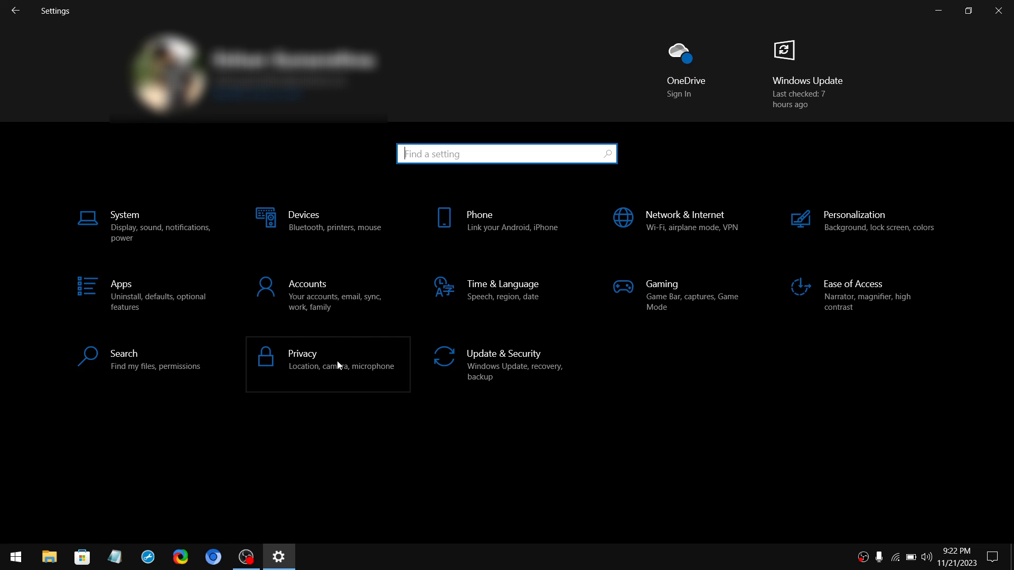
click(328, 364)
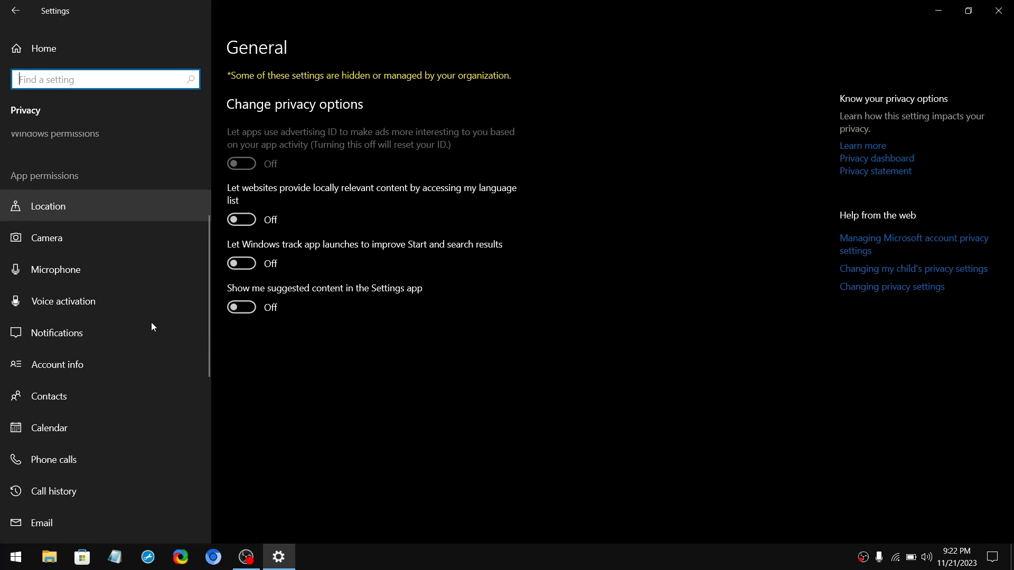
click(72, 311)
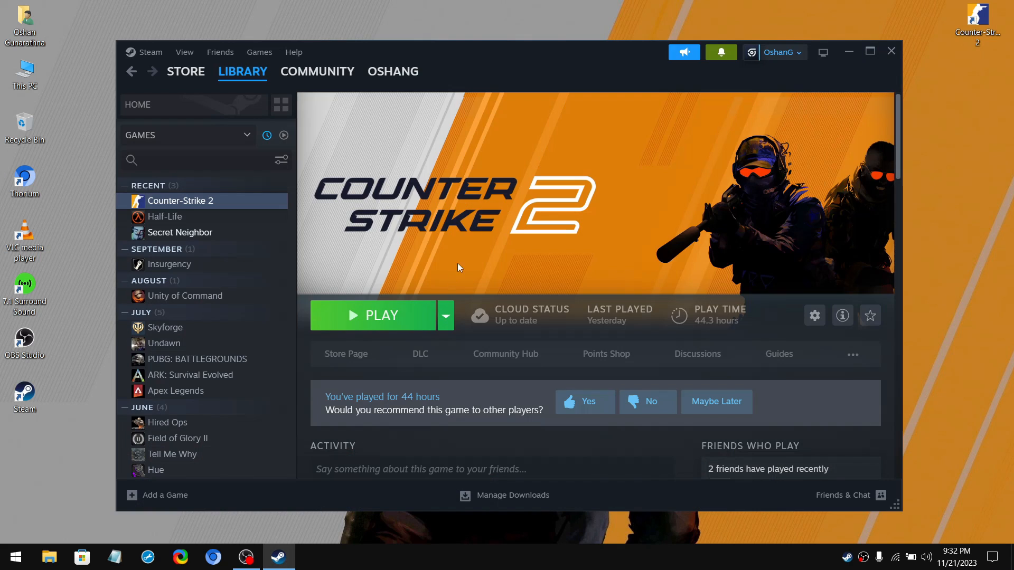
mouse_move(474, 236)
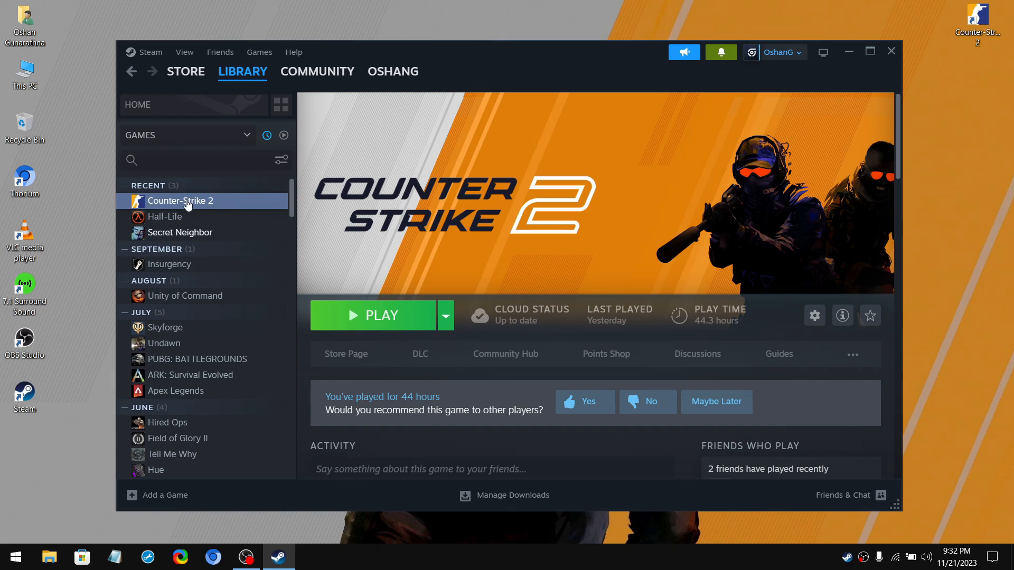
Show Counter-Strike 2's context menu in the Steam Library to reach Manage options.
right_click(179, 200)
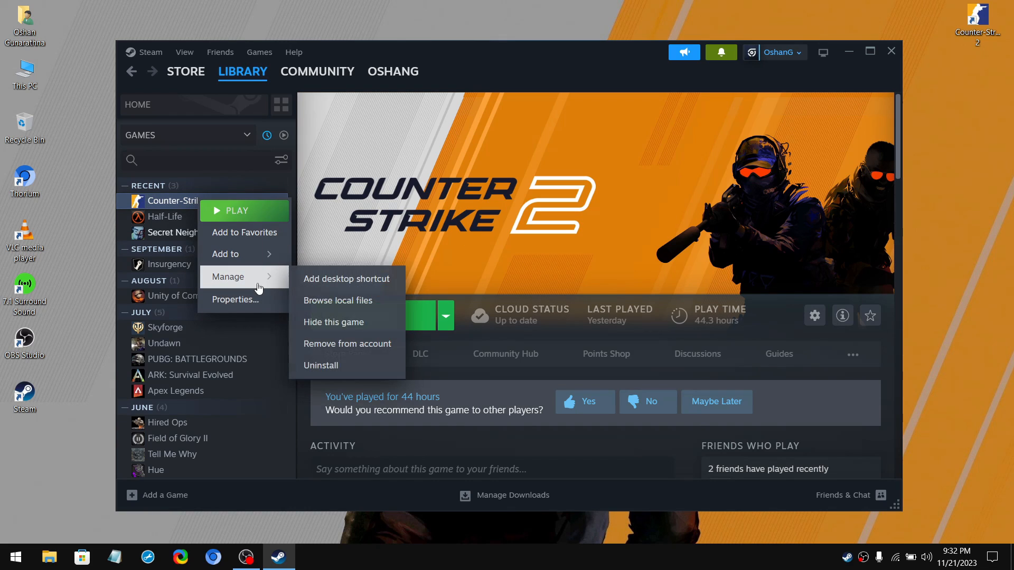
mouse_move(338, 300)
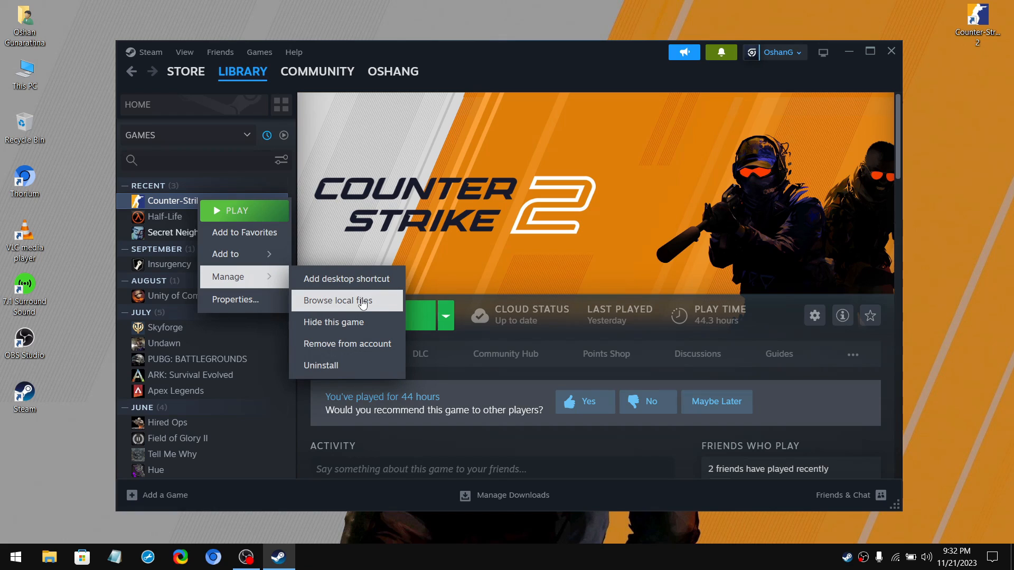
Browse Counter-Strike 2's local files and open the cs2 executable's Properties.
click(336, 300)
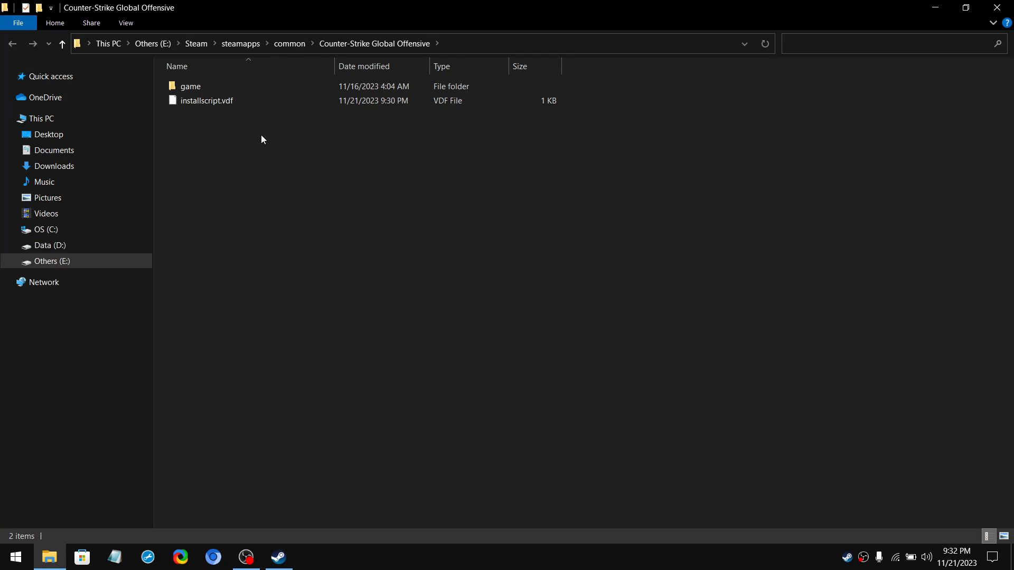
double_click(190, 87)
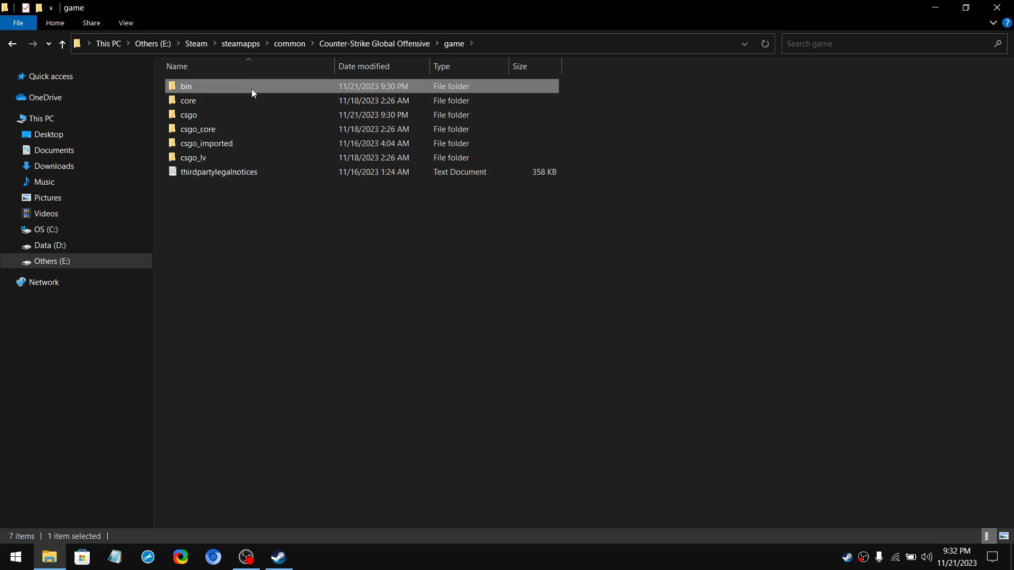
double_click(187, 86)
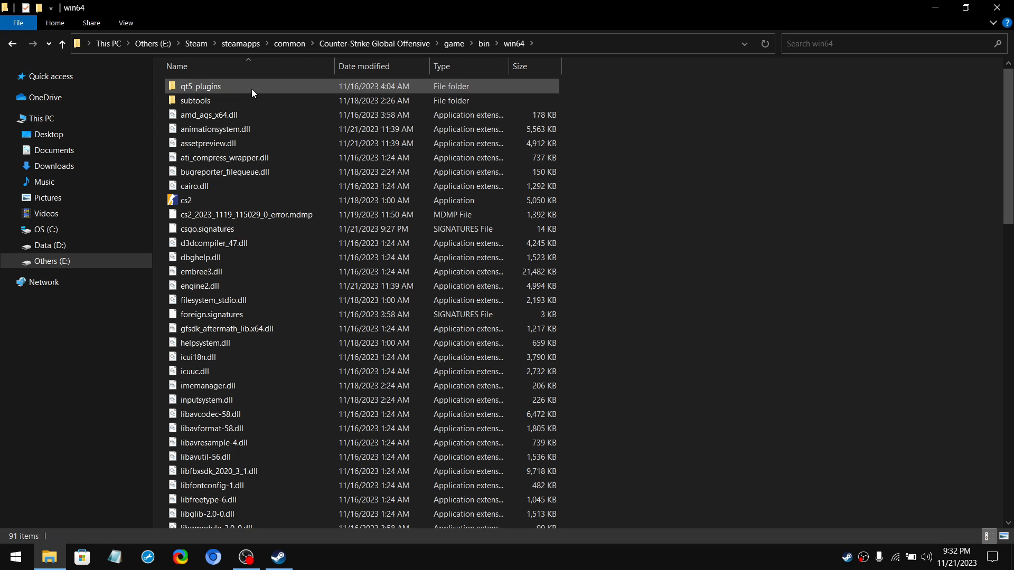
right_click(188, 200)
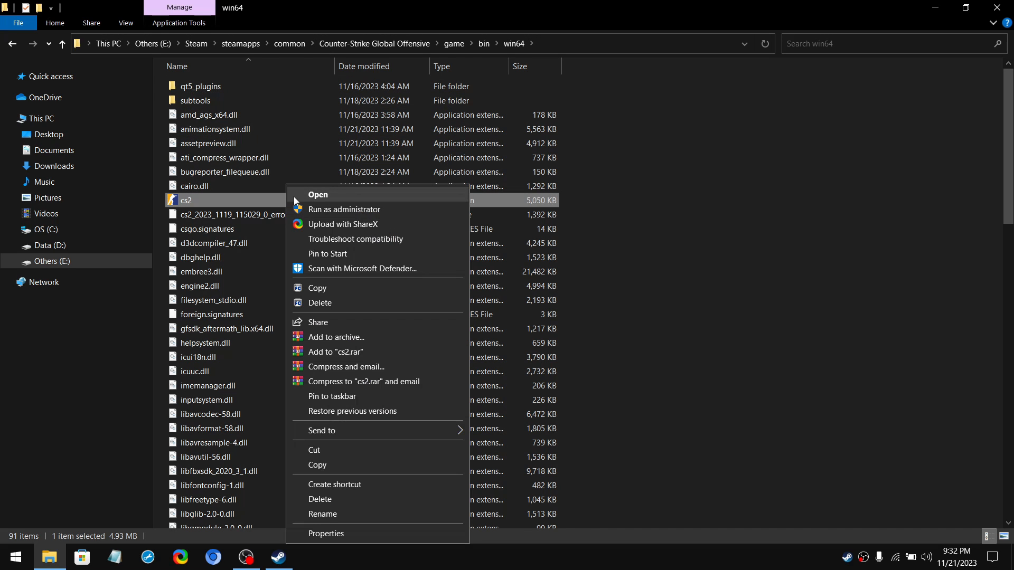
click(325, 534)
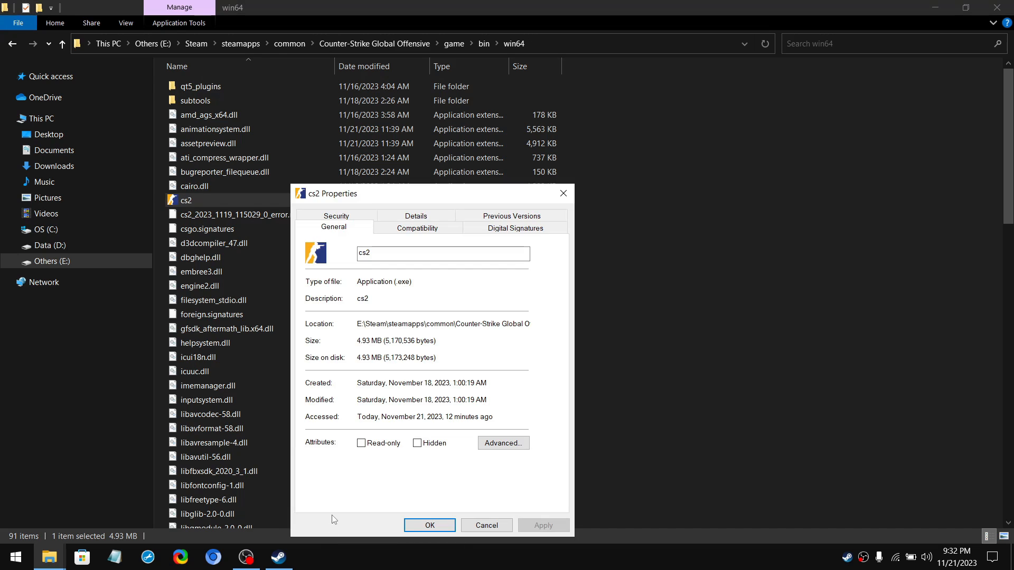
Disable fullscreen optimizations for cs2, review high DPI settings, and apply.
click(418, 227)
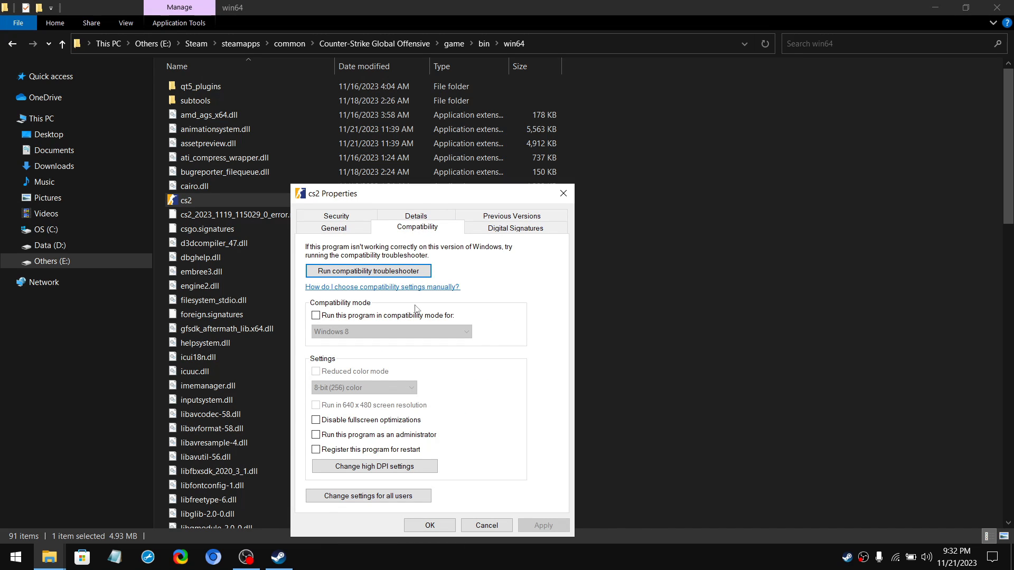
click(317, 420)
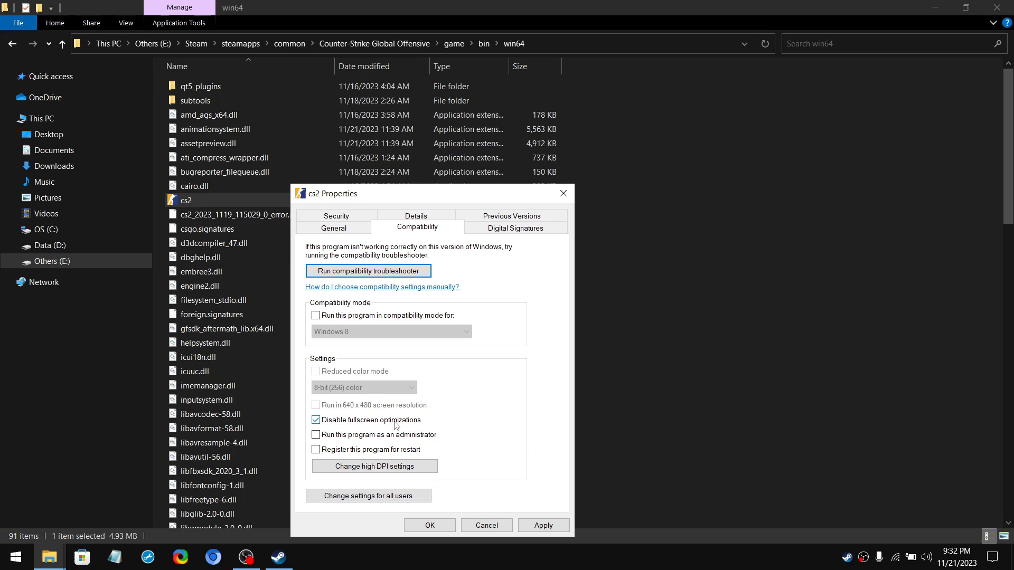
click(374, 466)
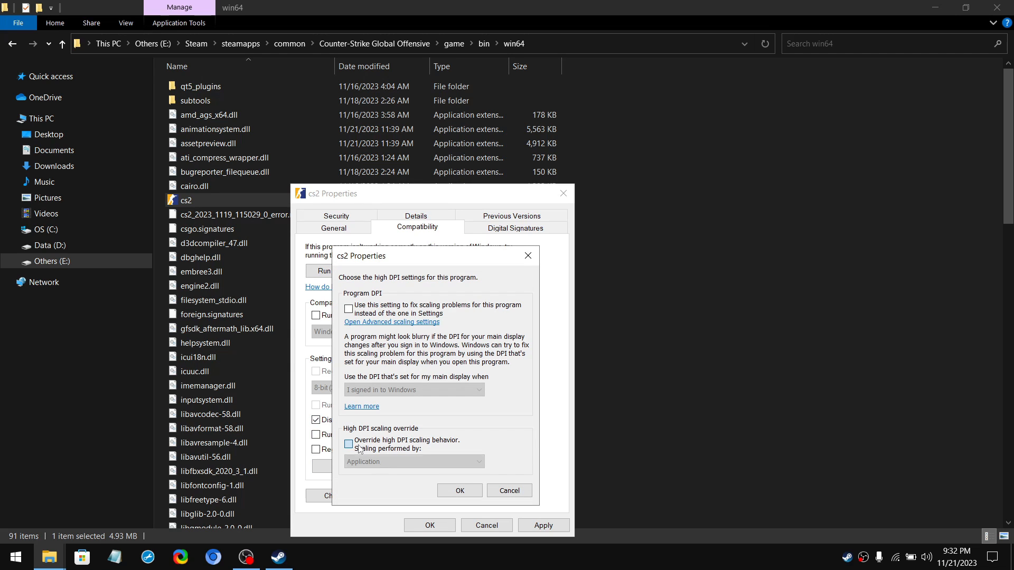
click(349, 443)
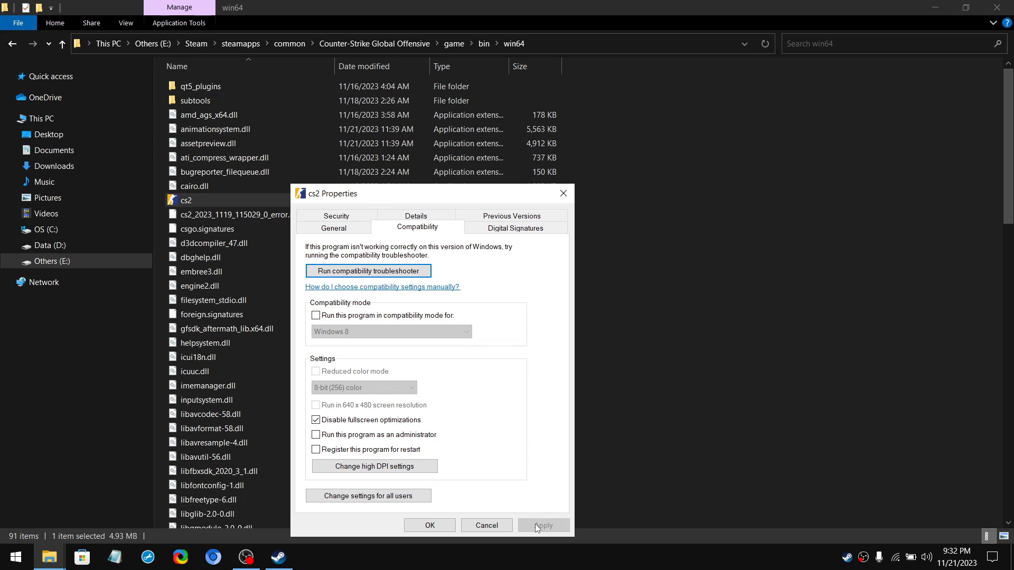
click(429, 524)
text(grap)
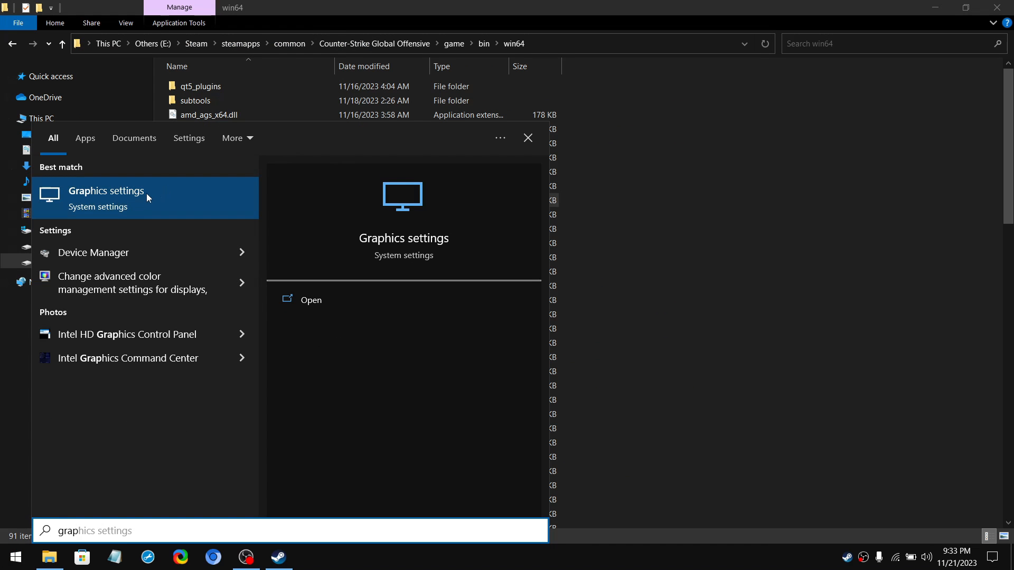
Add cs2.exe in Graphics settings and save its preference as High performance.
click(106, 191)
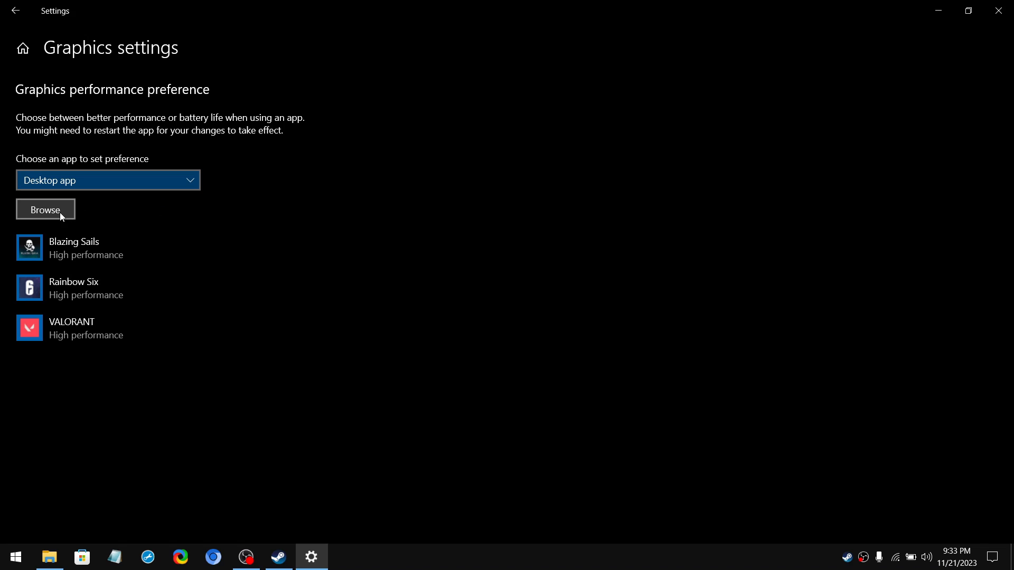
click(45, 210)
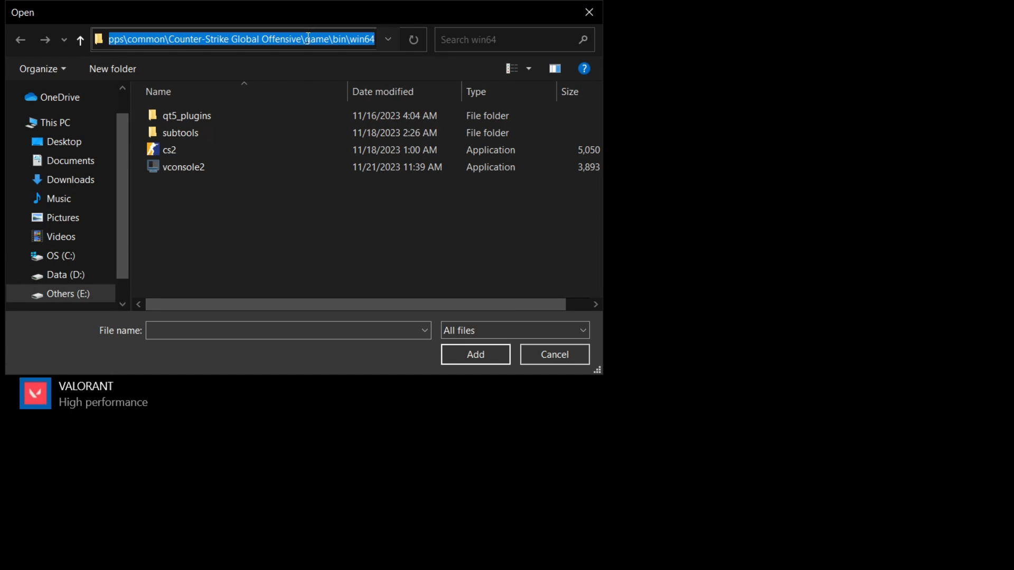
click(304, 40)
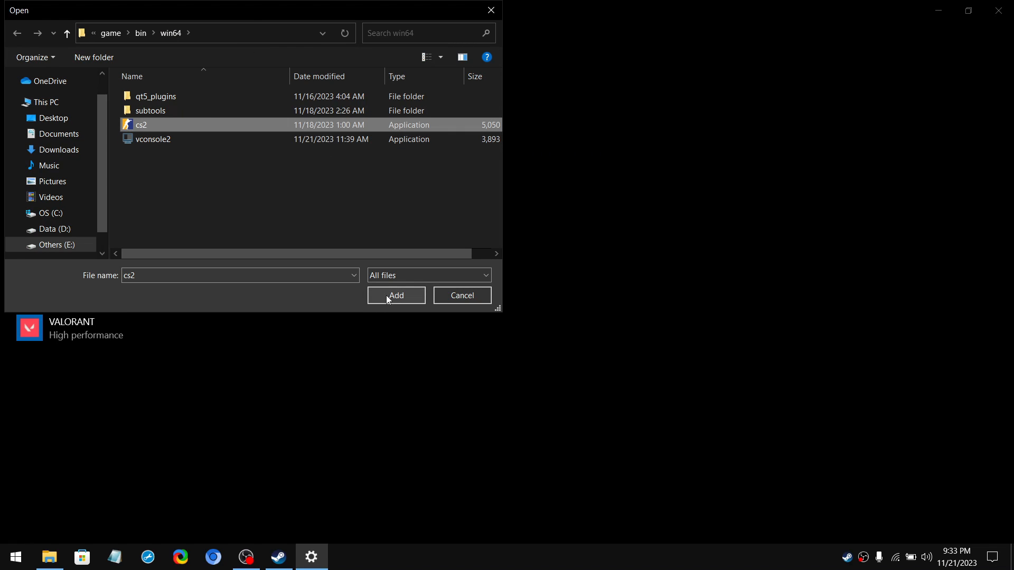
click(396, 296)
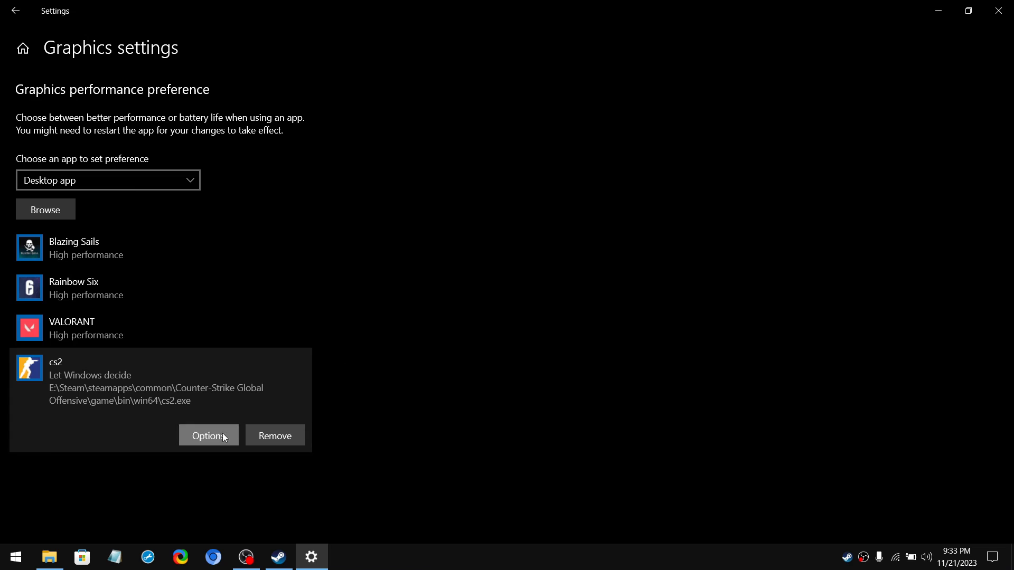
click(208, 435)
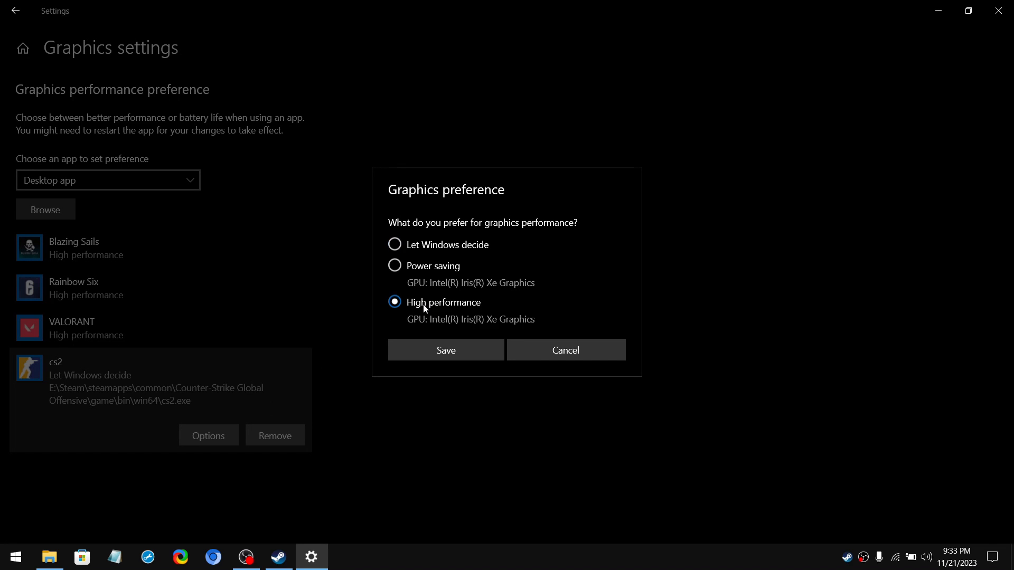
click(445, 350)
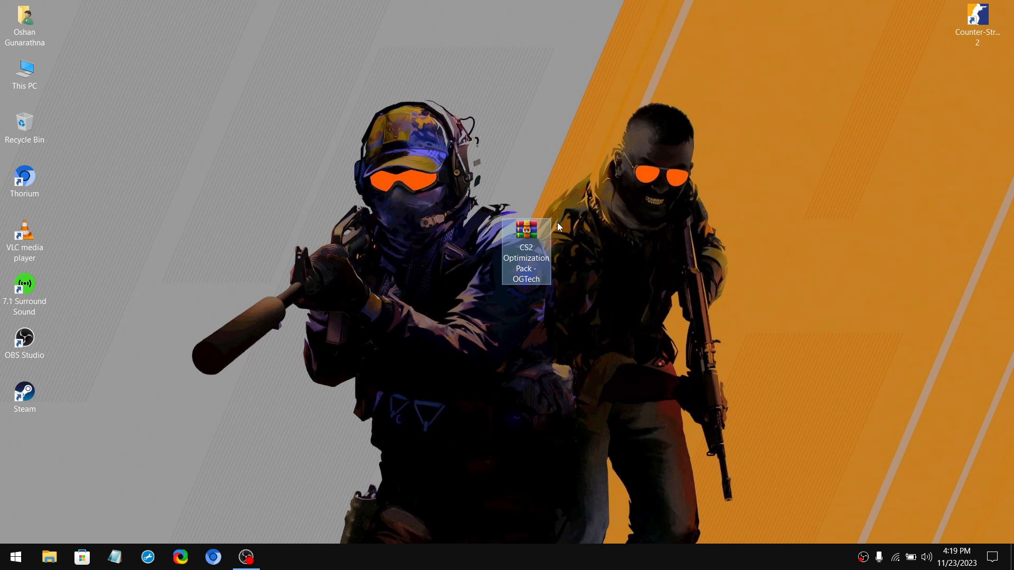
Extract the CS2 Optimization Pack and enter its 1) Optmize Desktop & Laptop folder.
right_click(526, 248)
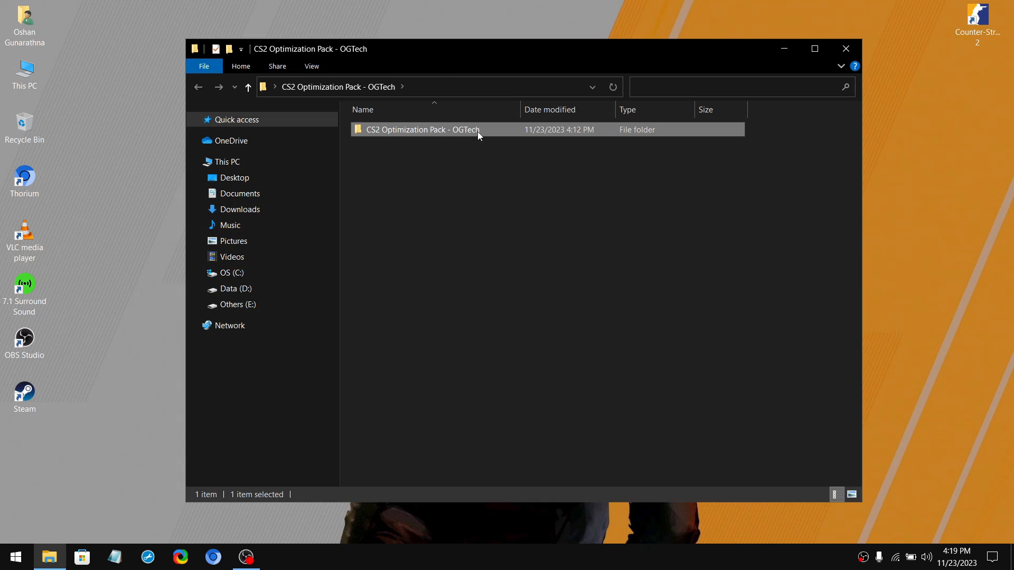
double_click(424, 129)
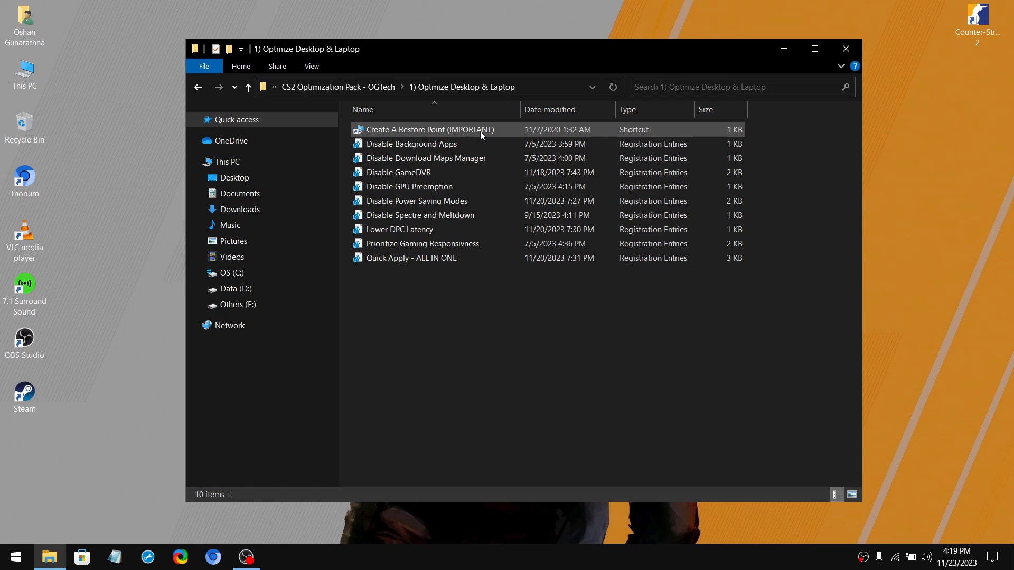
click(424, 129)
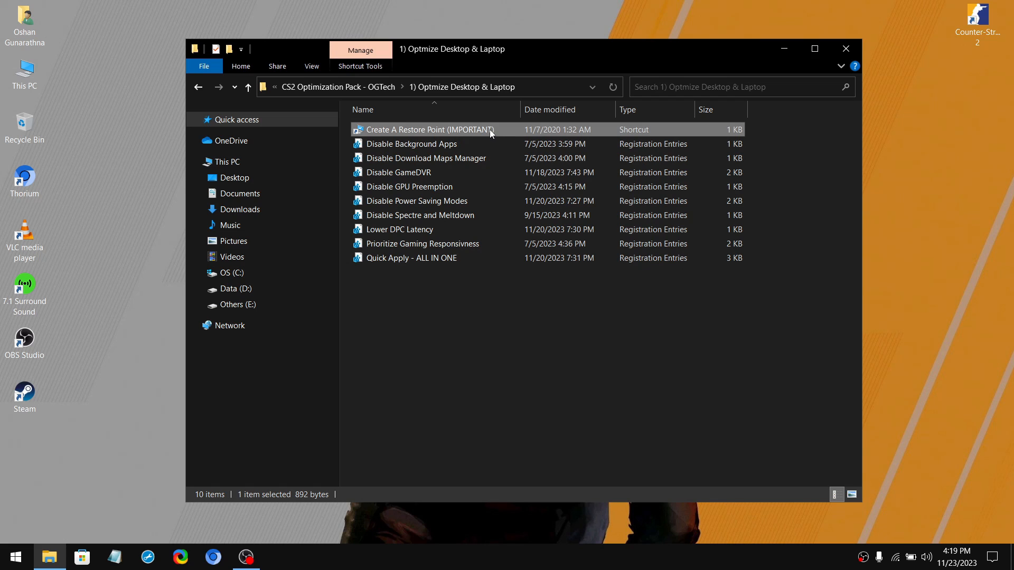
Keep protection on for OS (C:) and create a restore point named CS2.
double_click(428, 130)
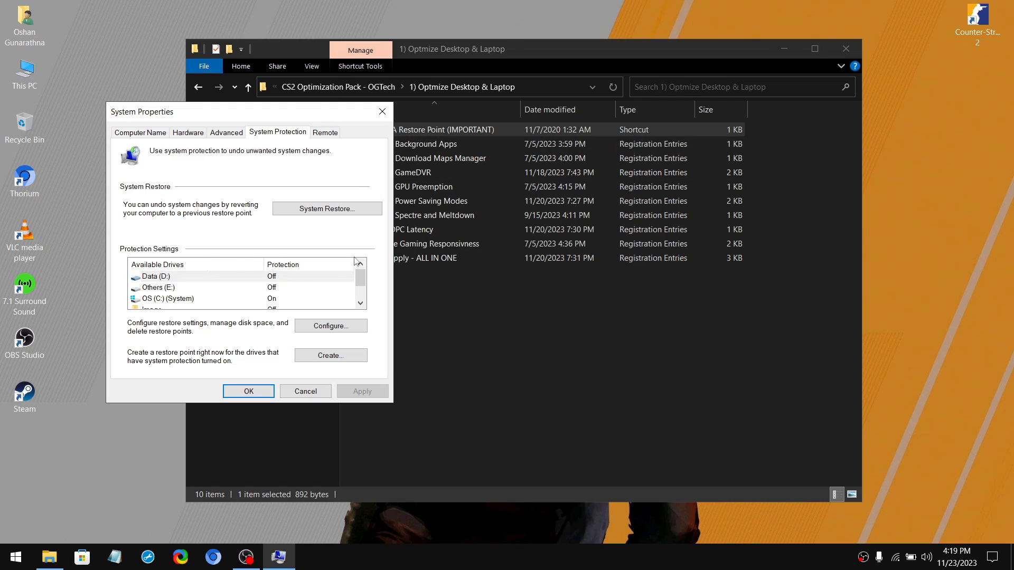
click(182, 276)
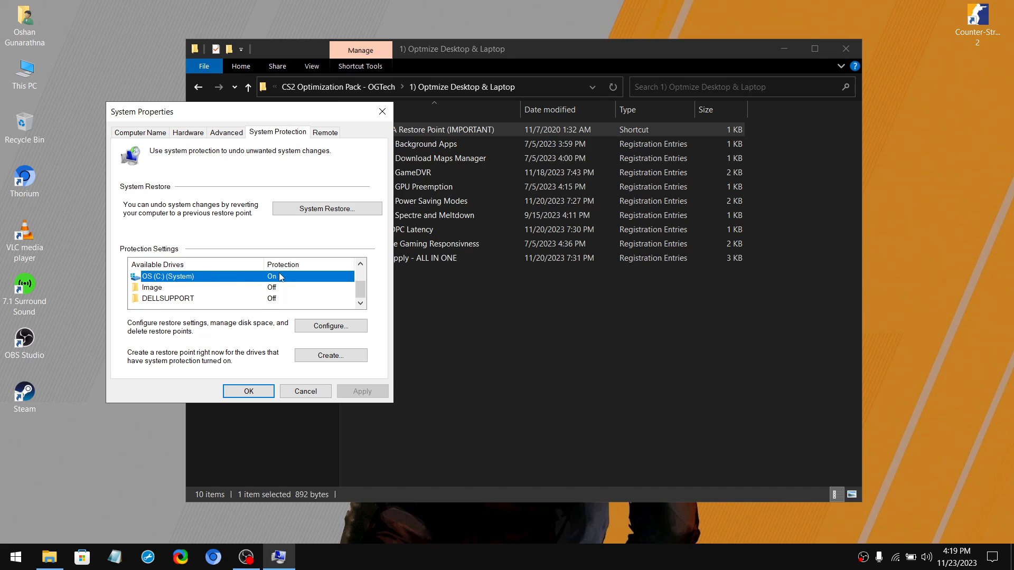
click(330, 326)
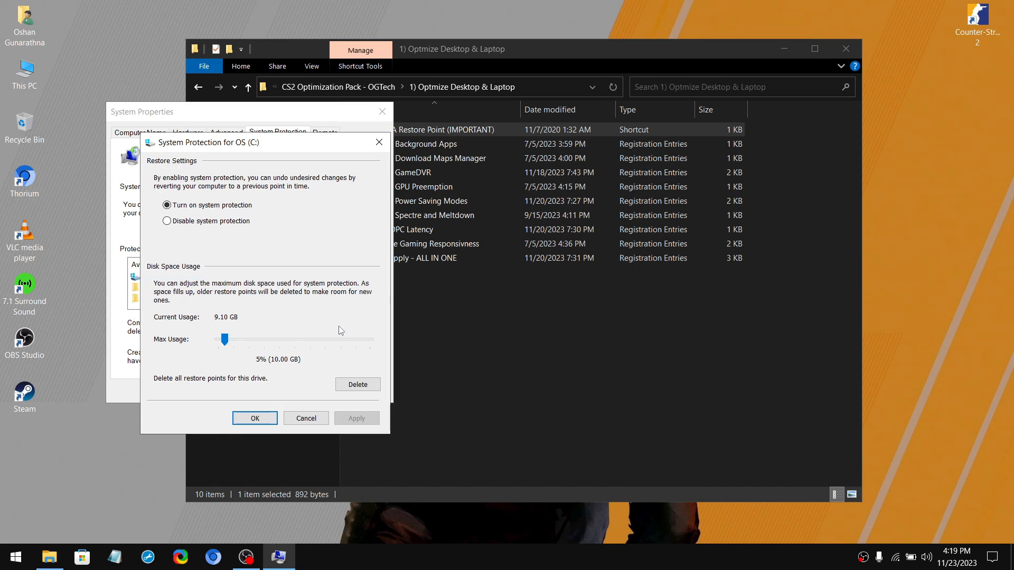
click(167, 205)
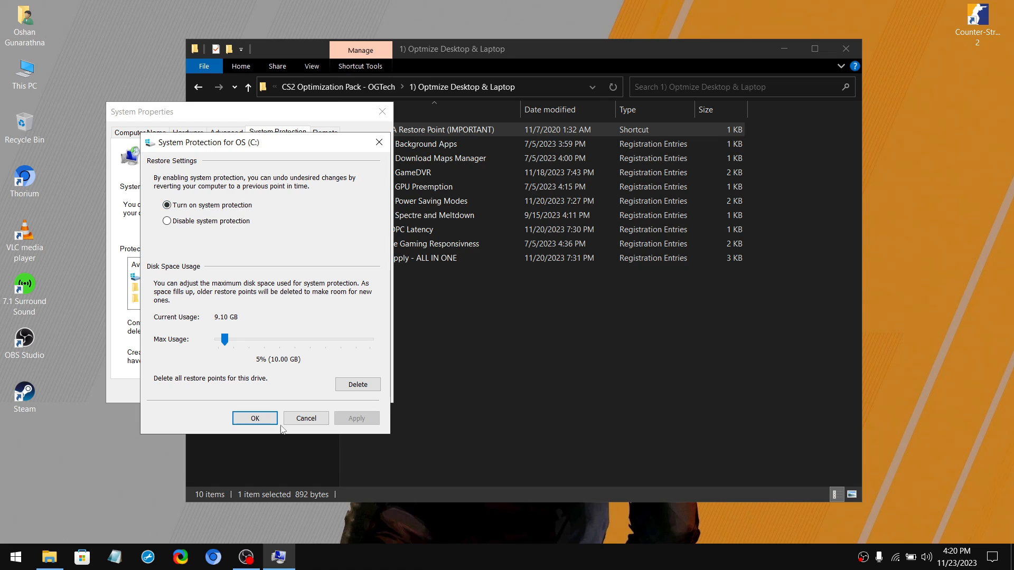
click(254, 418)
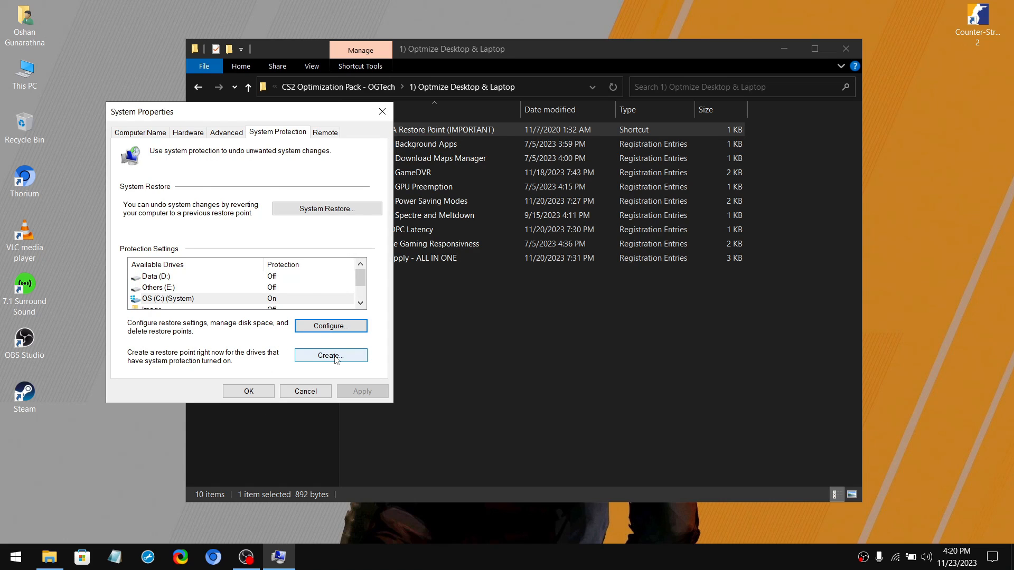
click(329, 356)
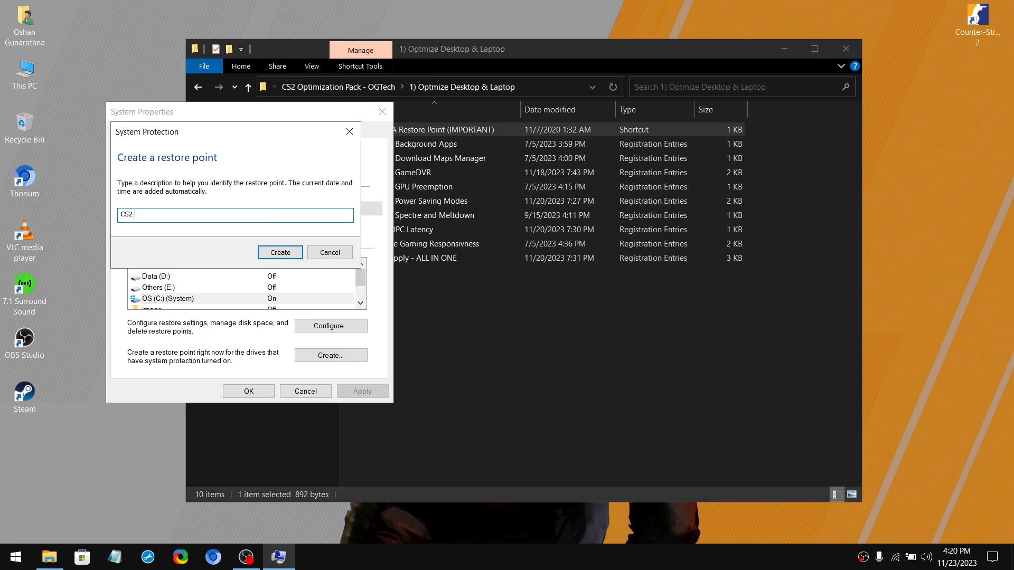
click(280, 253)
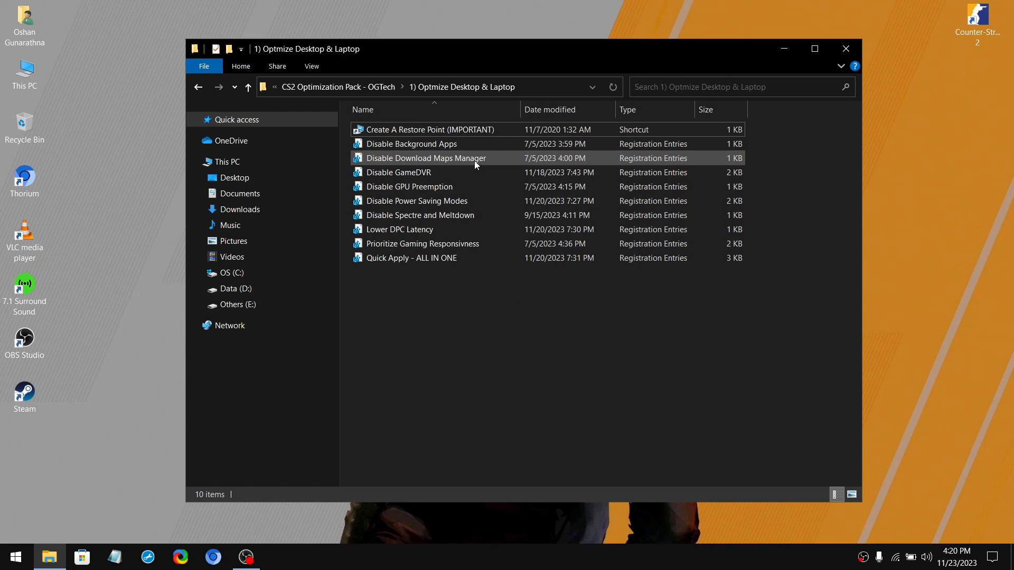
Read the Disable GameDVR tweak in Notepad, then close it unchanged.
right_click(400, 172)
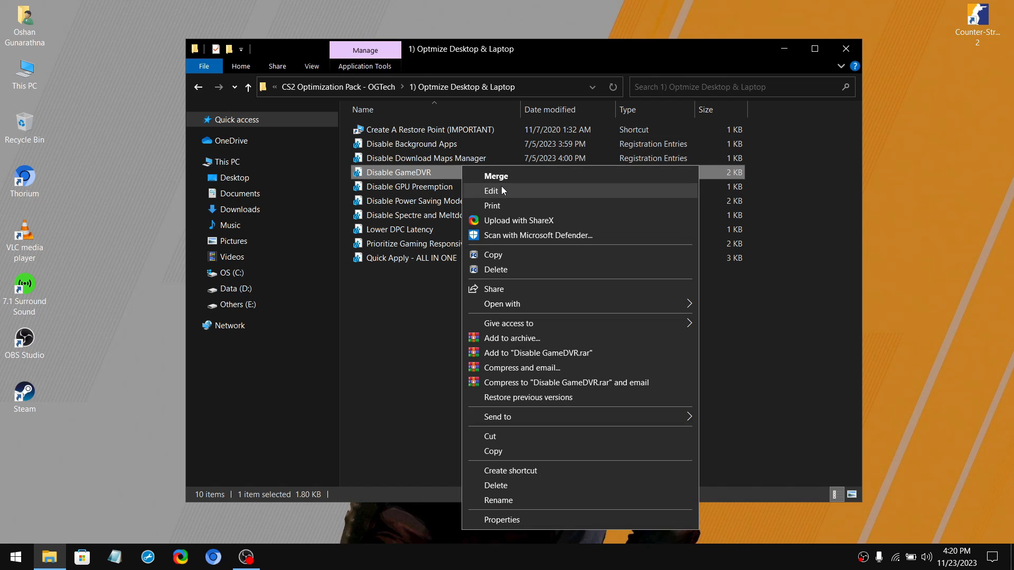
click(492, 191)
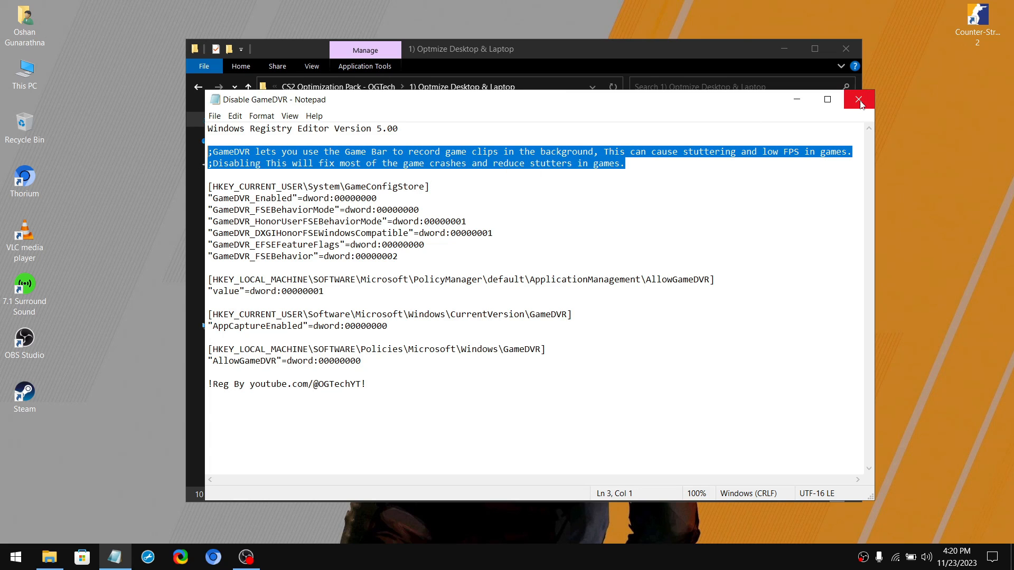
click(859, 99)
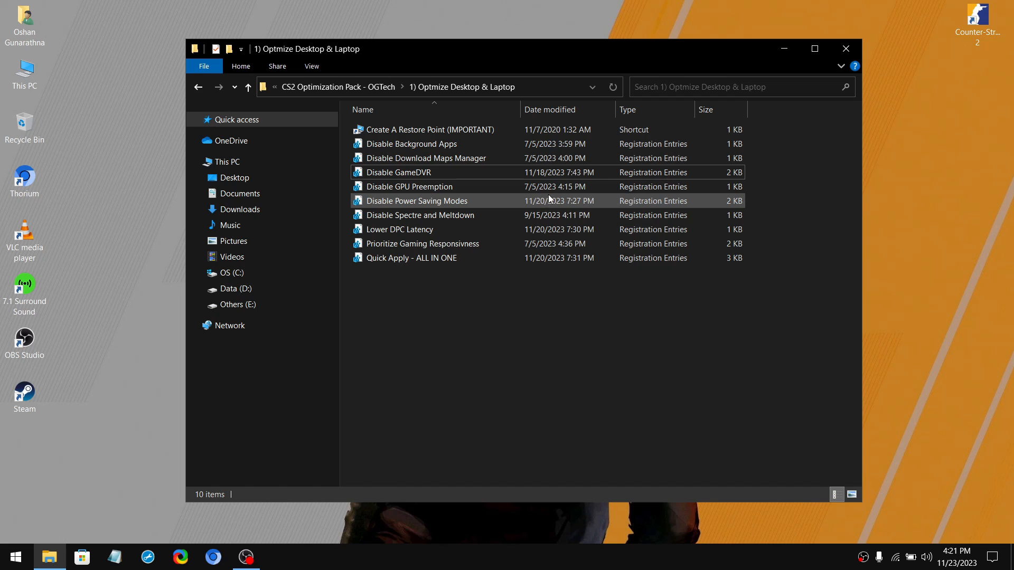
Merge the Disable Background Apps tweak into the registry and dismiss the success message.
double_click(411, 144)
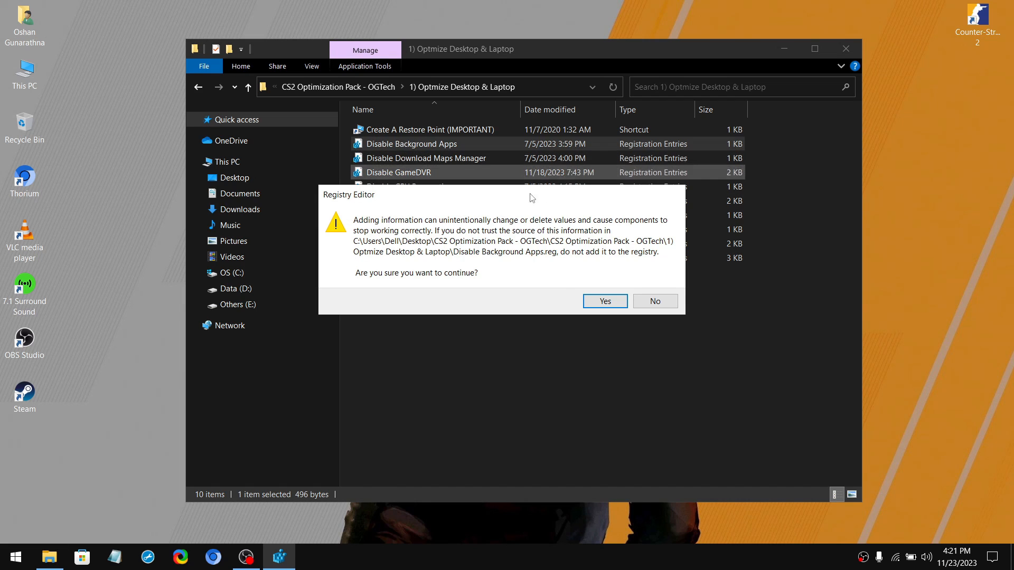
click(604, 302)
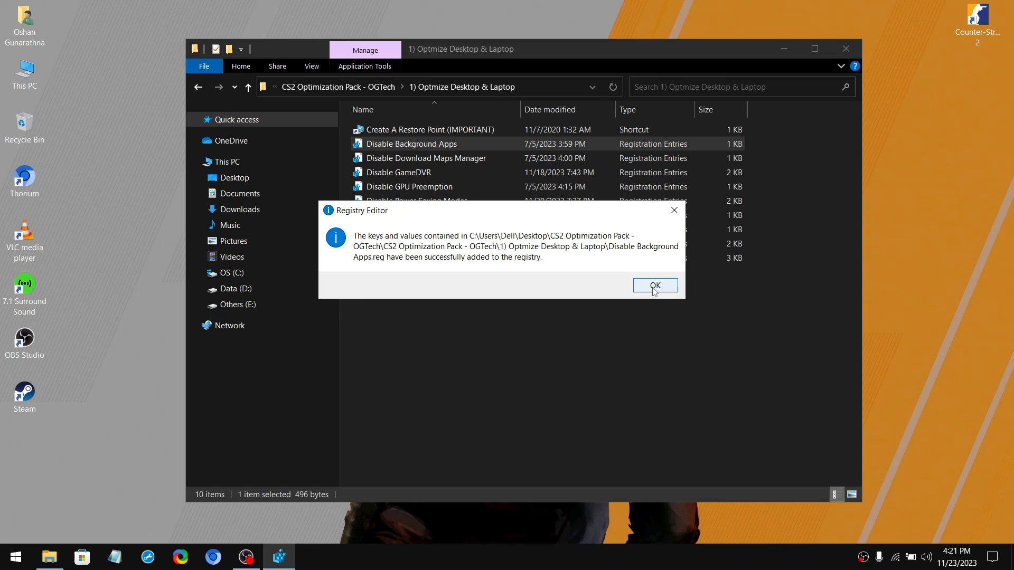
click(654, 285)
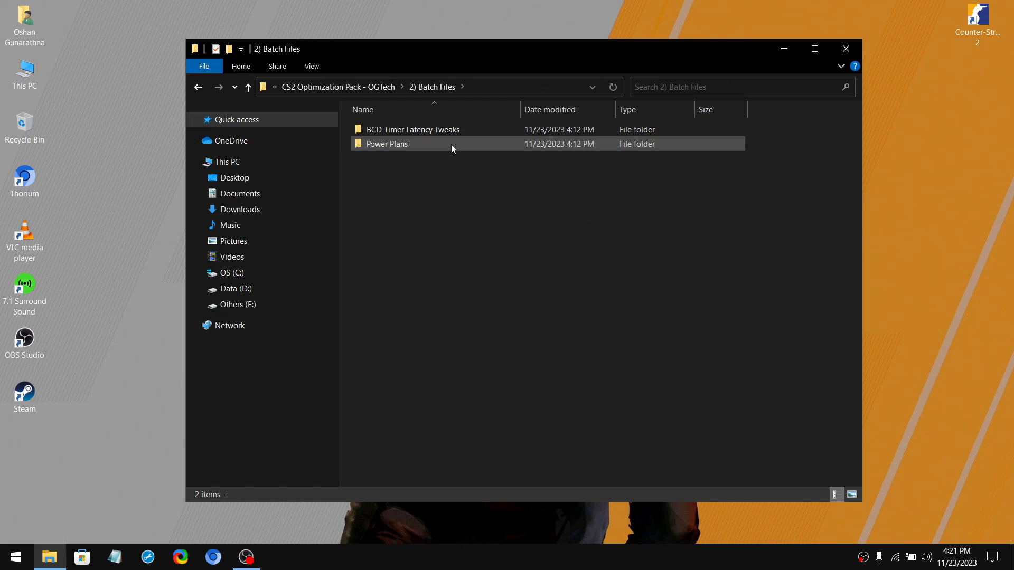
Run the Disable Dynamic Tick and Disable Synthetic Timers batch files in BCD Timer Latency Tweaks.
double_click(412, 129)
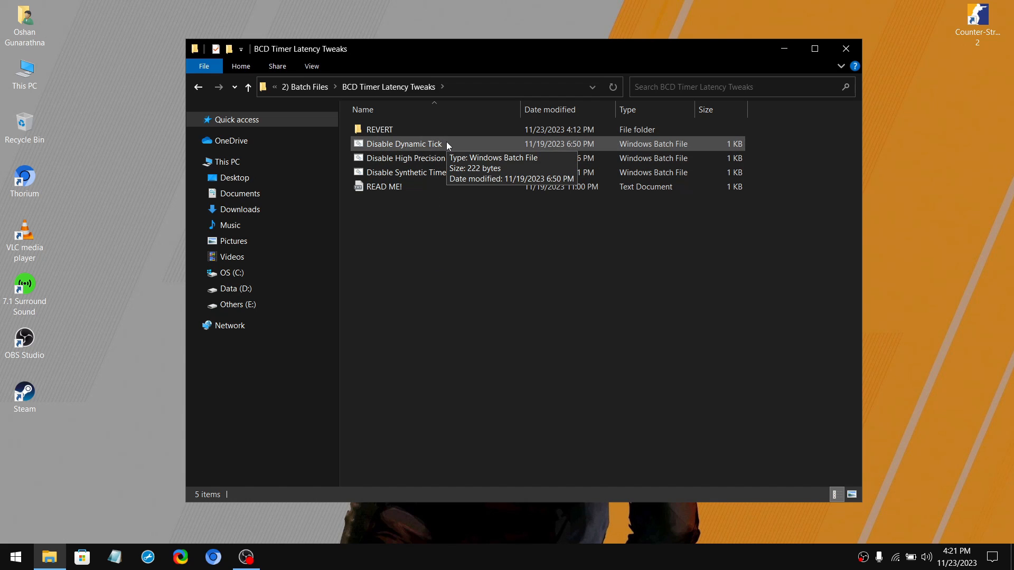
double_click(403, 144)
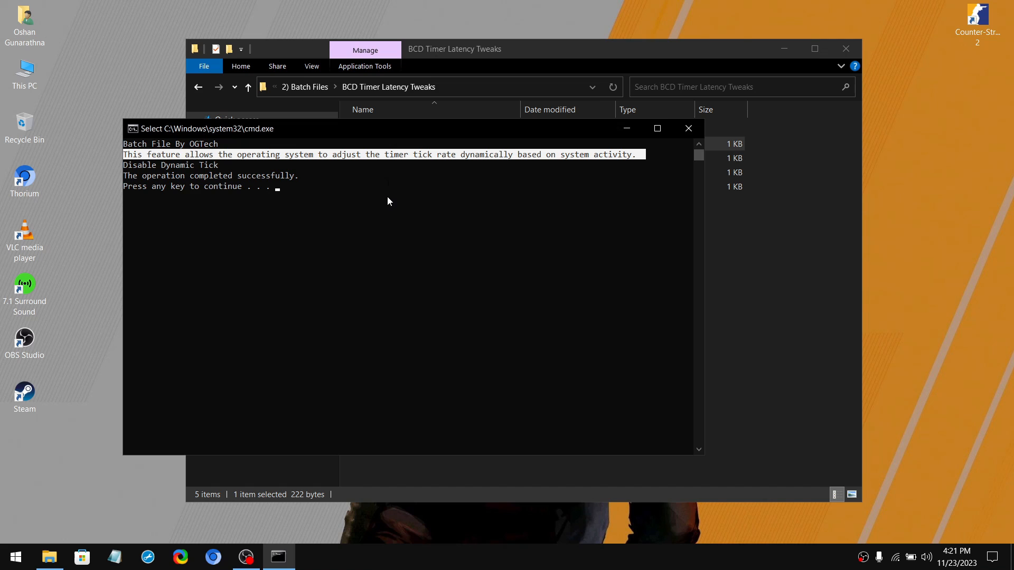
key(enter)
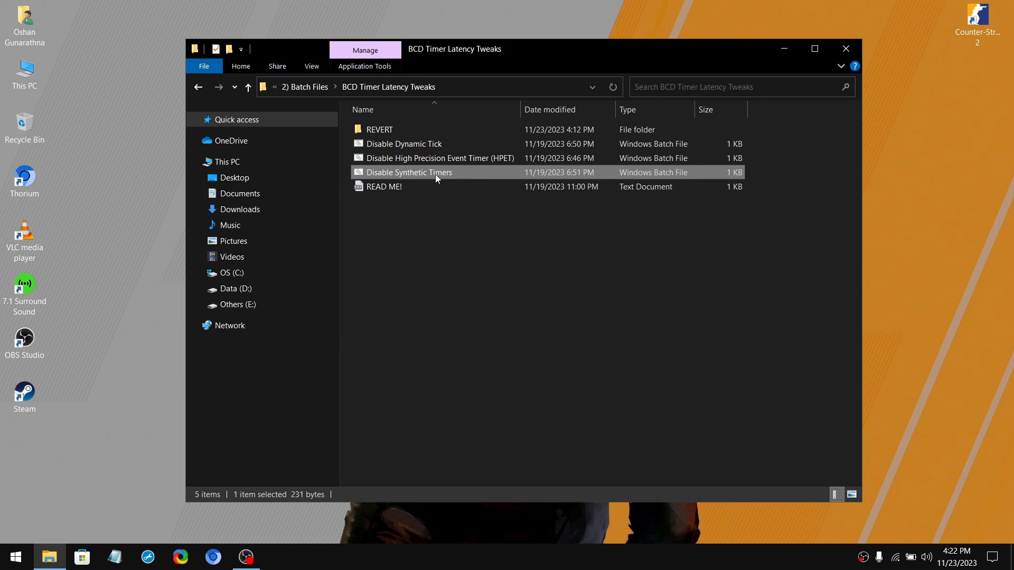
double_click(409, 172)
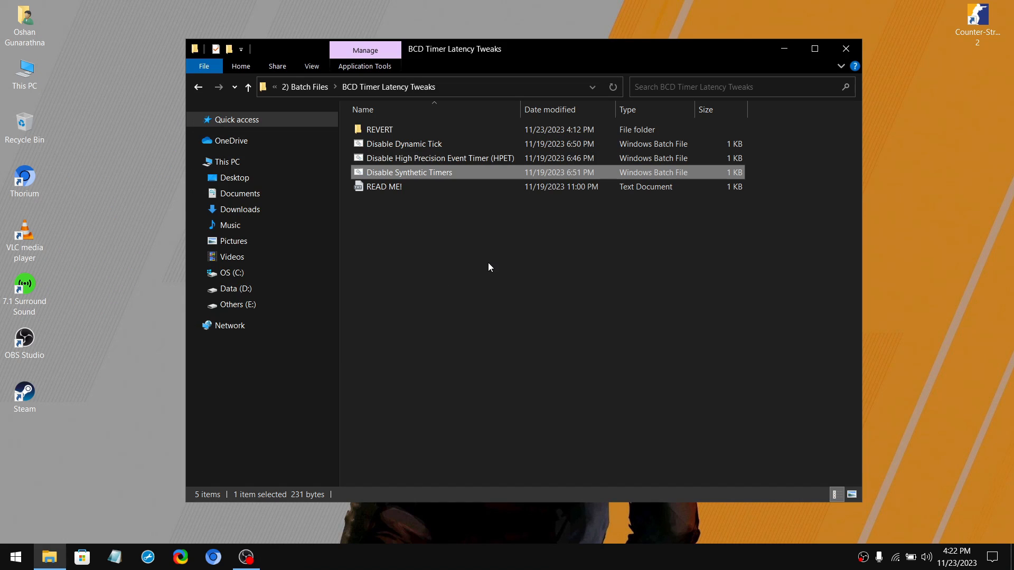
click(14, 556)
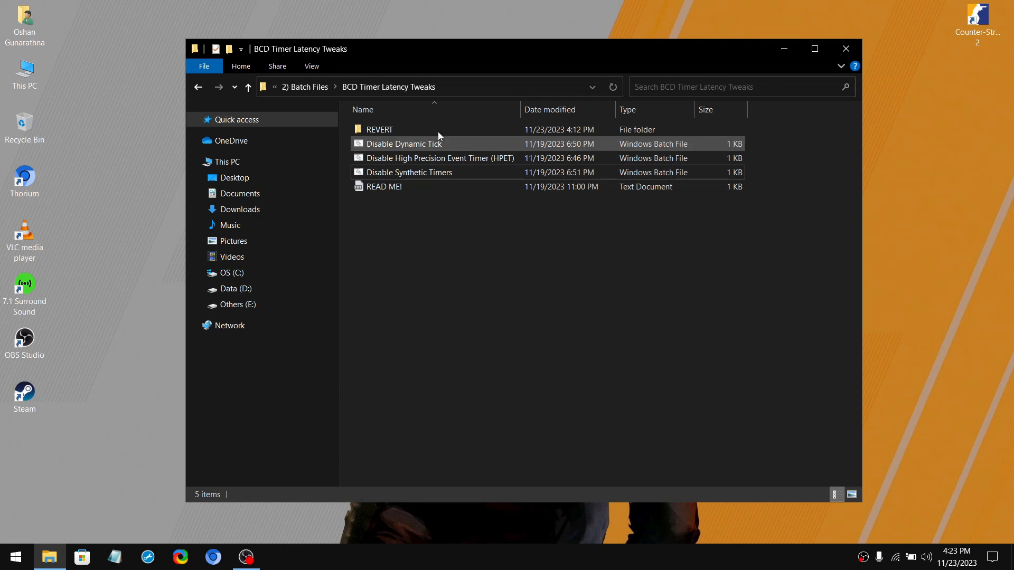
Select all files in the REVERT folder, then go back to 2) Batch Files.
double_click(380, 129)
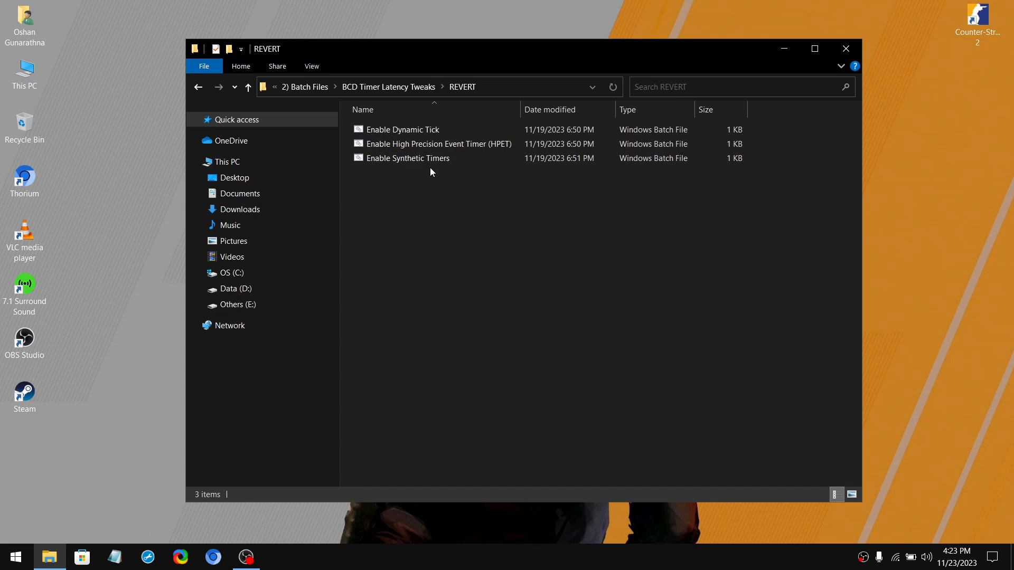
key(ctrl+a)
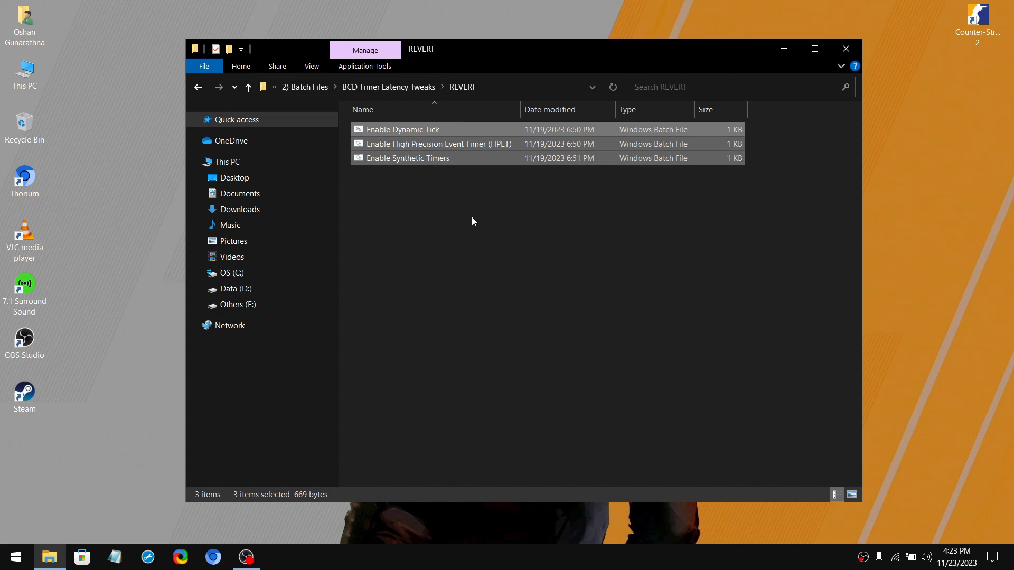
click(198, 87)
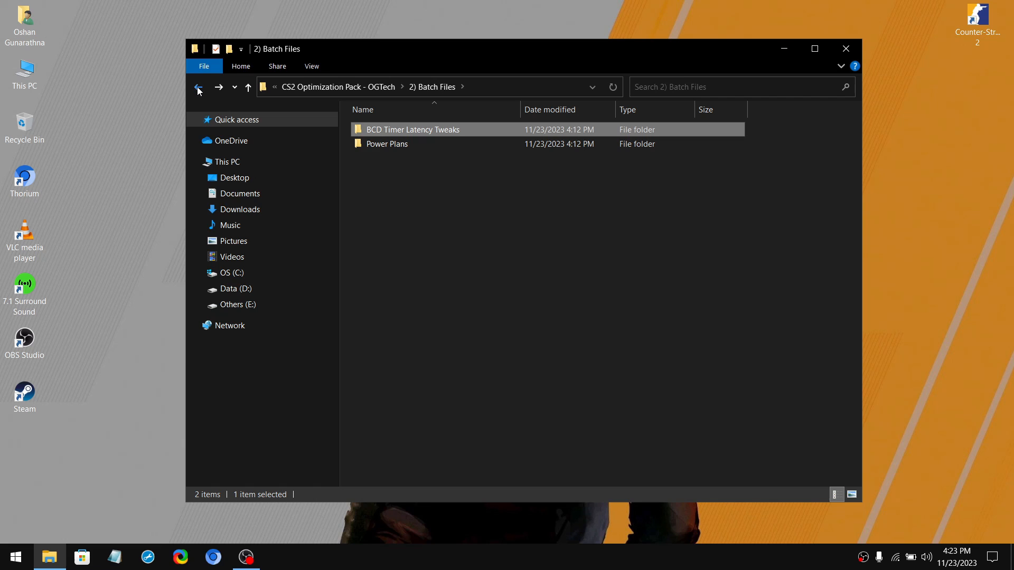
Go through Power Plans into the Ultimate Performance Power Plan folder.
double_click(386, 144)
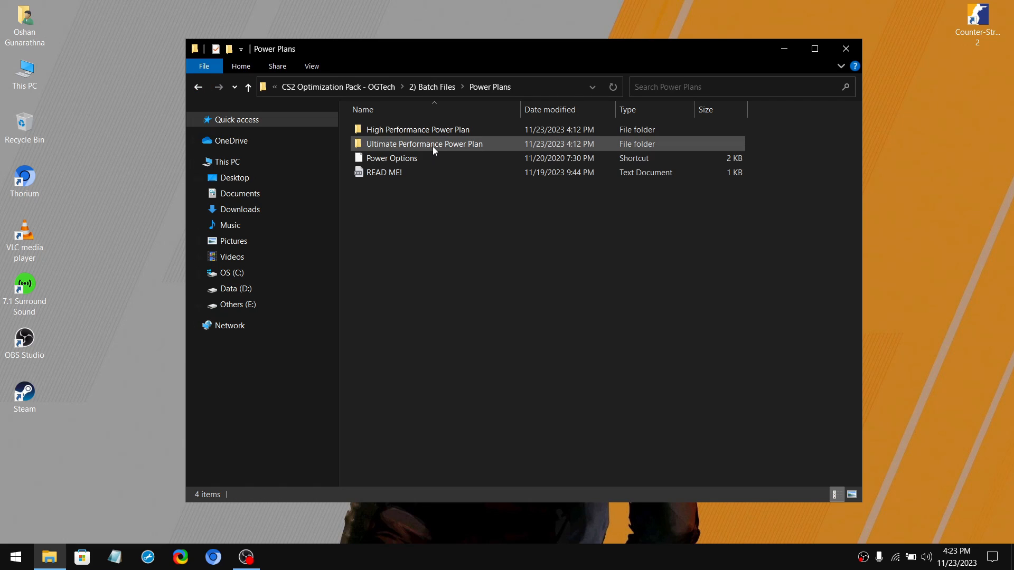
click(444, 224)
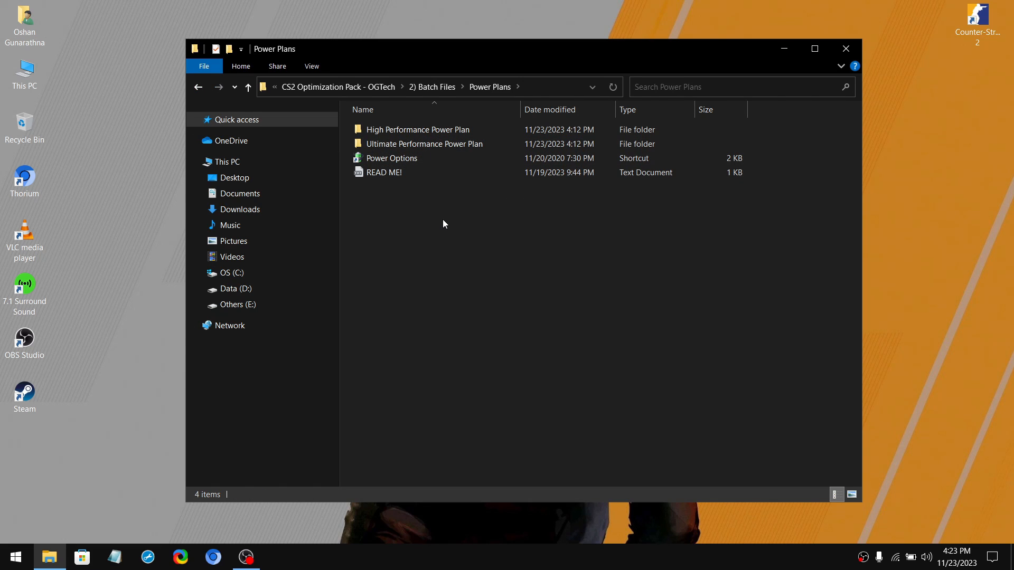
mouse_move(433, 227)
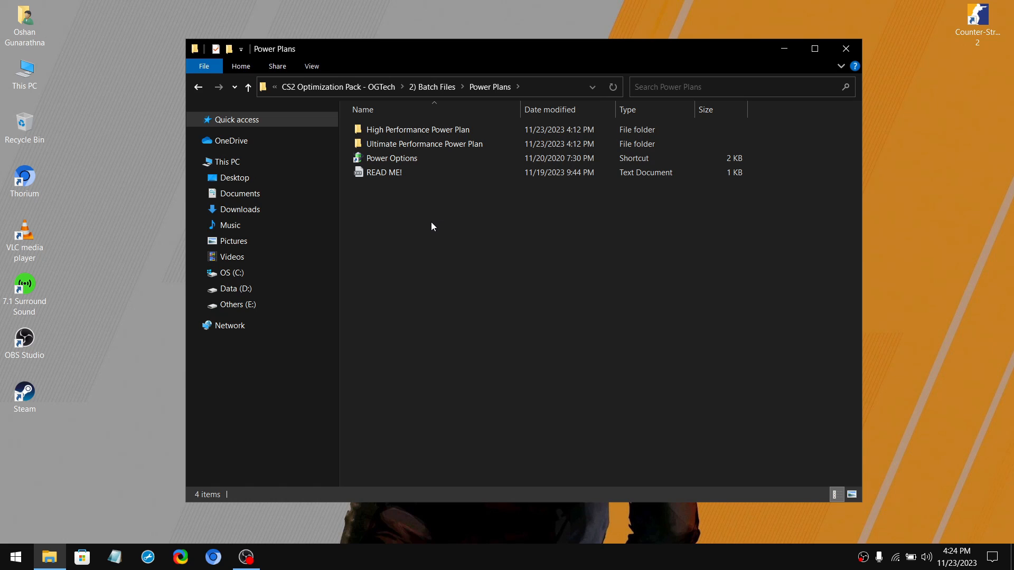
click(418, 129)
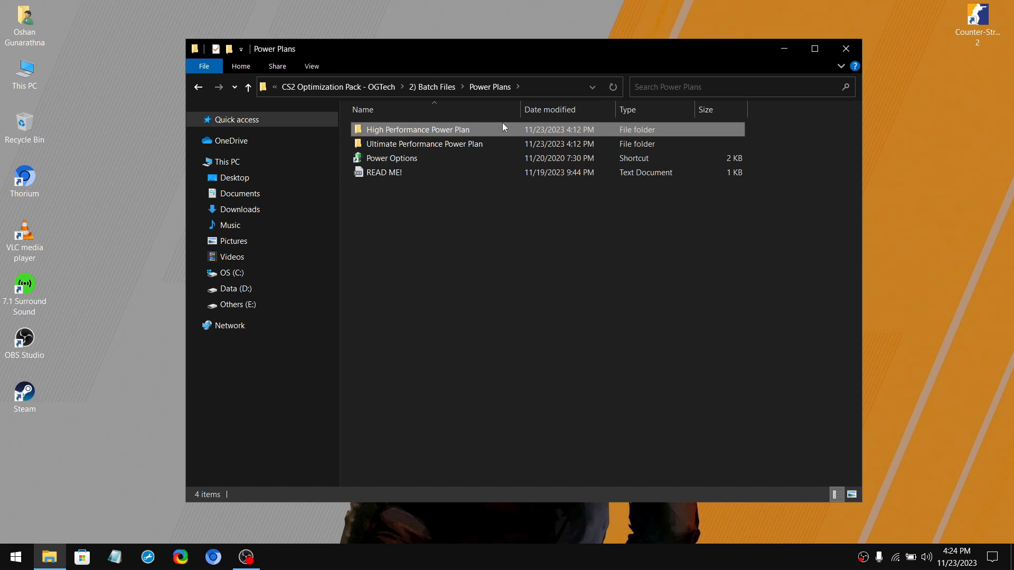
click(425, 144)
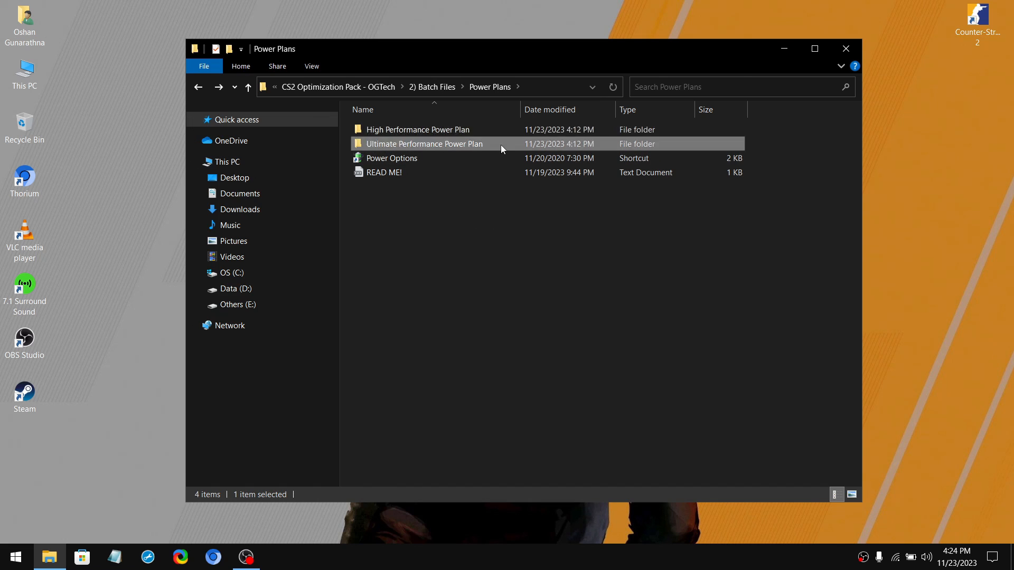
double_click(424, 144)
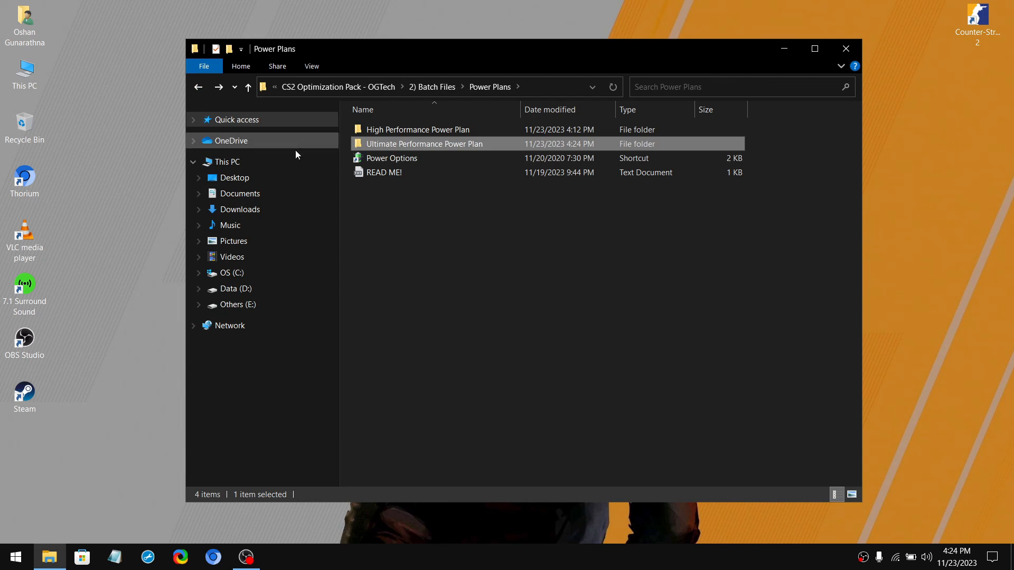
click(391, 158)
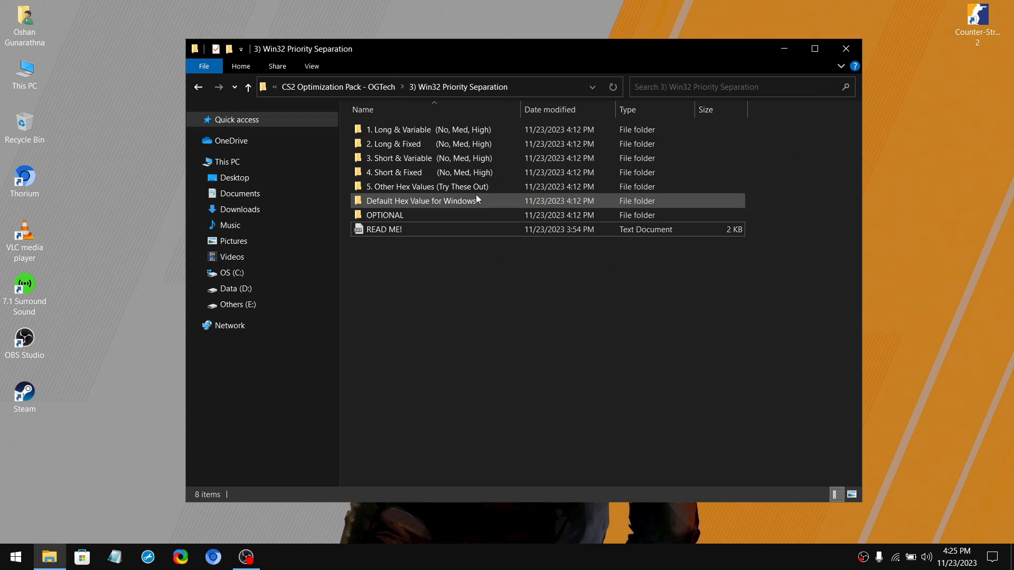
Open the 4) CS2 Process Priority folder and merge CS2 High Priority.reg into the registry.
double_click(399, 129)
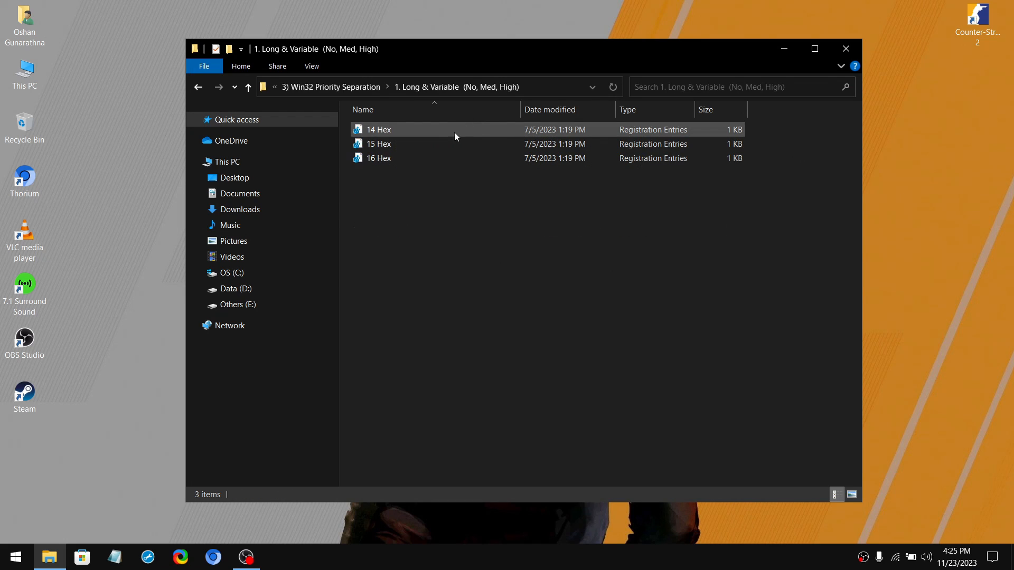
click(379, 129)
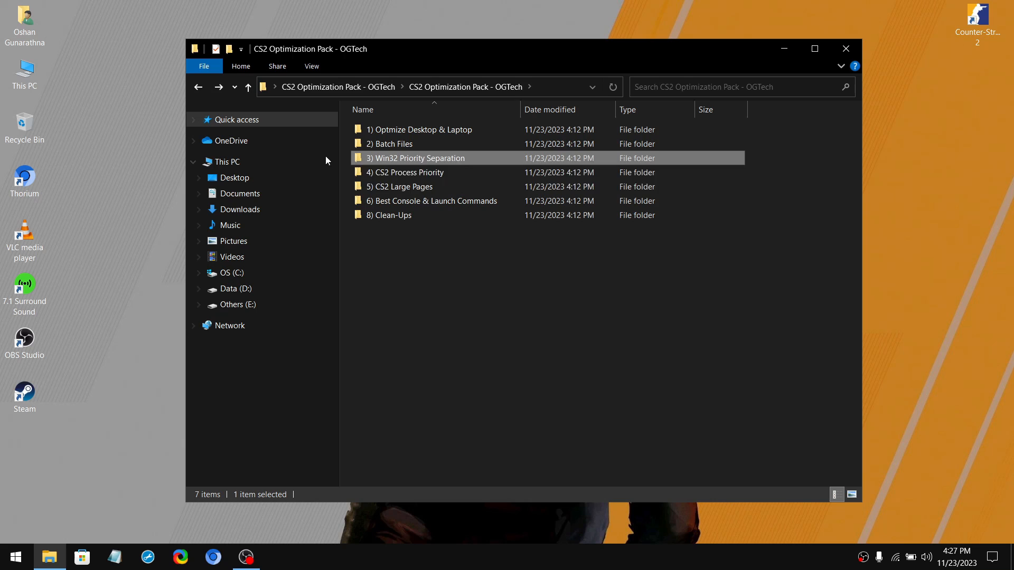
double_click(406, 172)
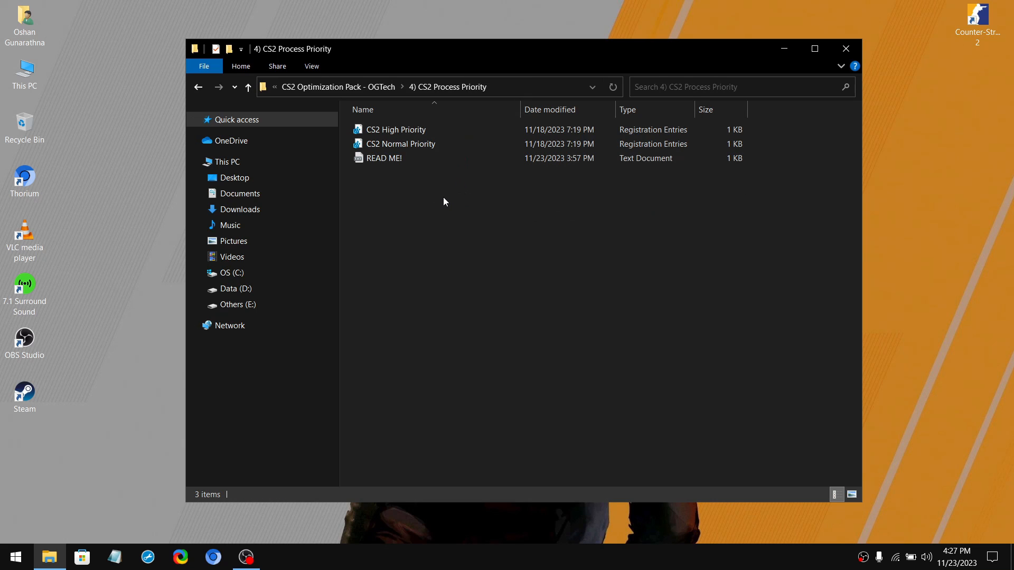
click(395, 129)
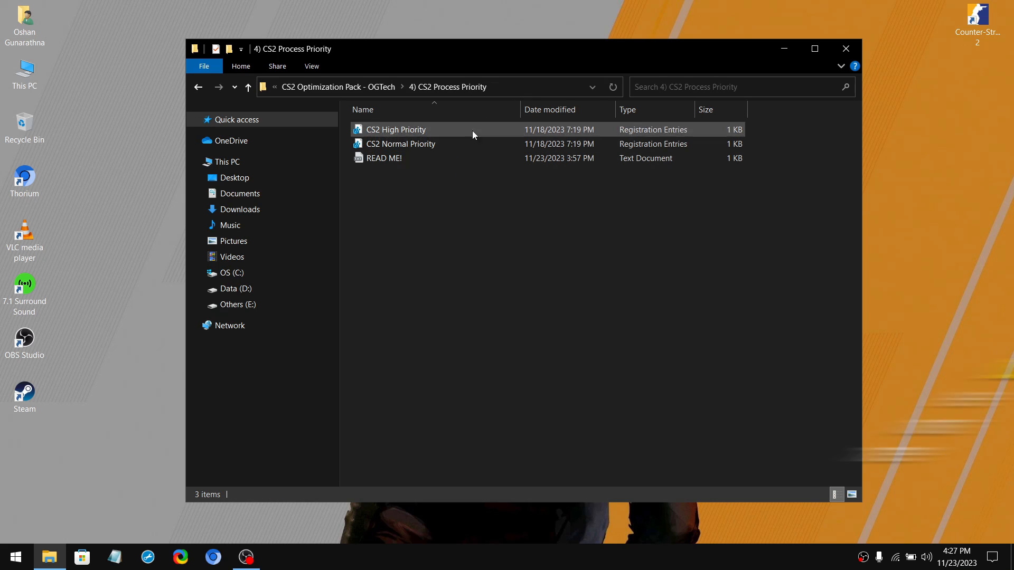
click(395, 129)
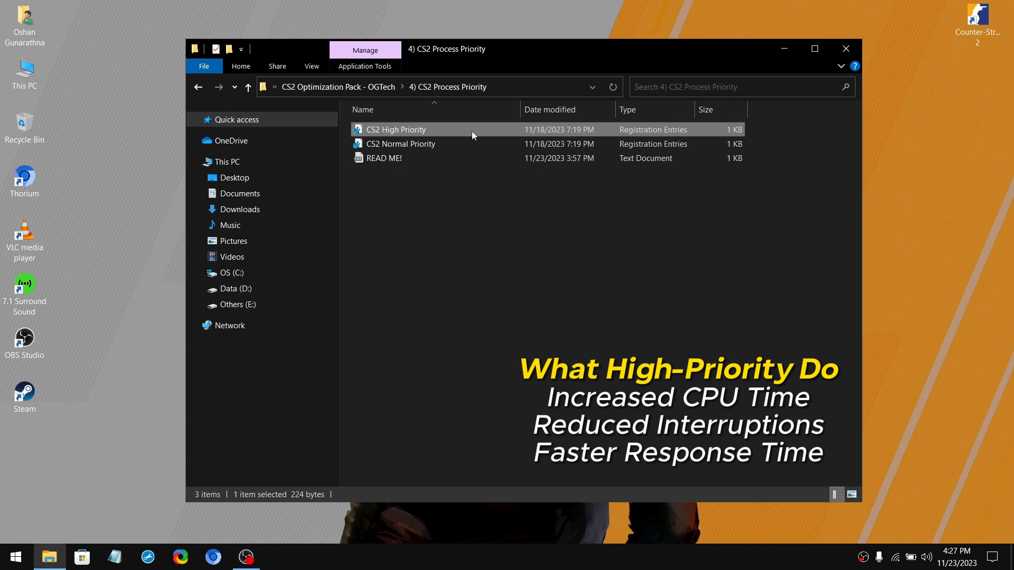
double_click(395, 129)
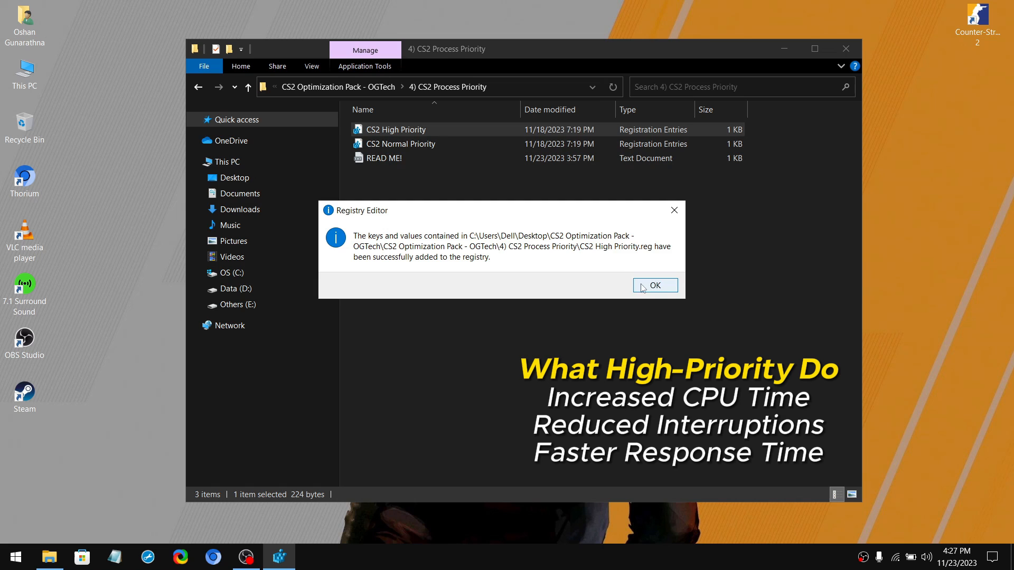
click(654, 285)
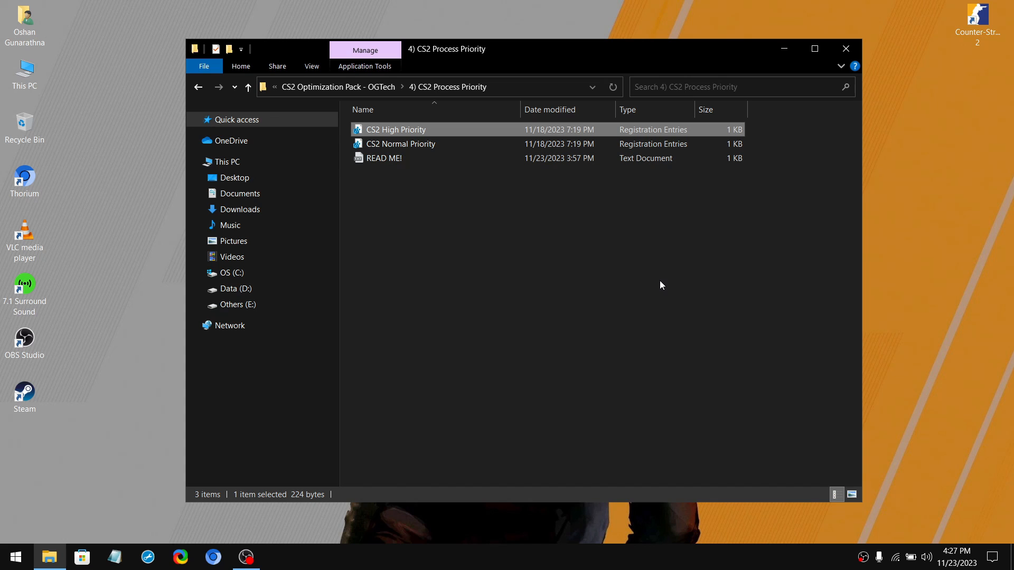
Return to CS2 Optimization Pack - OGTech and open the 5) CS2 Large Pages folder.
click(247, 87)
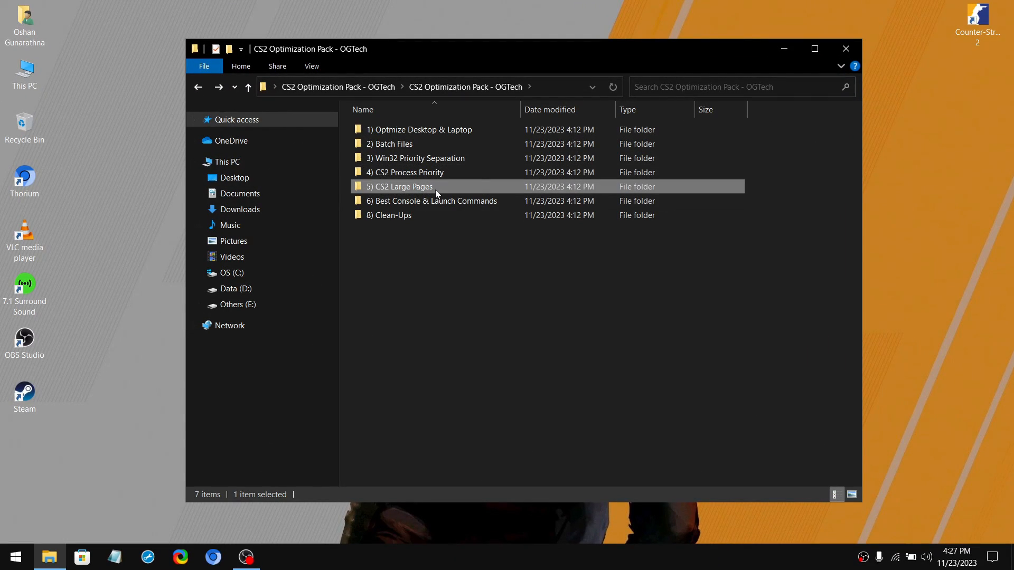
double_click(400, 187)
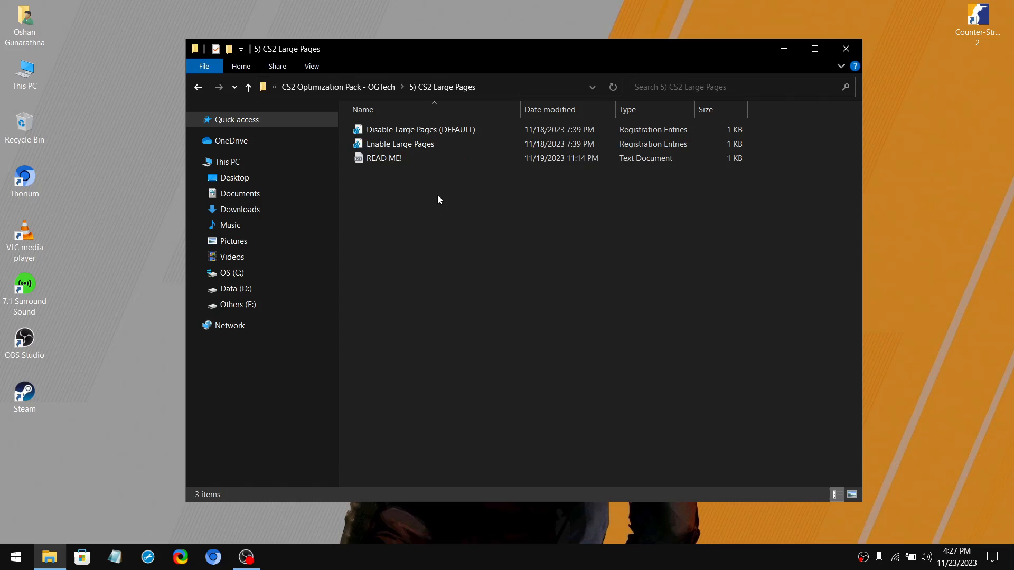
mouse_move(440, 227)
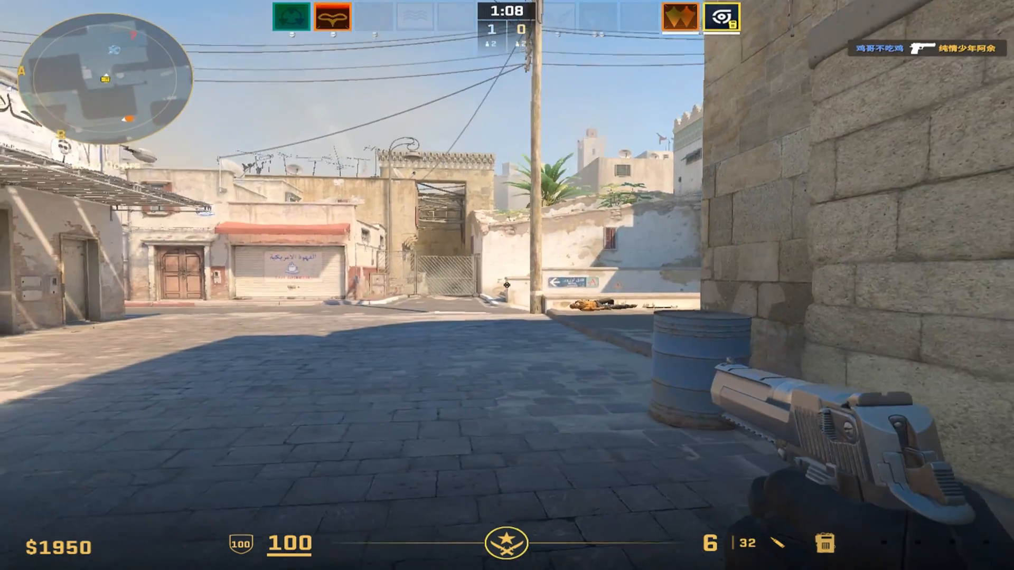
mouse_move(507, 282)
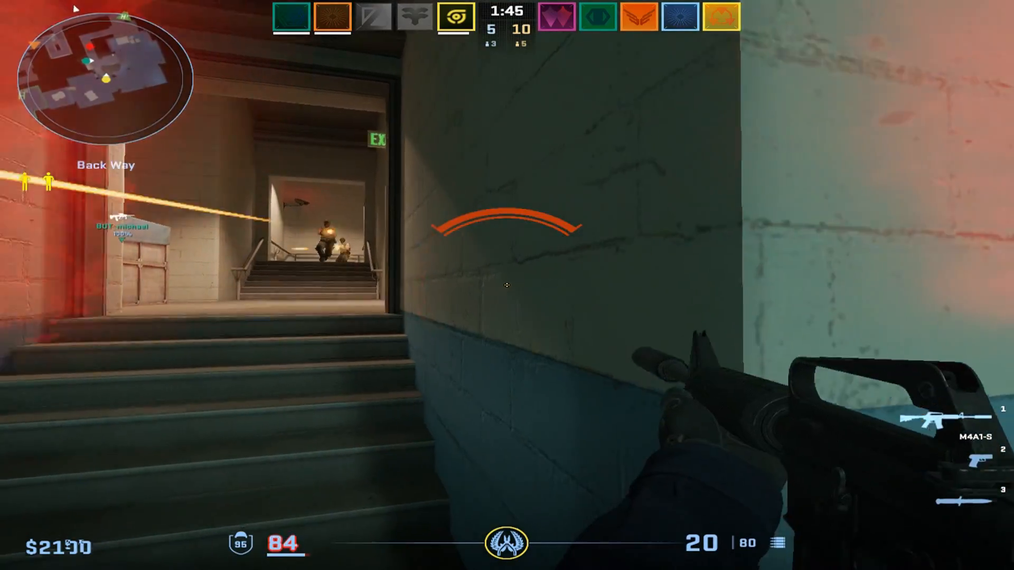
click(507, 285)
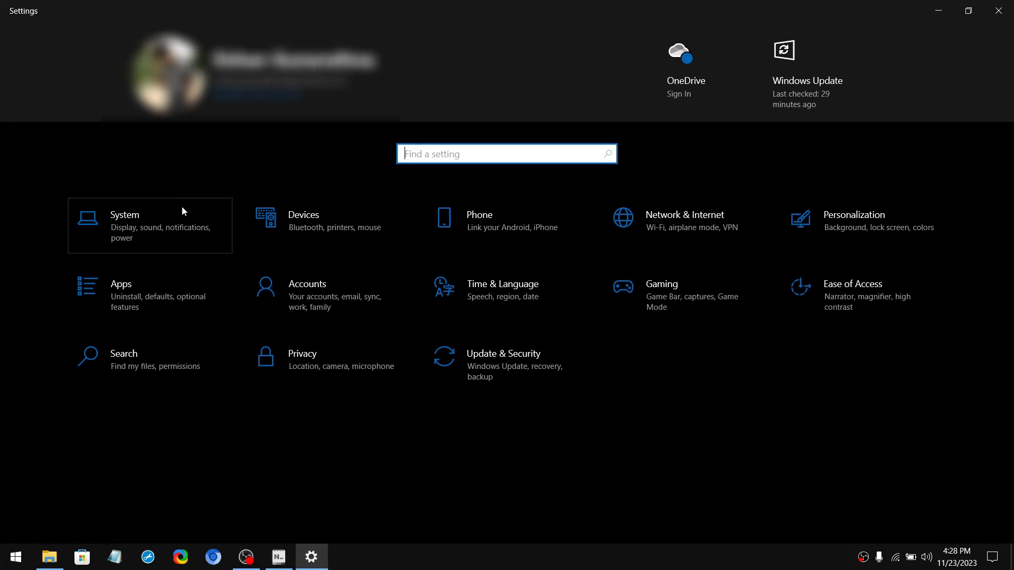
Check the PC's specifications on System > About, which shows 16 GB of installed RAM.
click(124, 214)
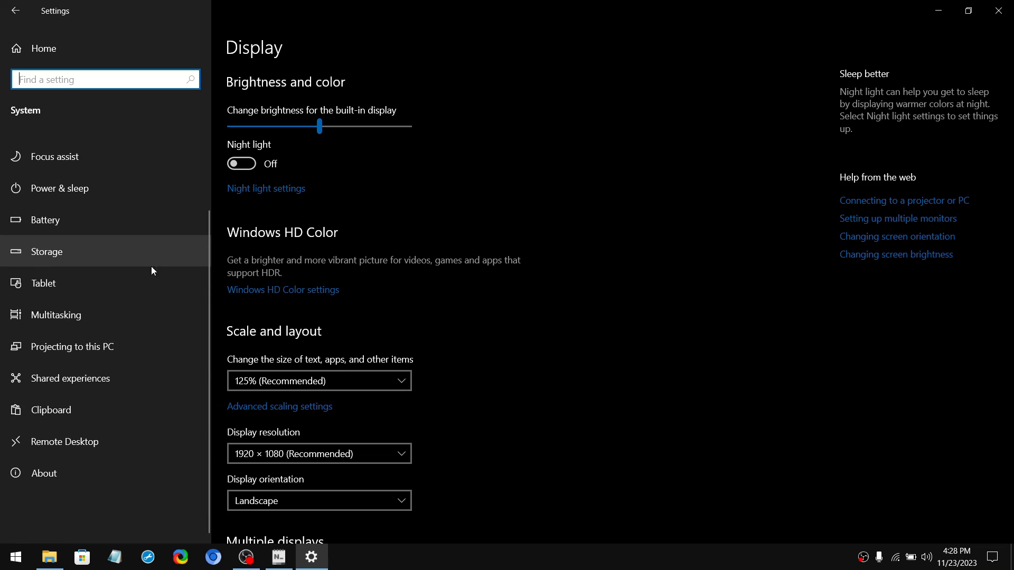
click(43, 473)
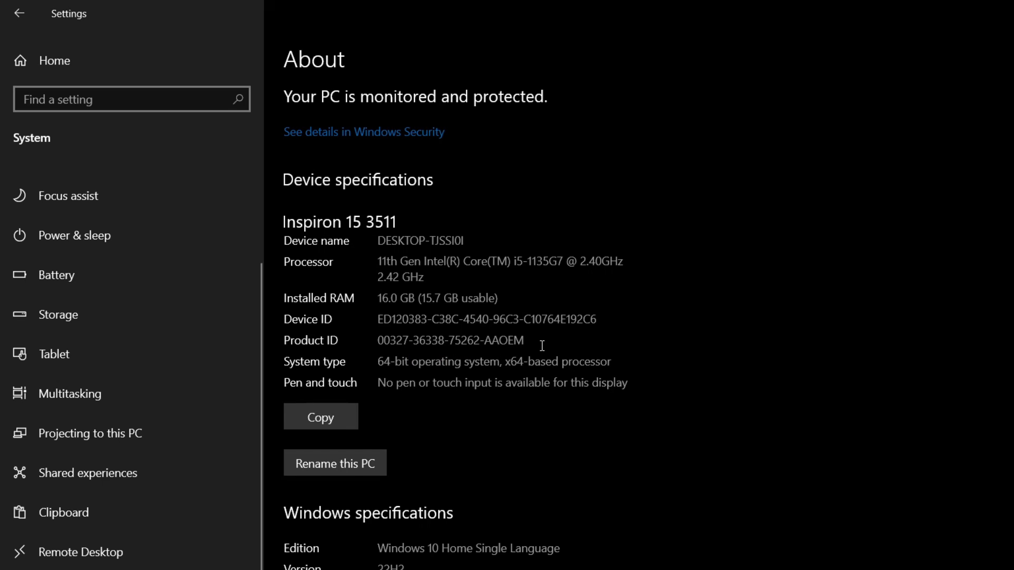
double_click(396, 298)
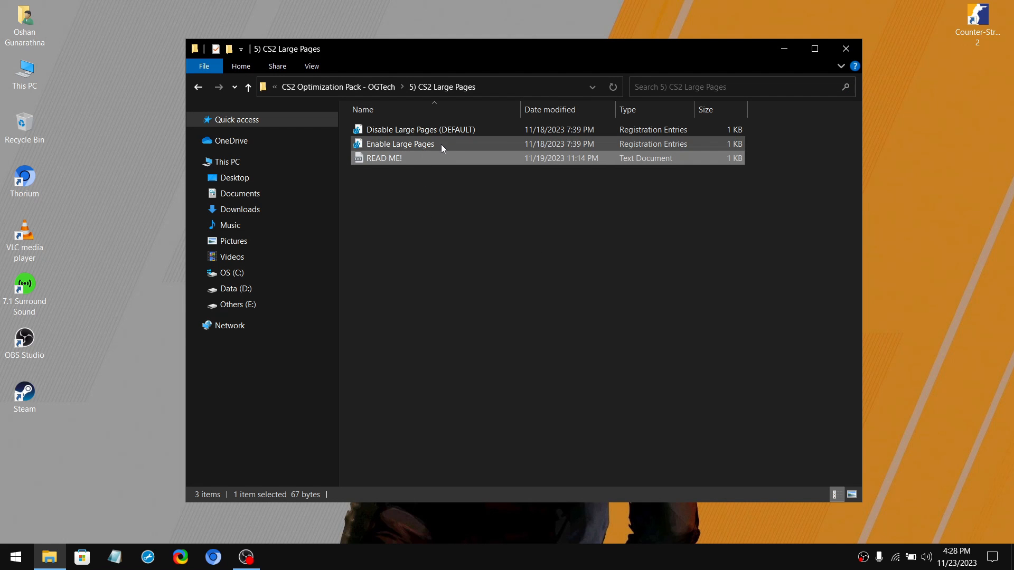
Merge the Enable Large Pages registry file and return to the pack's main folder.
double_click(401, 144)
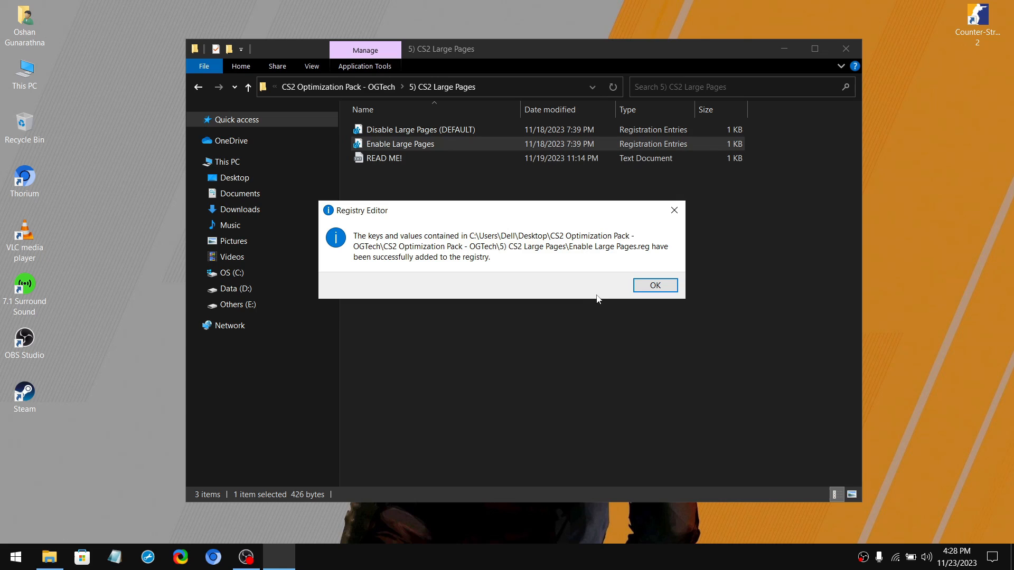
click(655, 285)
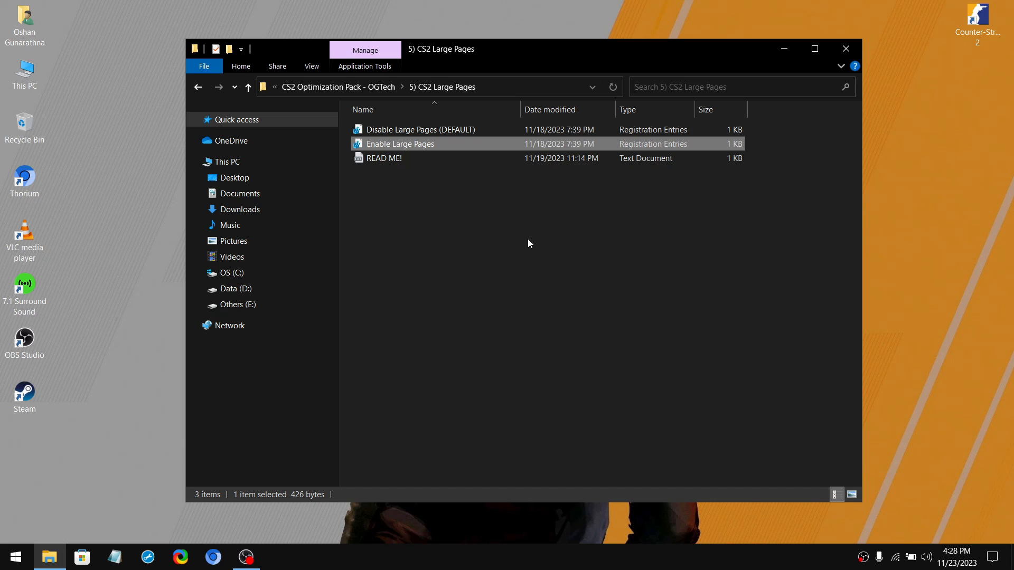
click(248, 87)
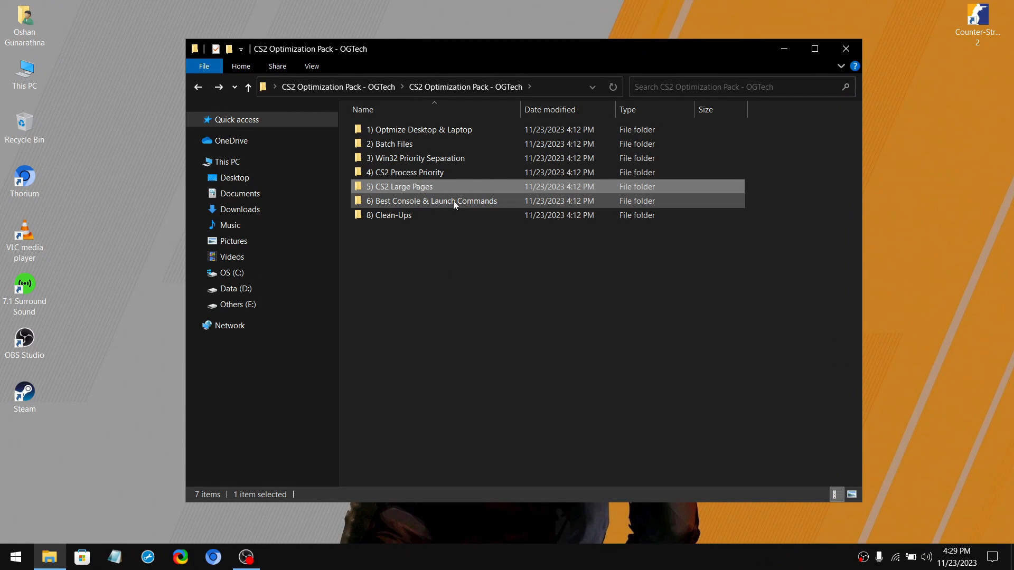
Open '6) Best Console & Launch Commands' and the Best CS2 Console Commands file.
double_click(433, 201)
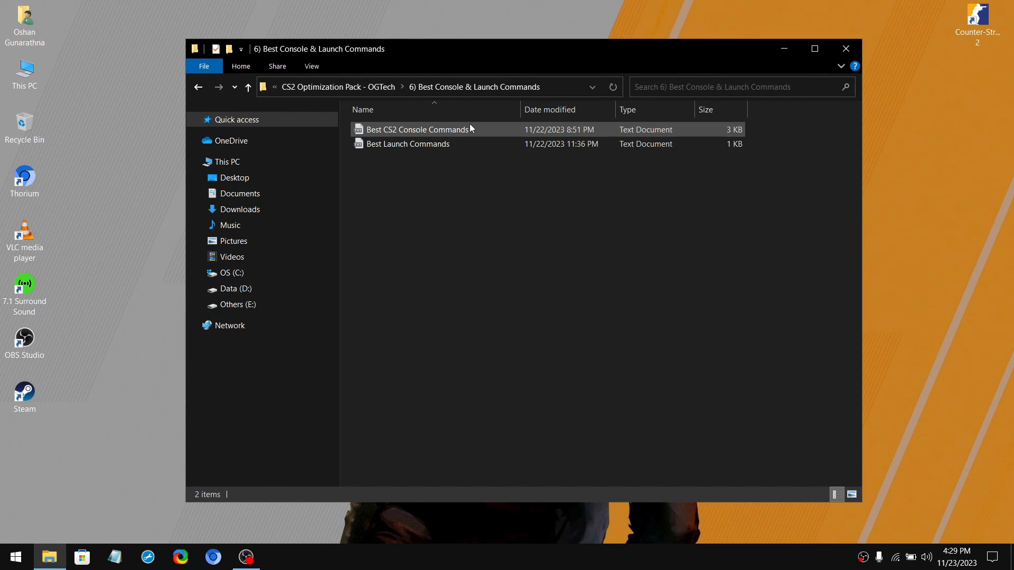
double_click(419, 130)
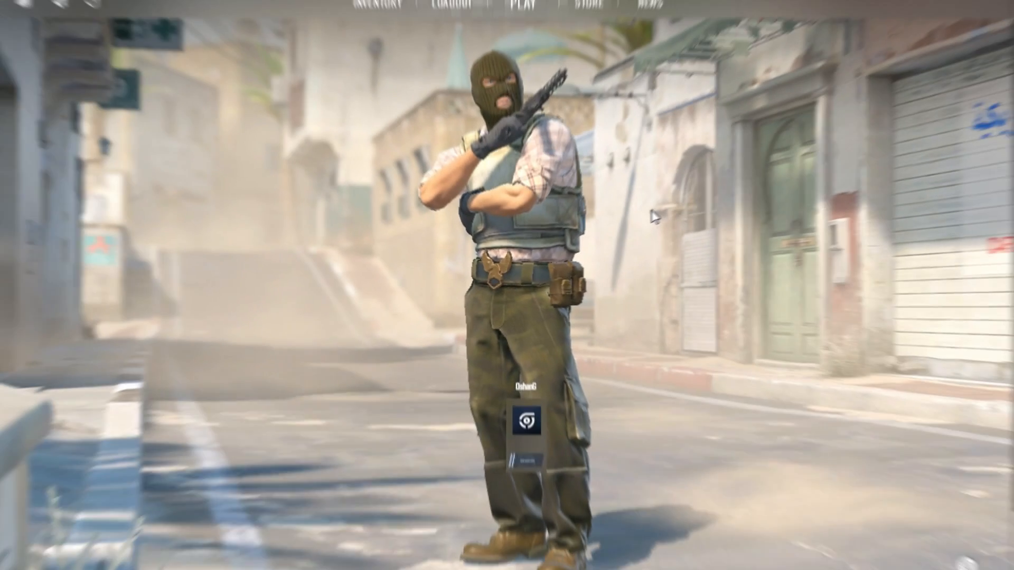
Set Enable Developer Console to Yes in CS2 settings and paste the commands into the console.
click(84, 17)
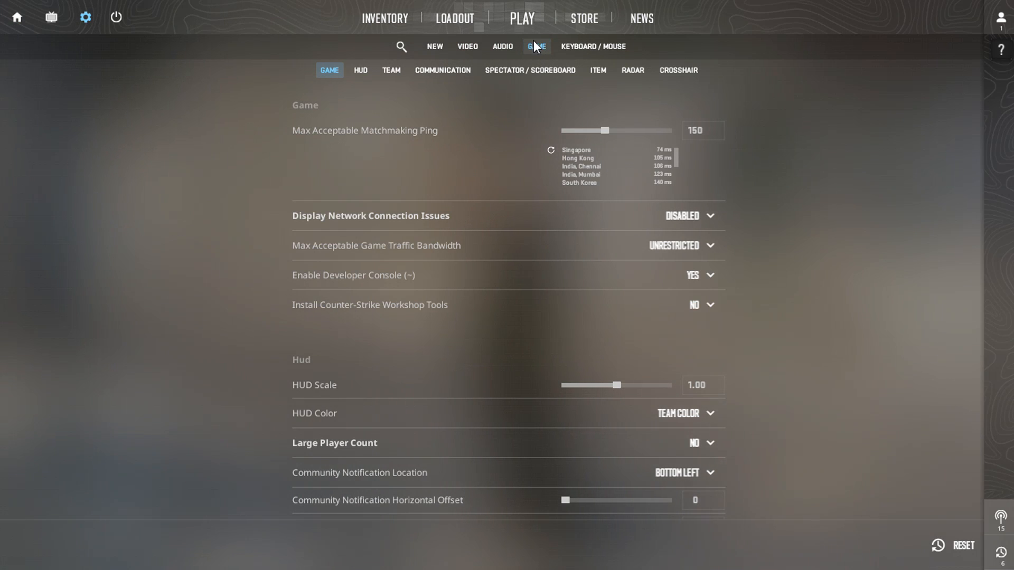
mouse_move(362, 279)
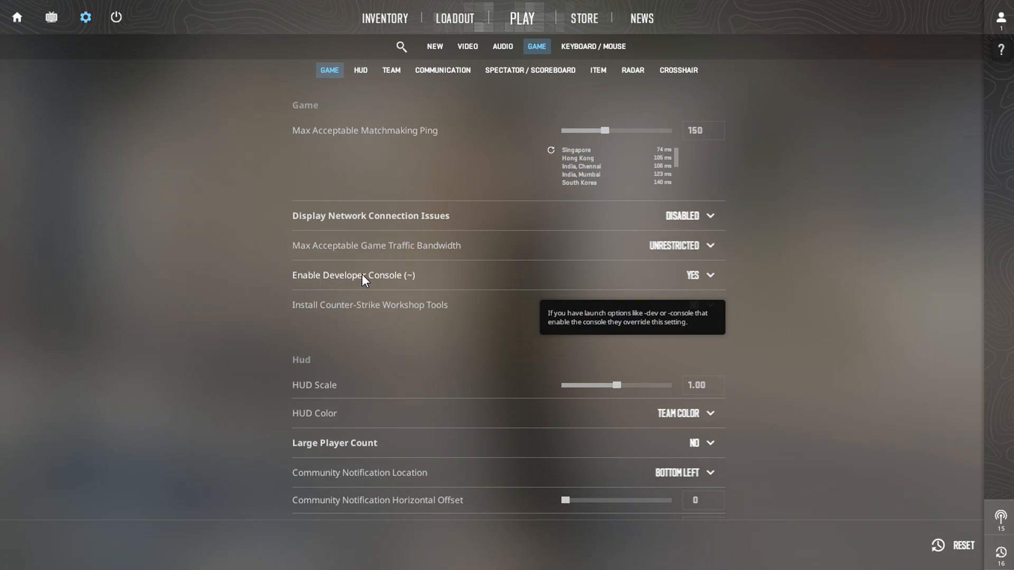
click(701, 275)
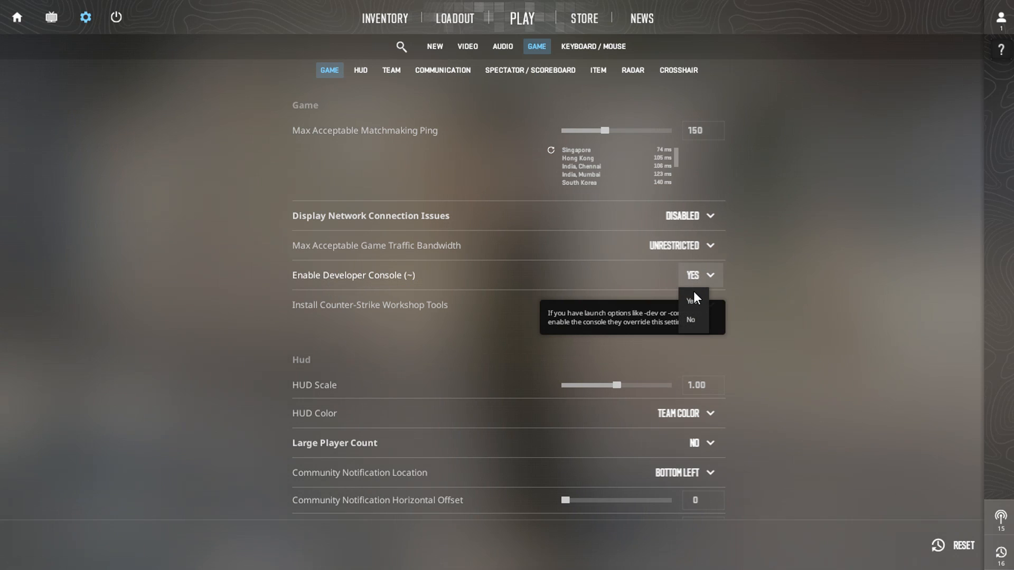
click(691, 300)
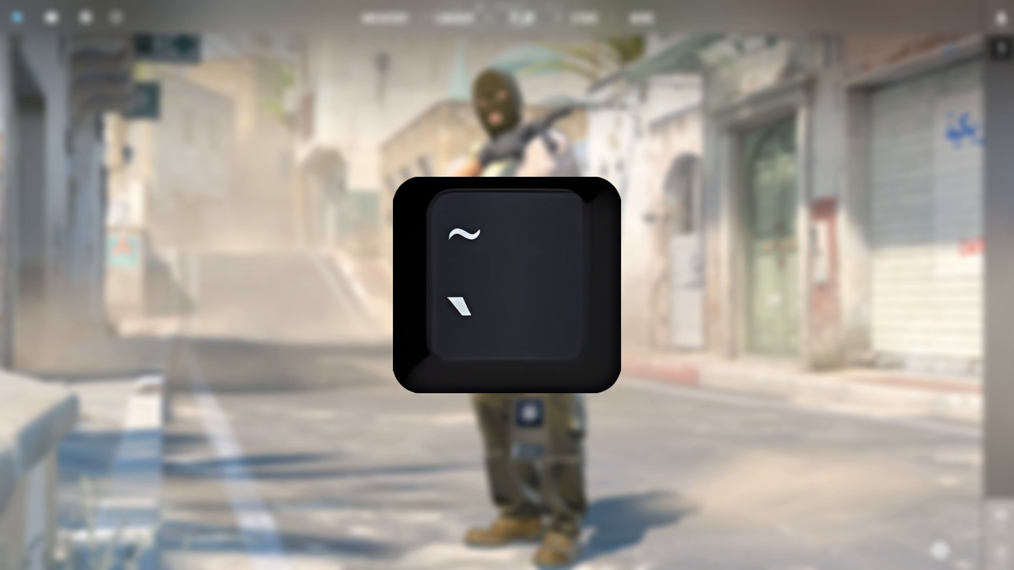
key(`)
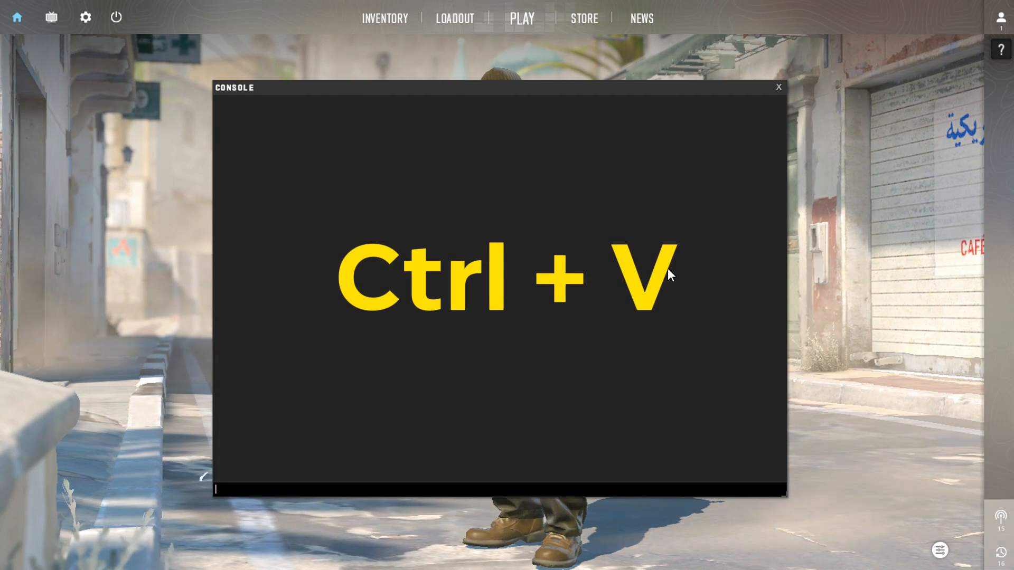
key(ctrl+v)
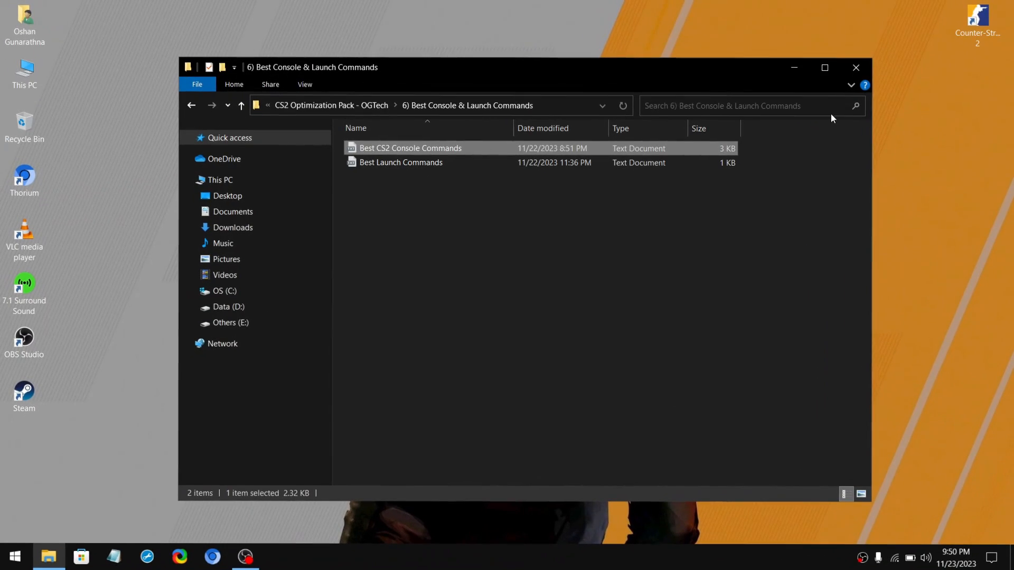
Open Best Launch Commands.txt and fill in the refresh rate after -freq.
double_click(401, 162)
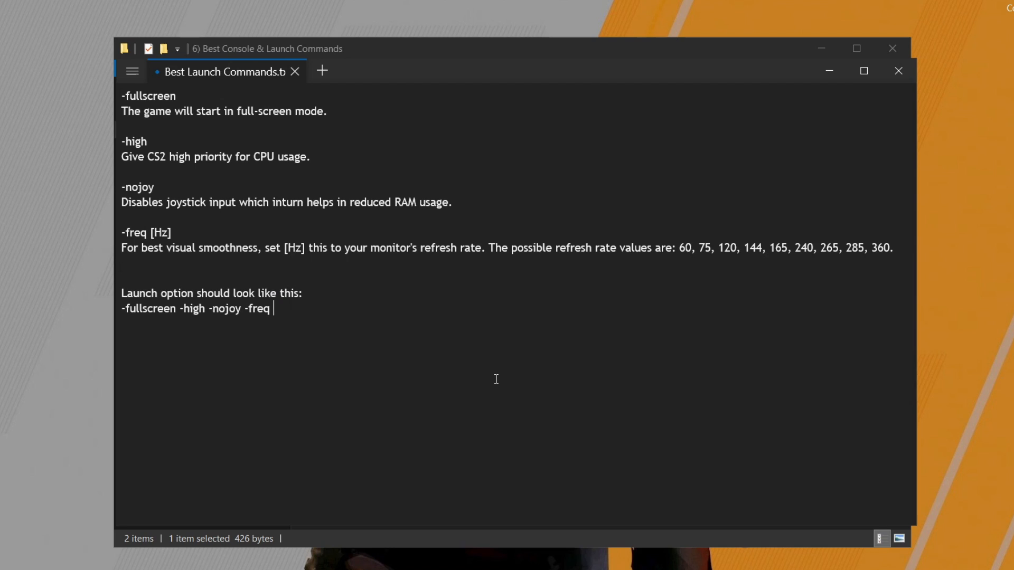
text(120)
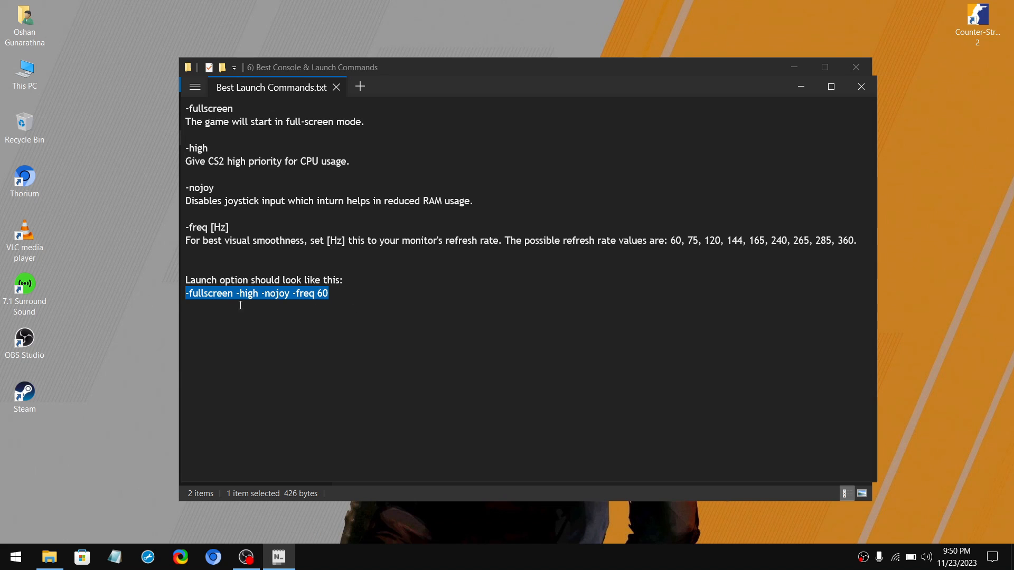
click(311, 556)
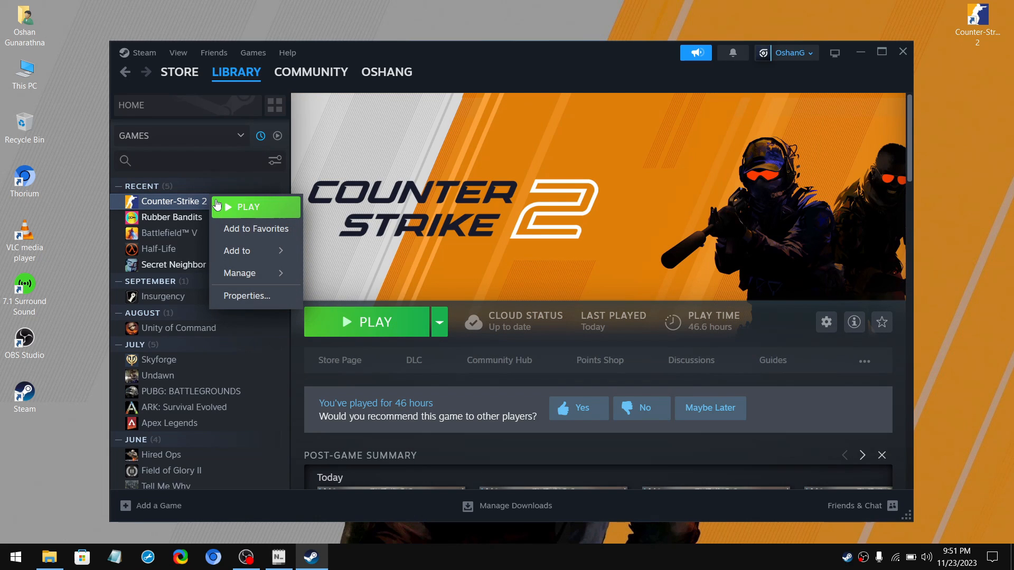
Enter '-fullscreen -high -nojoy -freq 60' as Counter-Strike 2's Steam launch options.
click(245, 296)
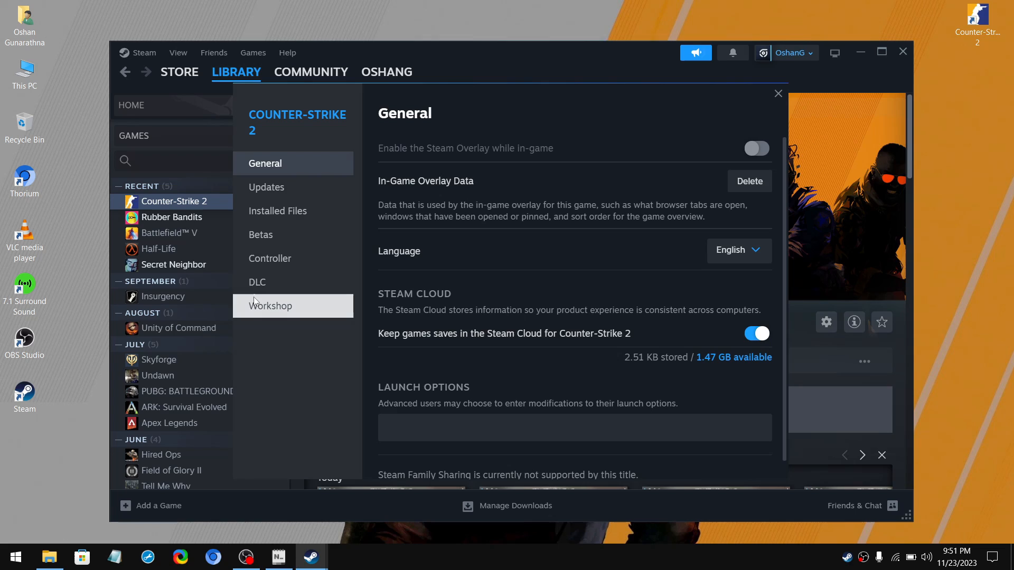
scroll(down, 3)
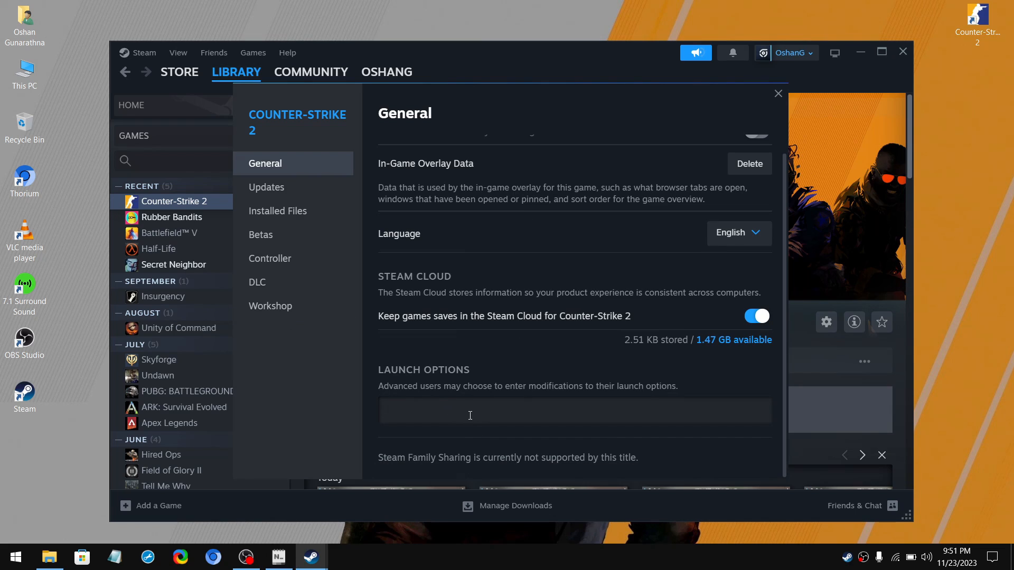
text(-fullscreen -high -nojoy -freq 60)
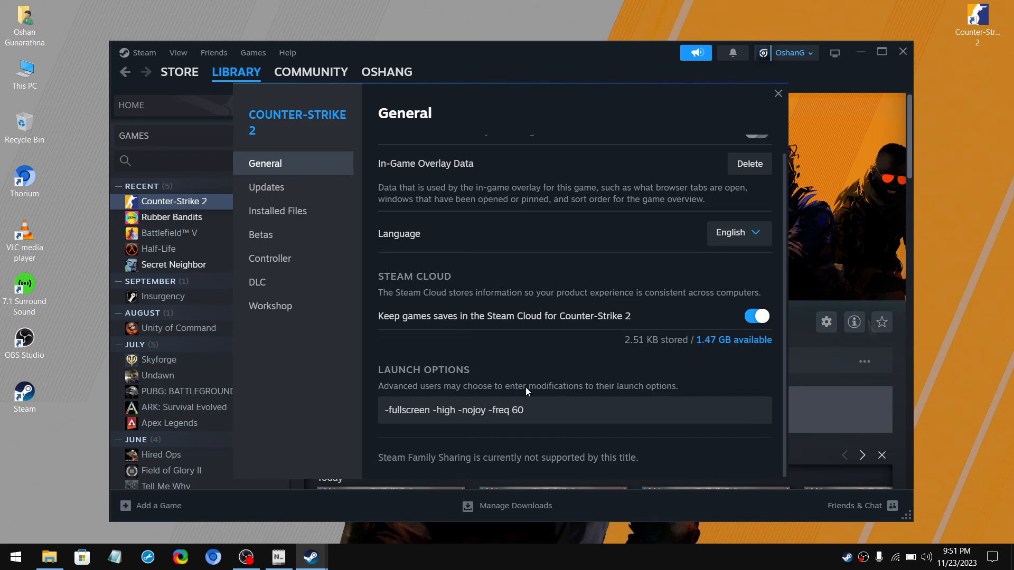
mouse_move(572, 381)
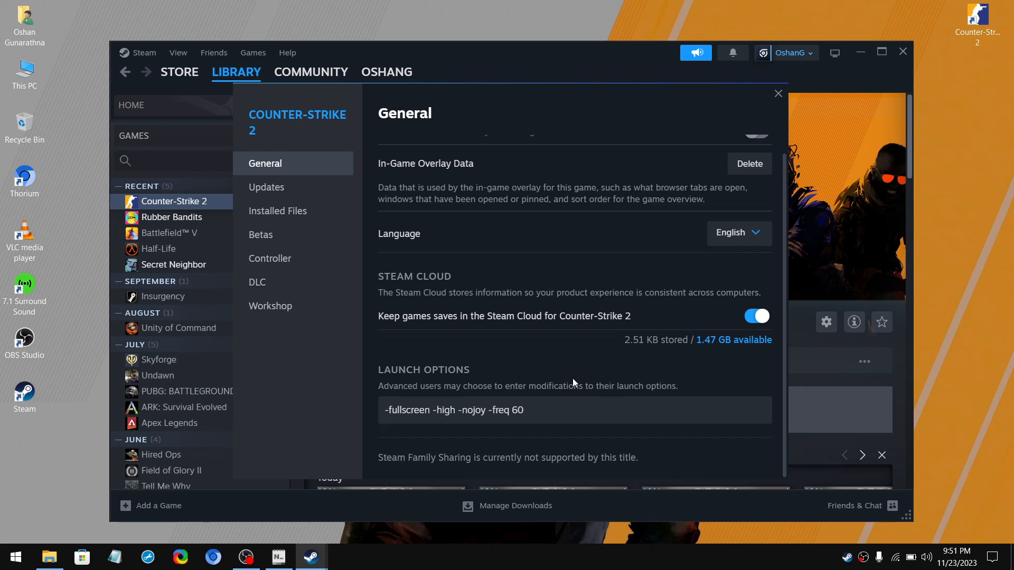
double_click(444, 410)
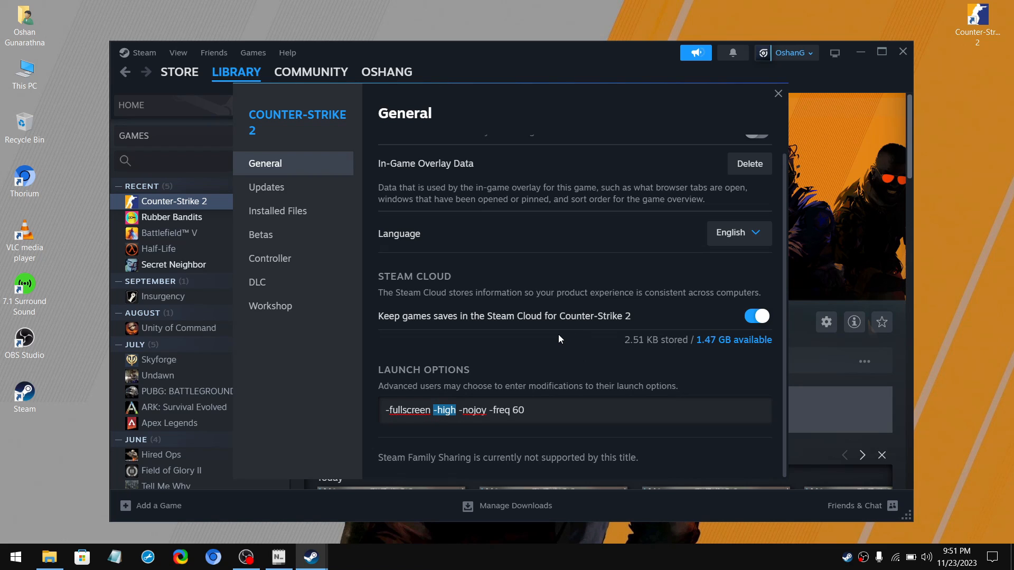
mouse_move(515, 380)
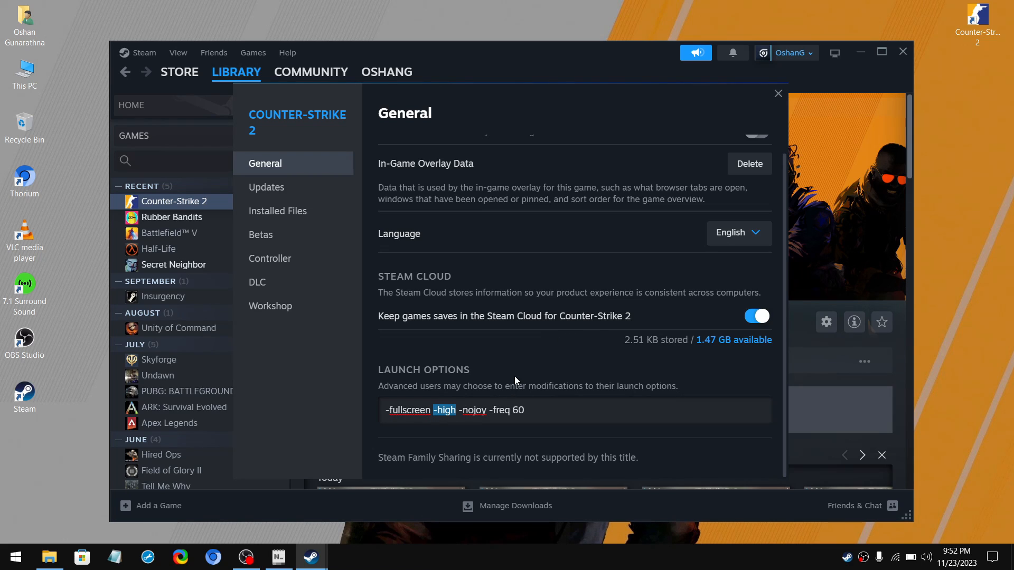
key(Delete)
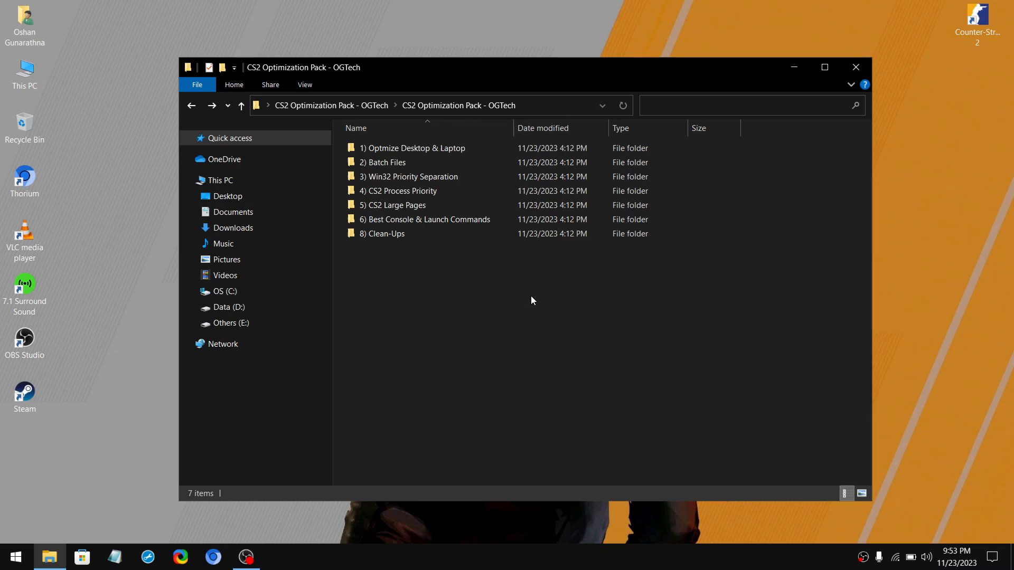
Open 8) Clean-Ups, run Clear DNS Cache (Ping Improve), and close its finished window.
double_click(382, 234)
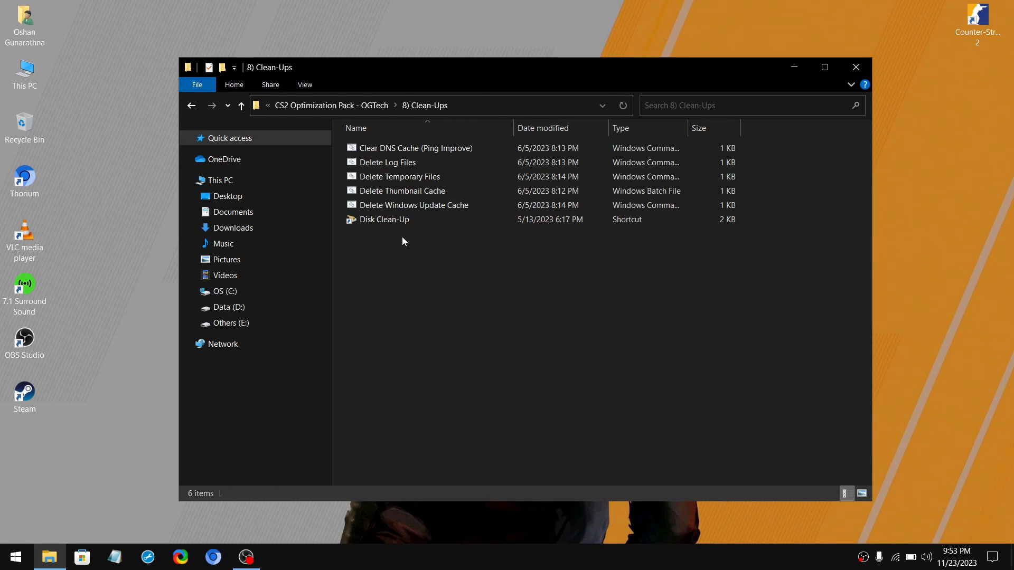
mouse_move(433, 274)
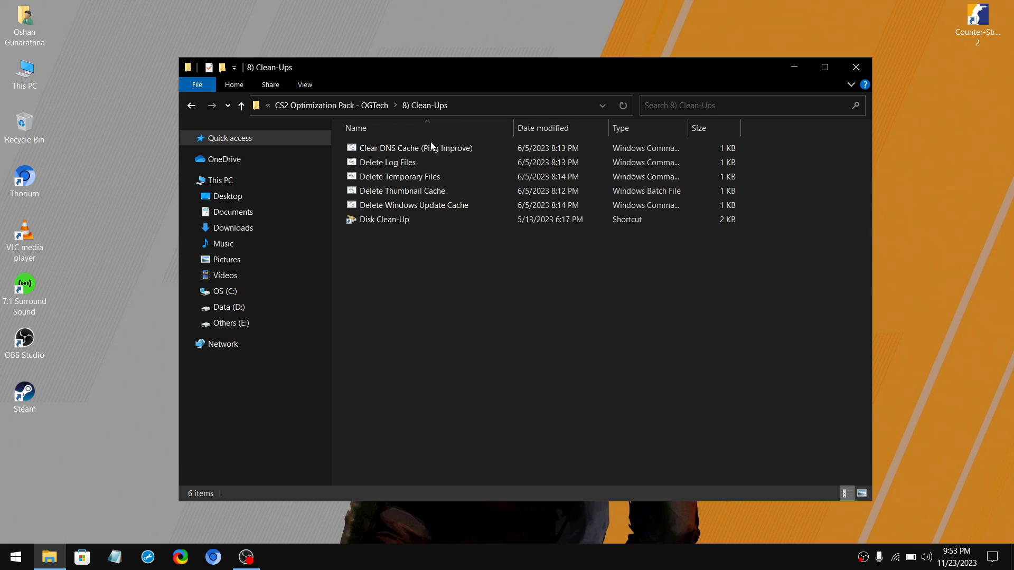
double_click(418, 148)
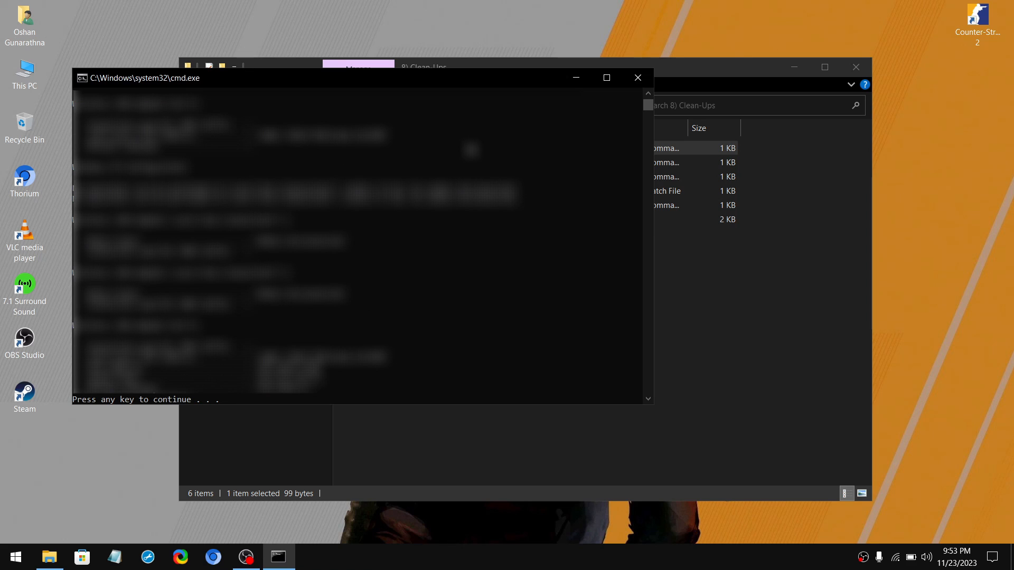
key(enter)
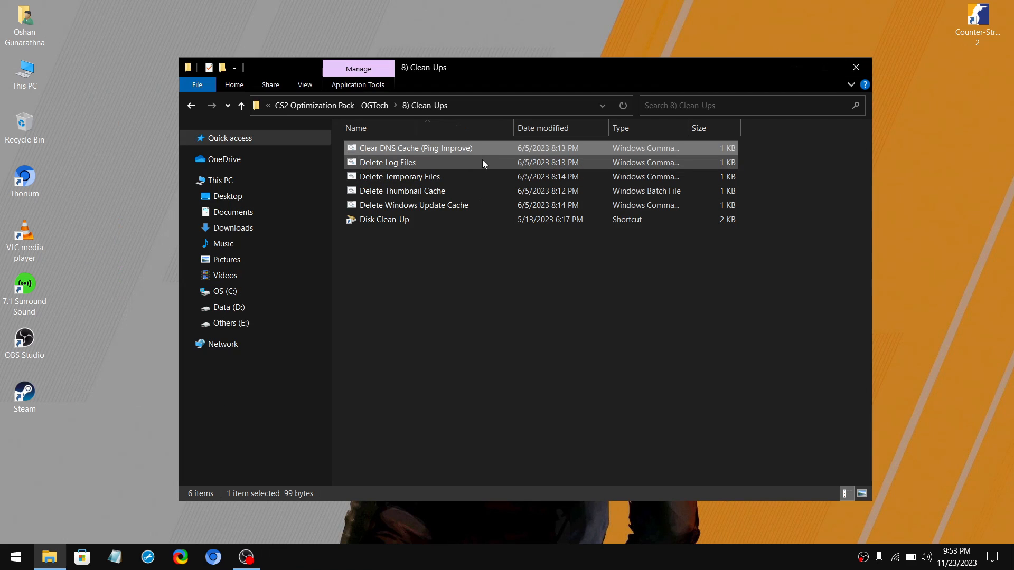
click(856, 67)
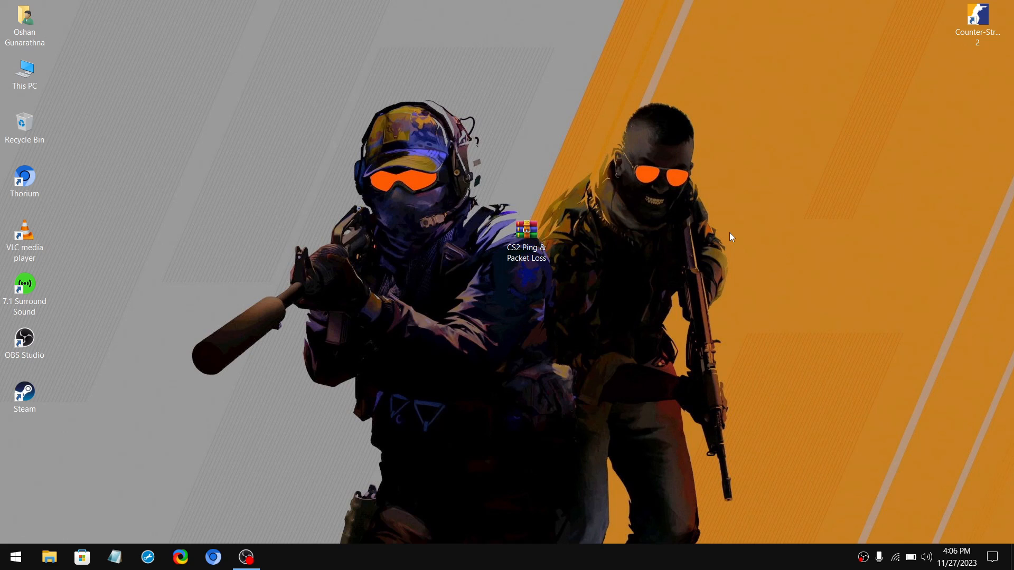
Run Enable GPEDIT as administrator from the CS2 Ping & Packet Loss pack, then open QoS Tweaks.
double_click(526, 232)
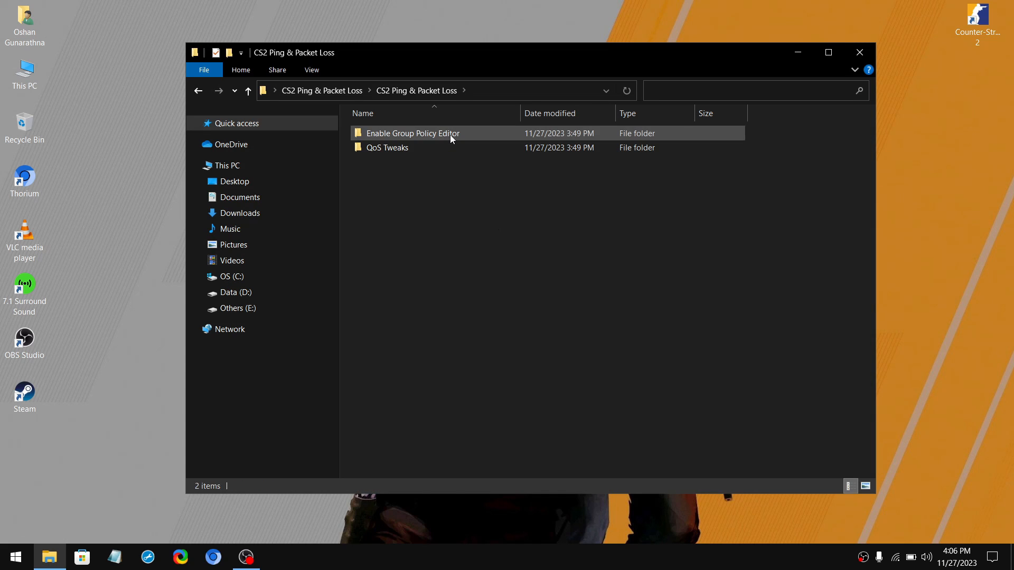
click(455, 199)
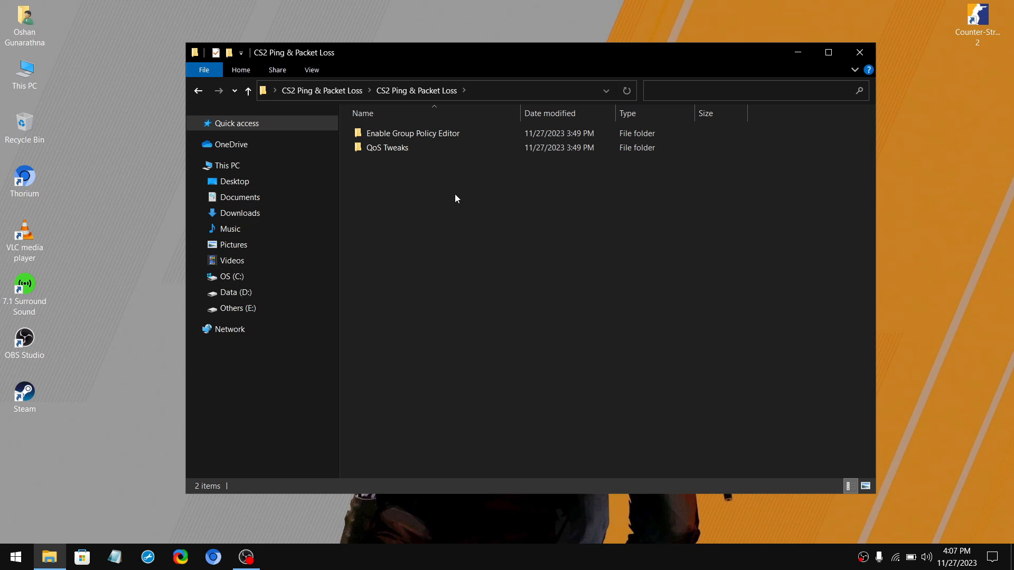
mouse_move(459, 201)
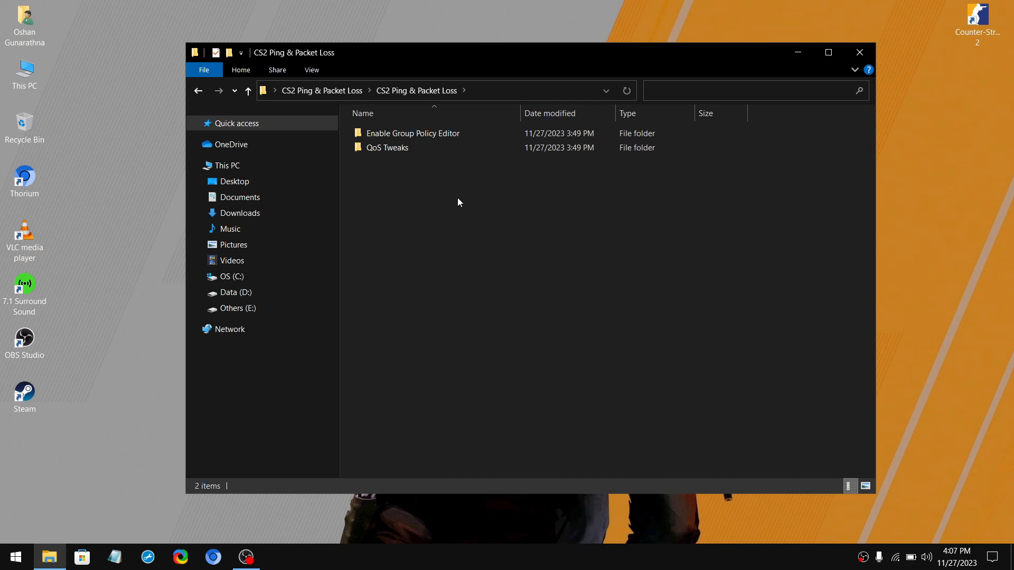
double_click(413, 133)
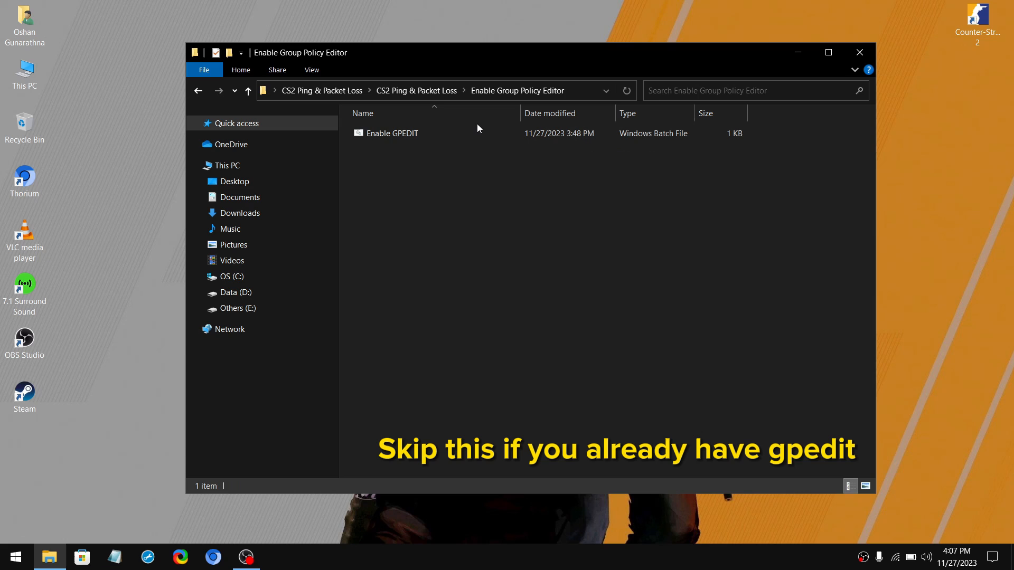
click(391, 133)
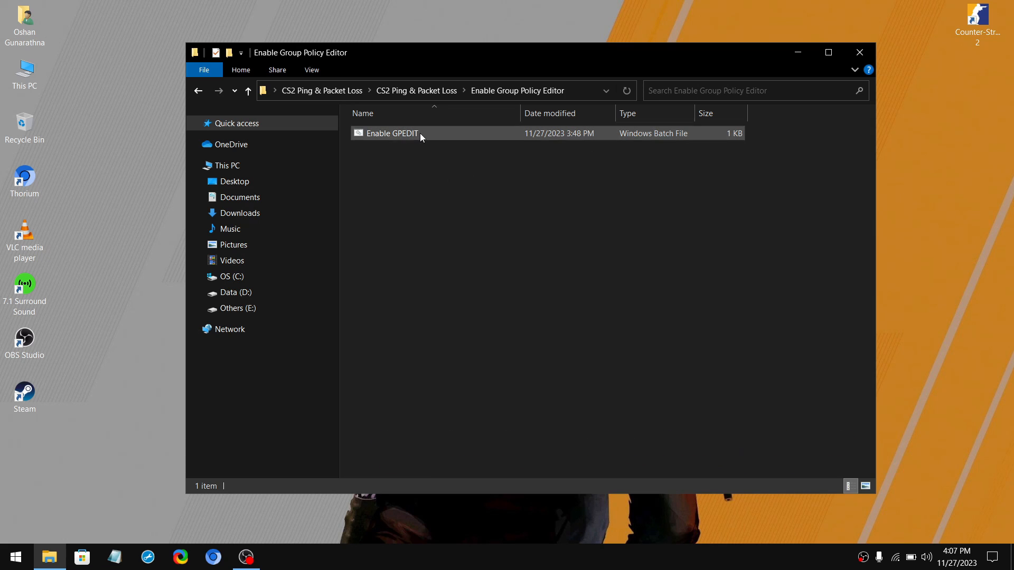
right_click(391, 133)
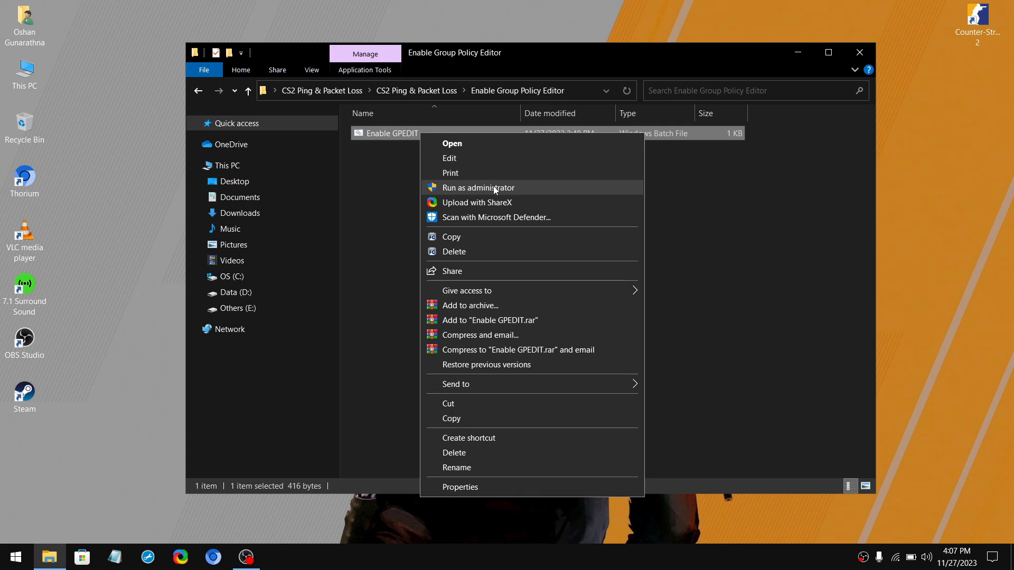
mouse_move(496, 191)
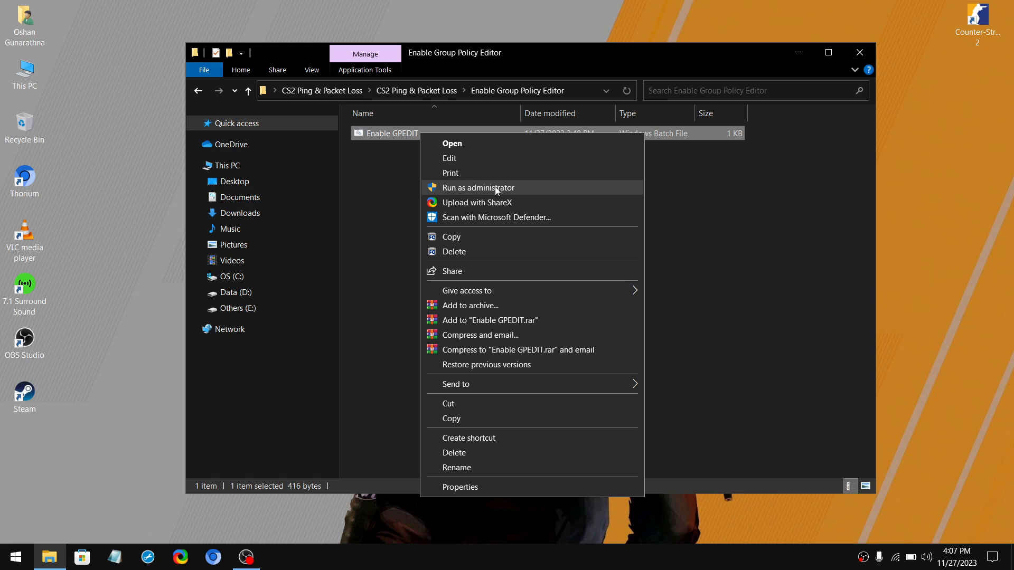
mouse_move(502, 189)
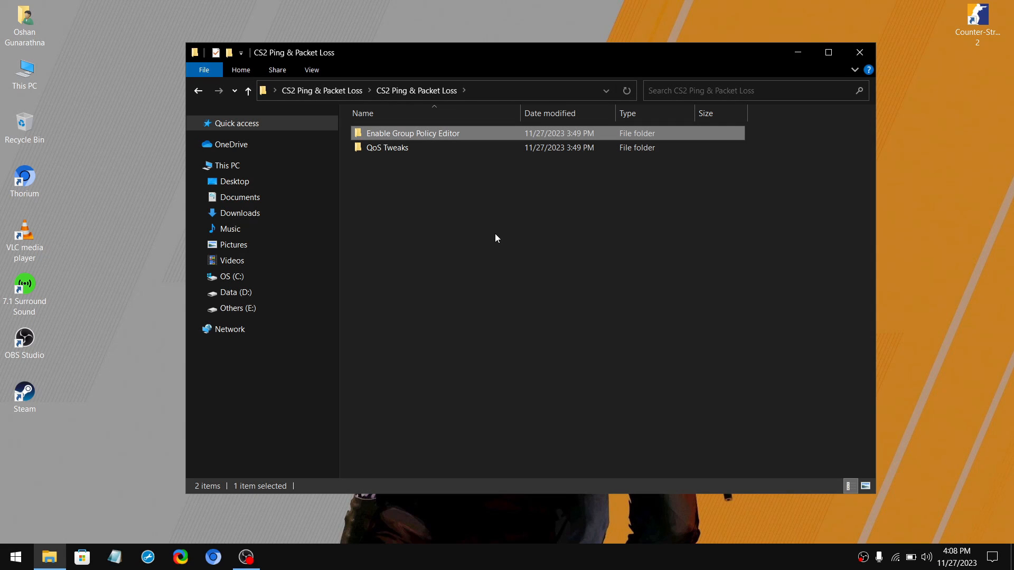
double_click(386, 148)
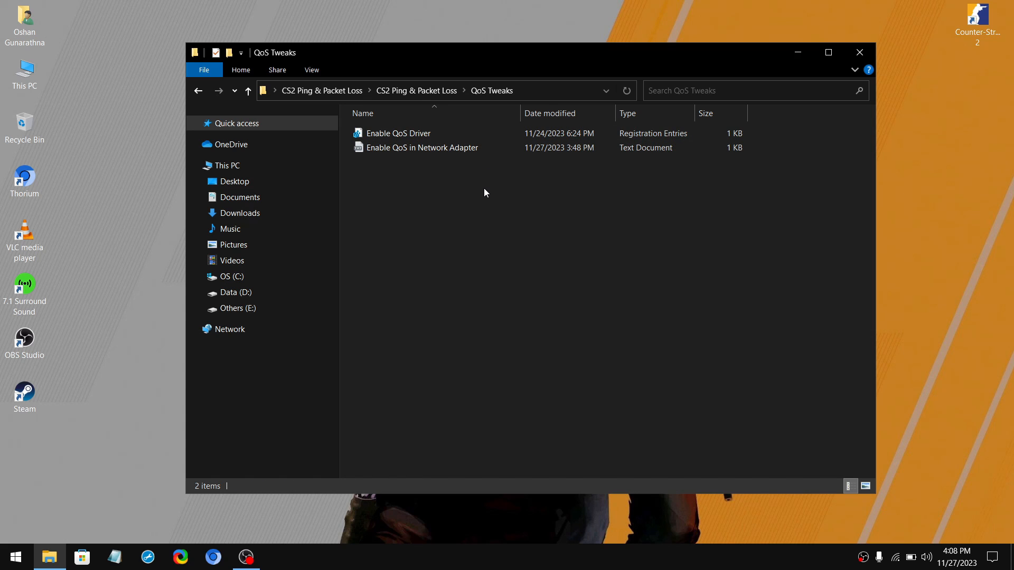
Merge Enable QoS Driver.reg into the registry and acknowledge the success message.
click(399, 133)
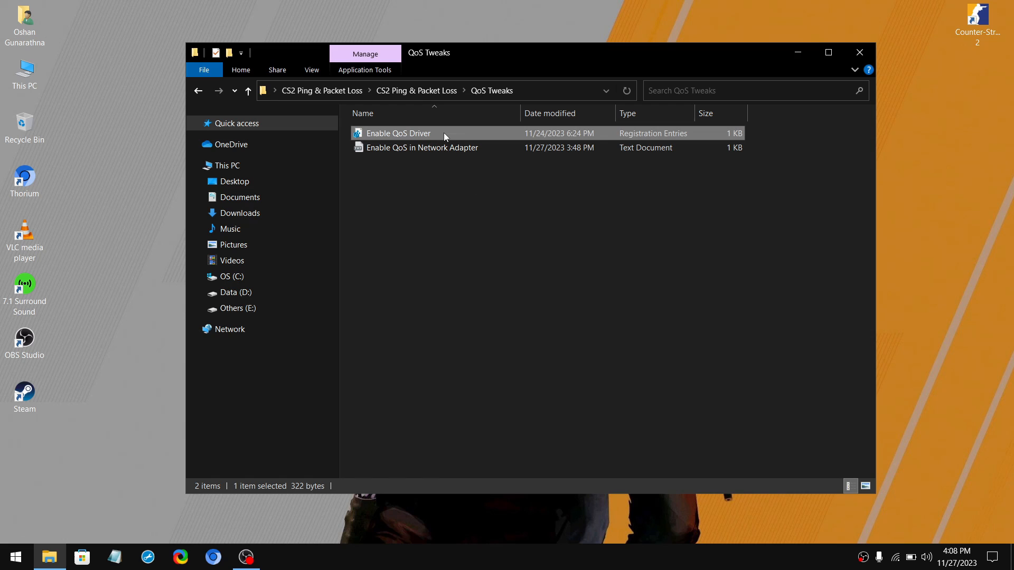
mouse_move(456, 136)
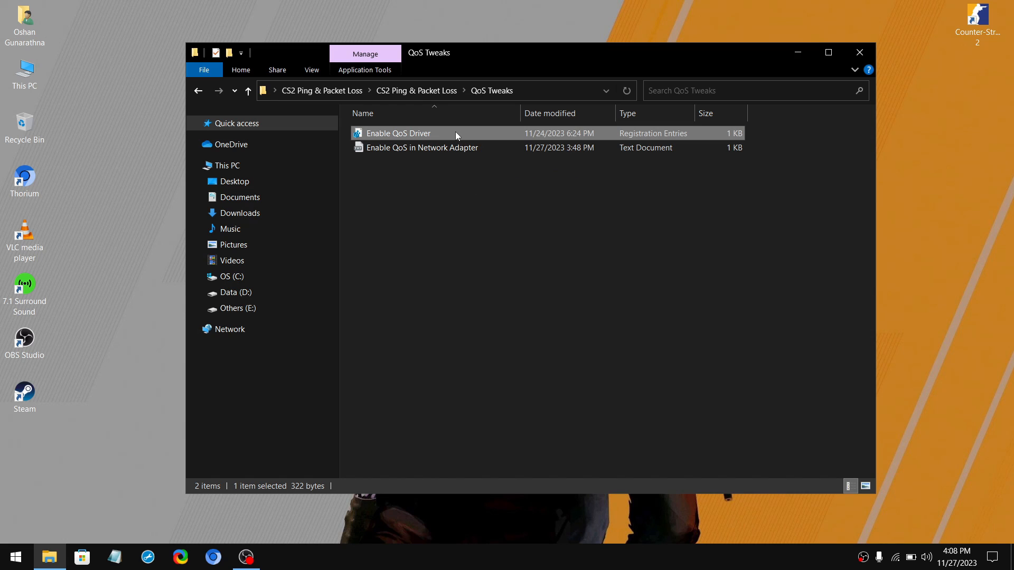
double_click(398, 133)
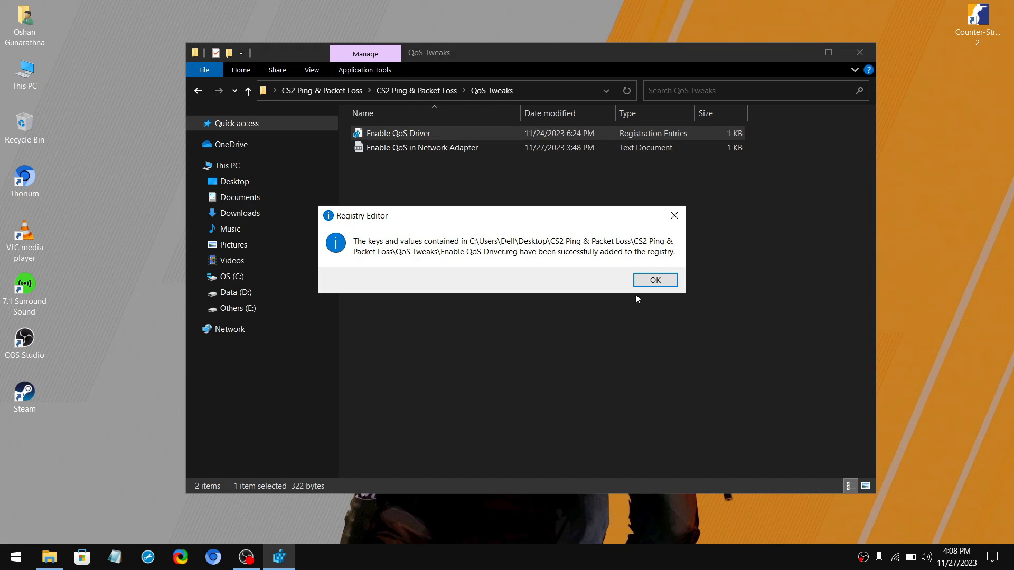
click(654, 280)
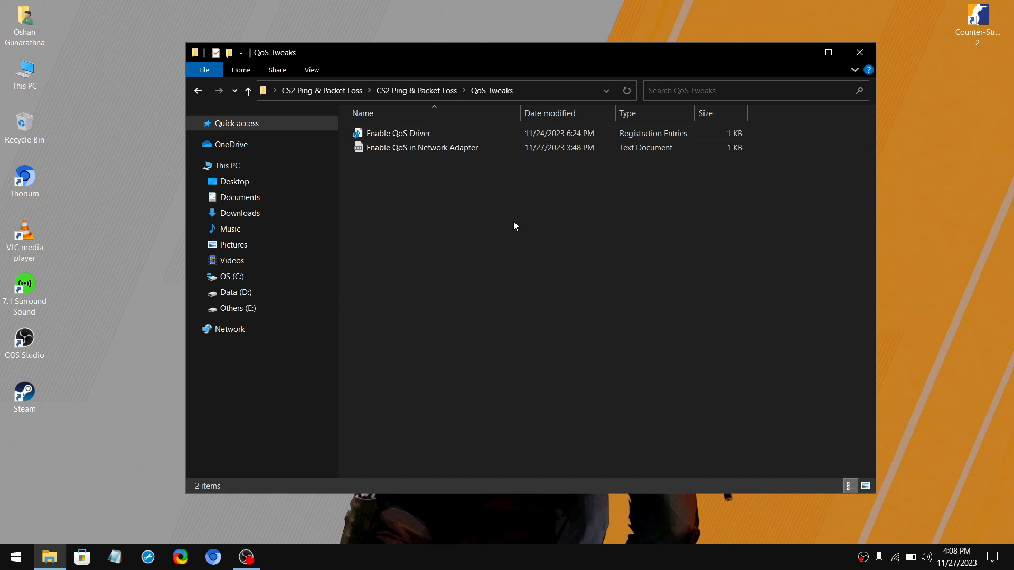
mouse_move(448, 246)
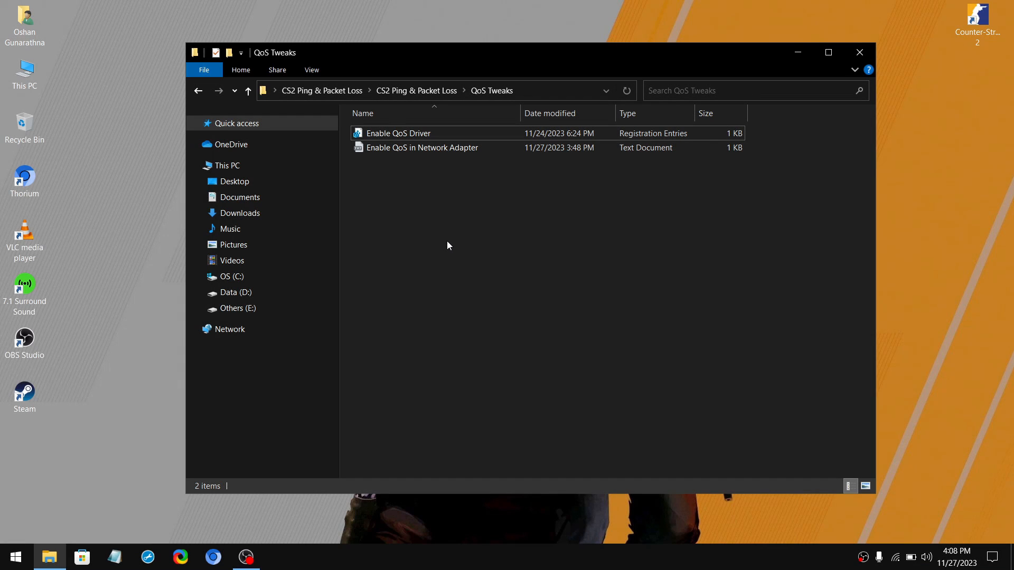
Run Enable-NetAdapterBinding -Name "*" -ComponentID ms_pacer in an administrator PowerShell.
double_click(421, 148)
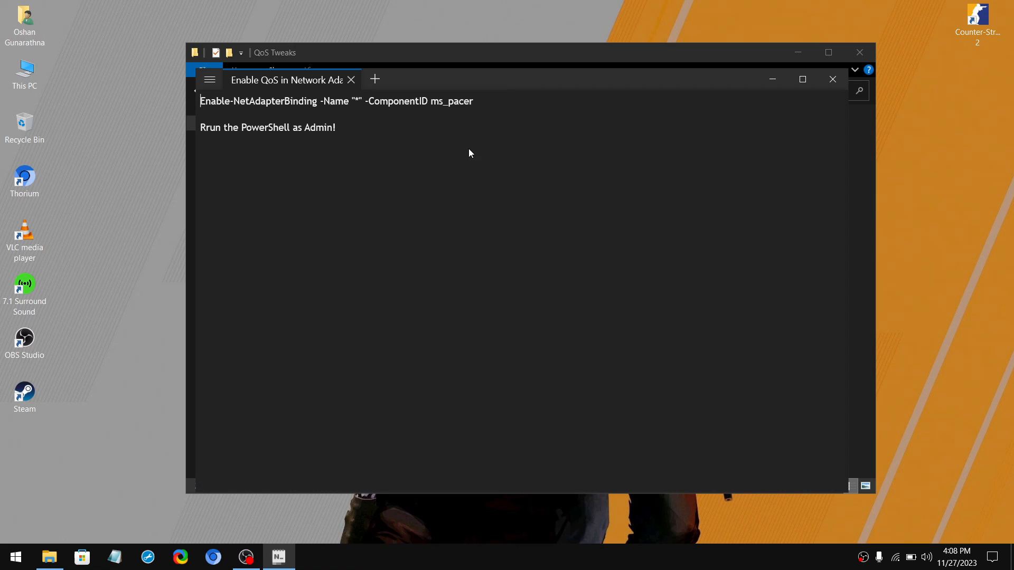
click(14, 556)
text(powersh)
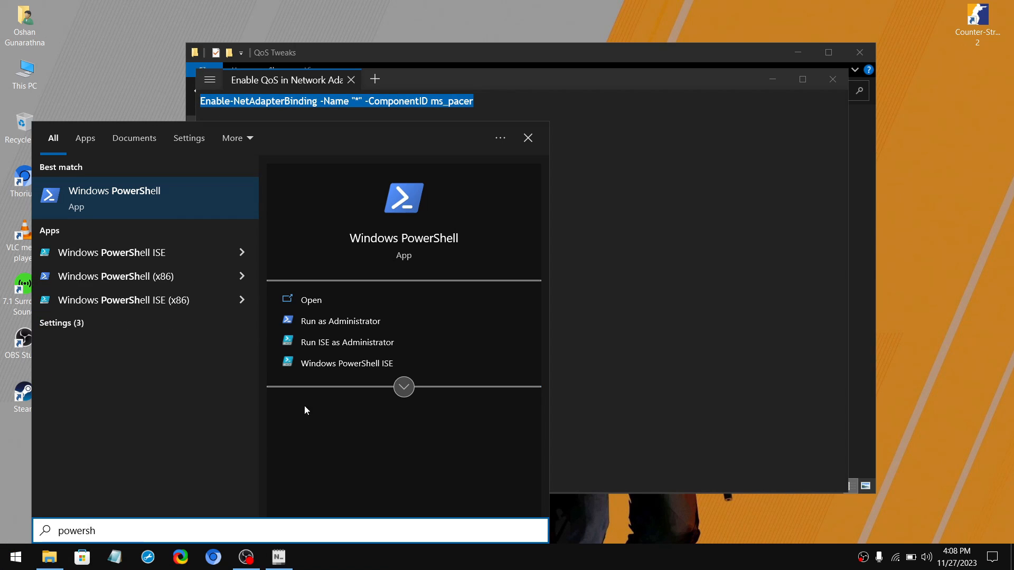
mouse_move(340, 322)
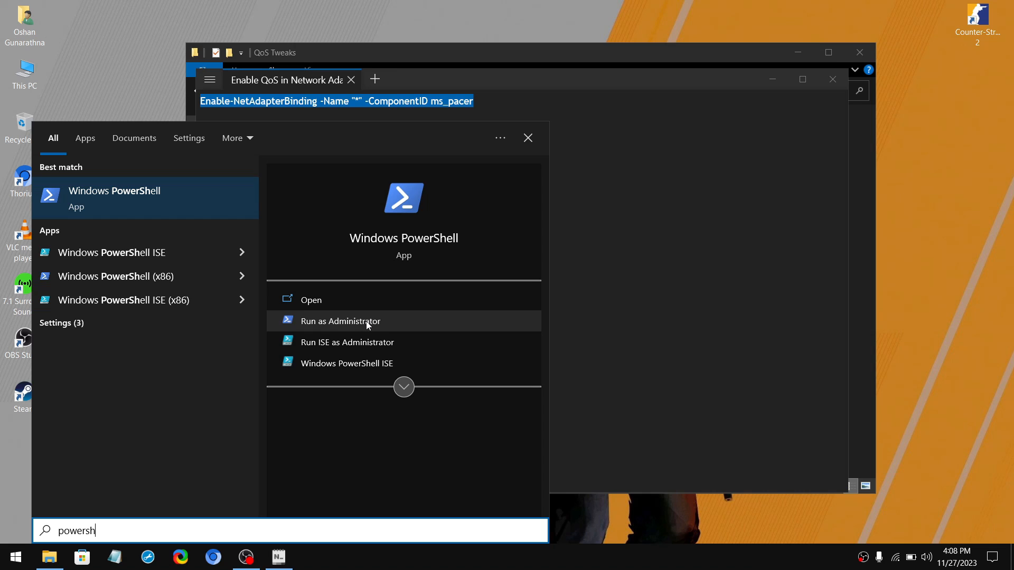
click(341, 321)
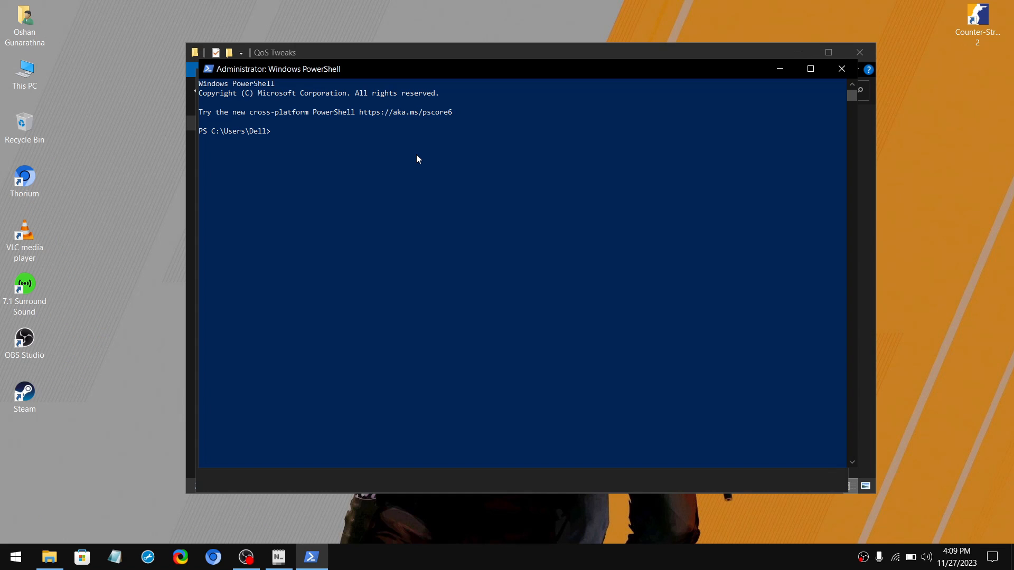
text(Enable-NetAdapterBinding -Name "*" -ComponentID ms_pacer)
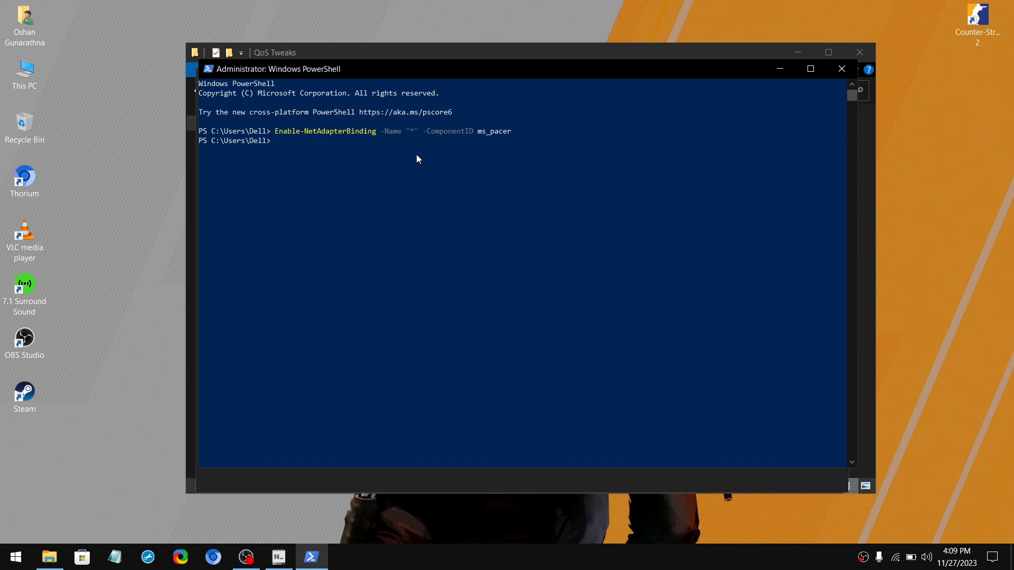
click(842, 68)
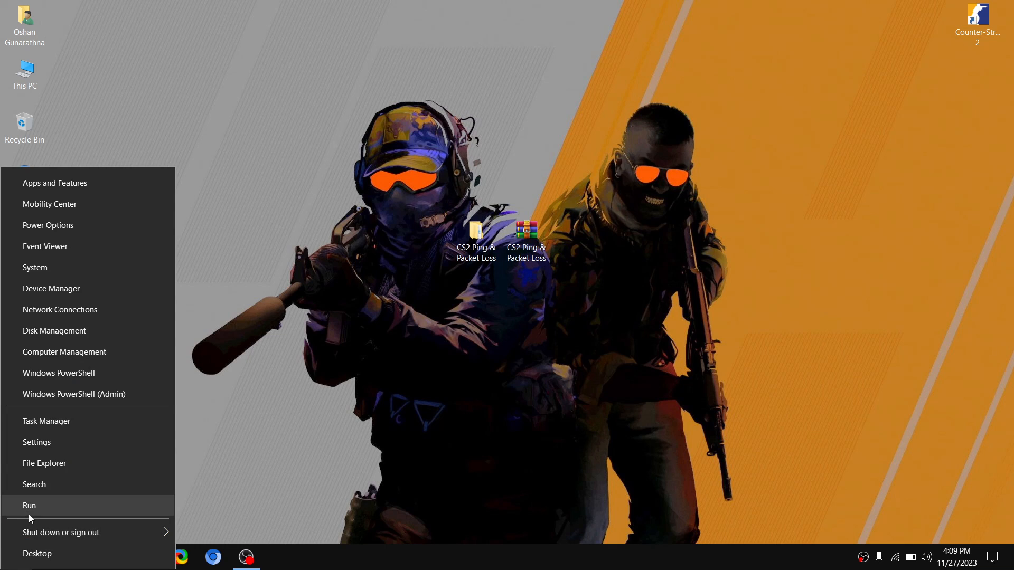
Launch gpedit and right-click Policy-based QoS under Computer Configuration > Windows Settings.
text(gpedit.msc)
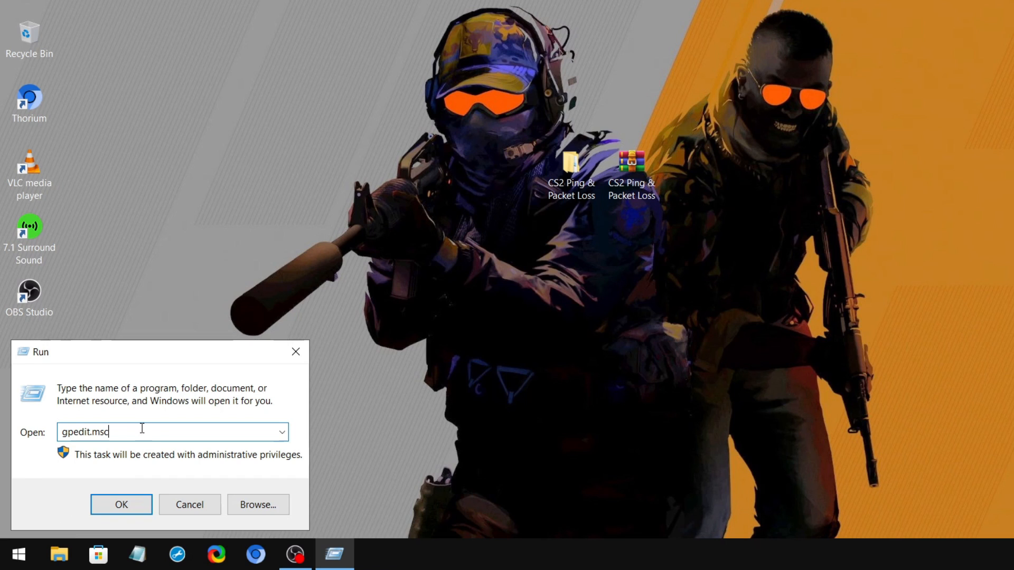
click(120, 504)
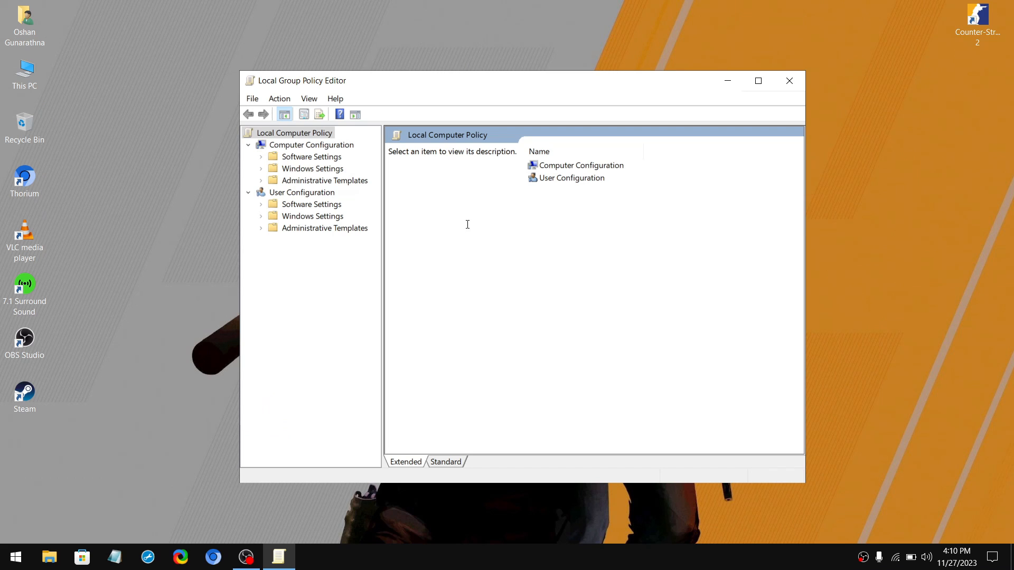
click(261, 169)
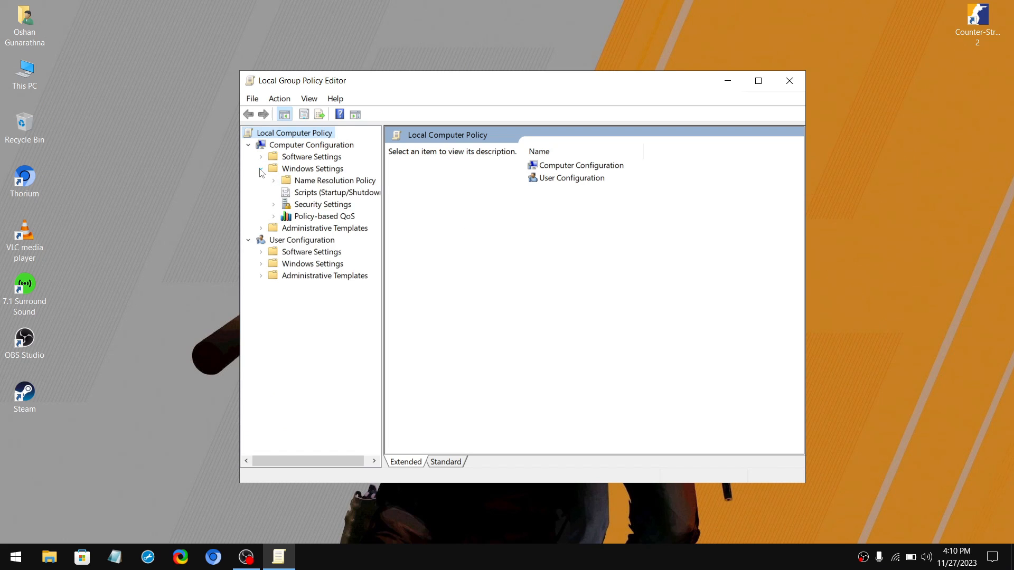
click(325, 216)
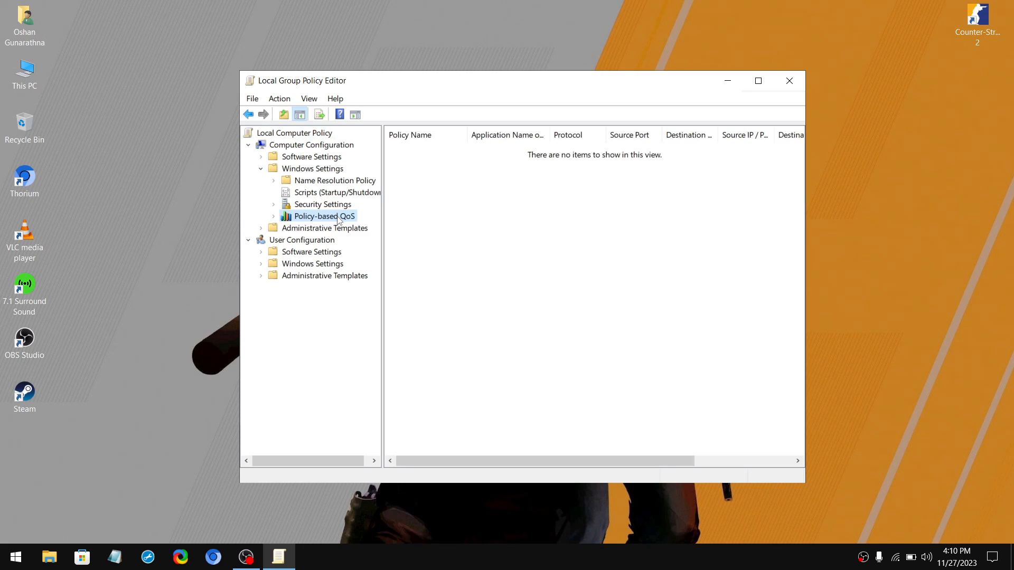
right_click(322, 216)
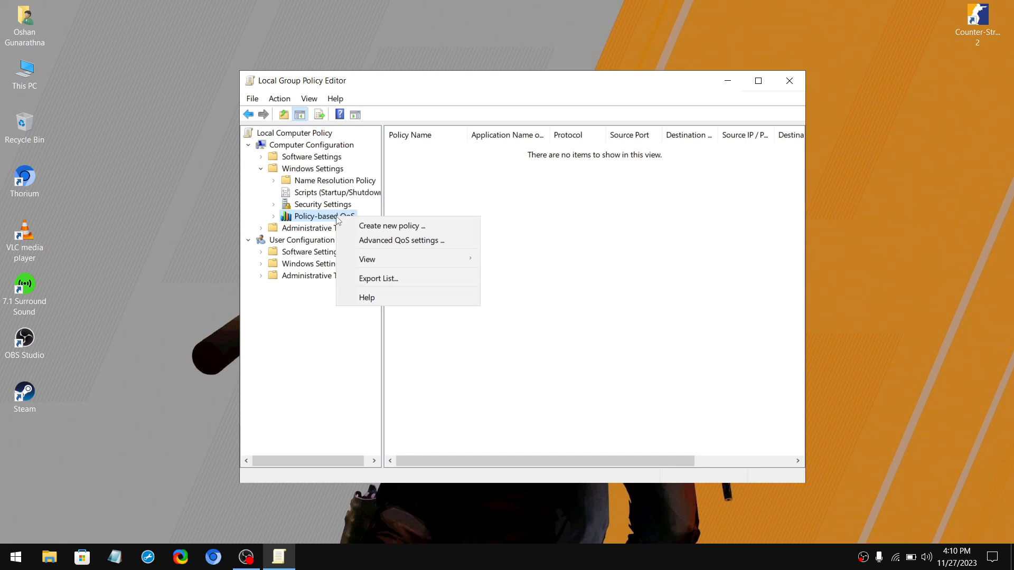
Start a new QoS policy named 'Counter-Strike 2' with DSCP value 46.
click(391, 225)
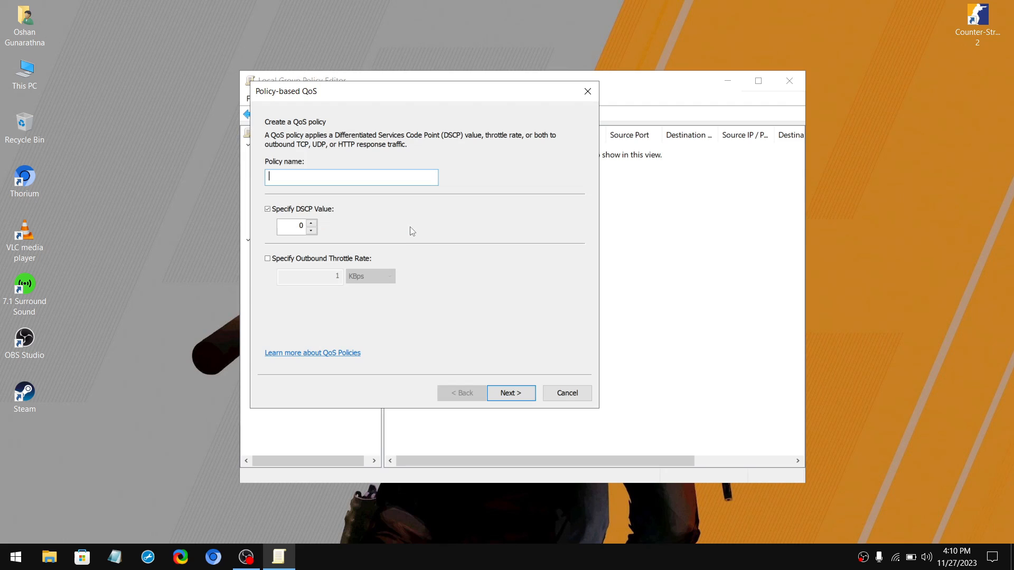
right_click(977, 20)
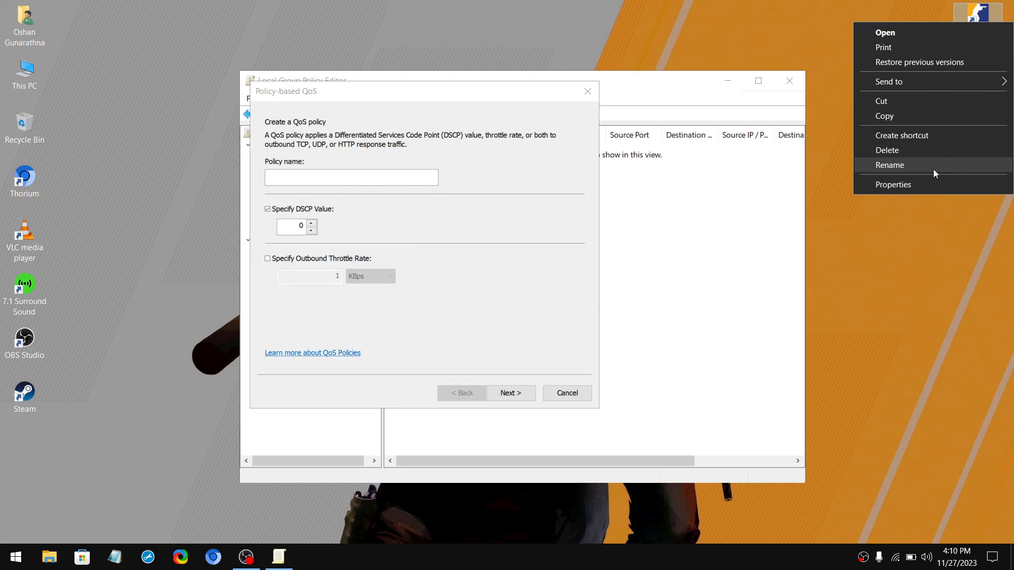
text(Counter-Strike 2)
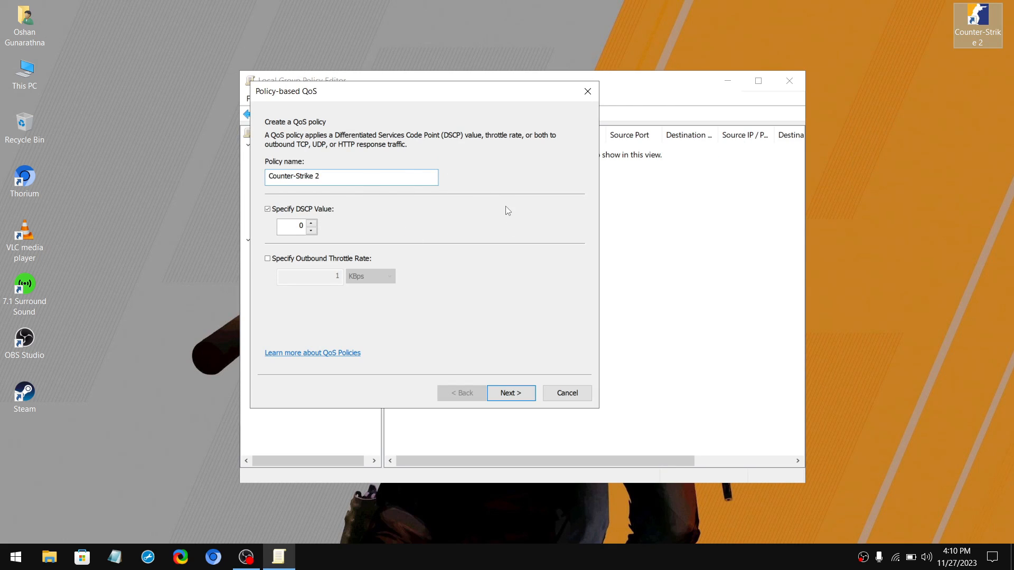
click(291, 226)
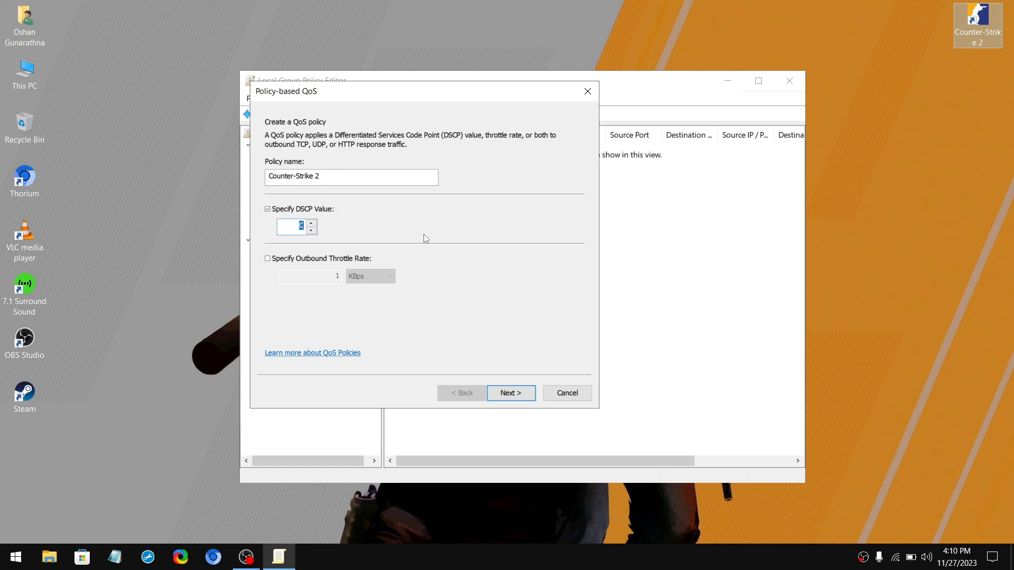
text(46)
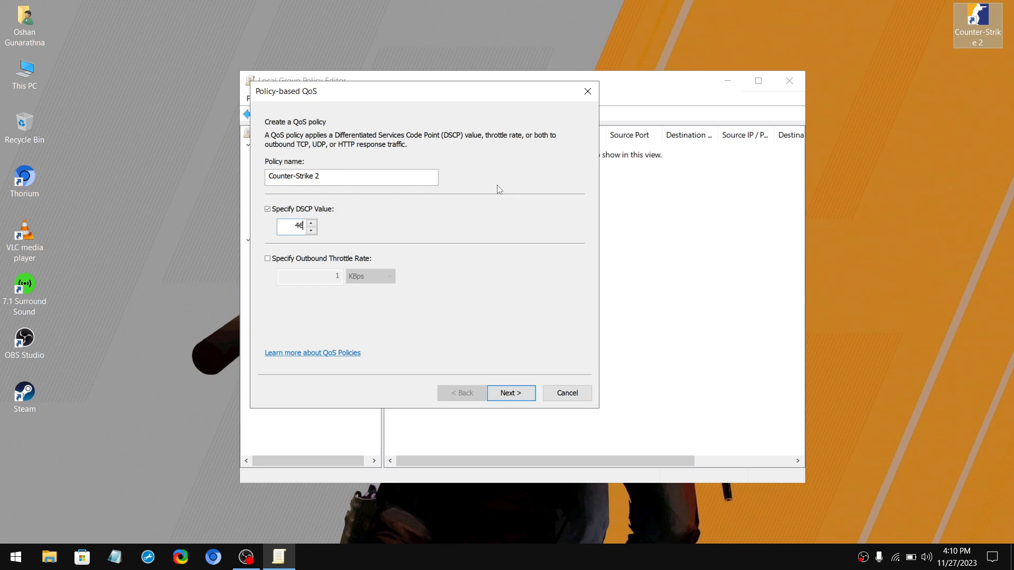
click(511, 393)
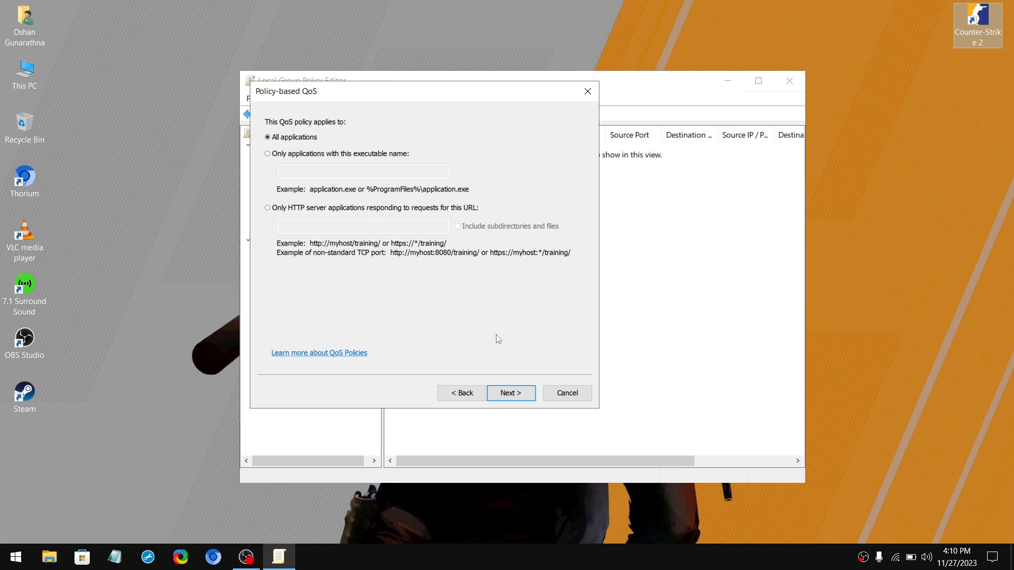
Restrict the policy to cs2.exe, keep any IP addresses, and cover TCP and UDP.
click(267, 153)
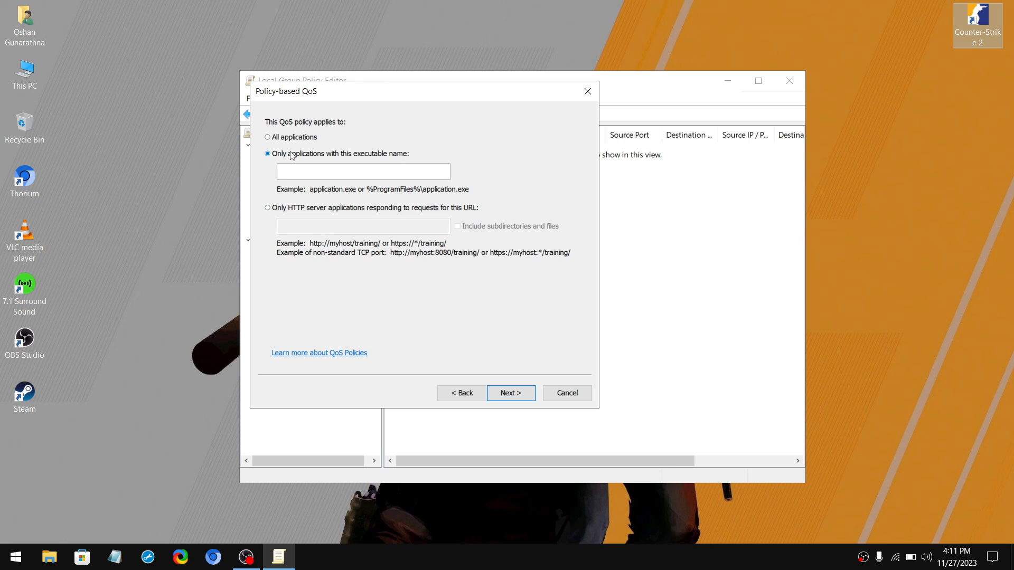
click(363, 171)
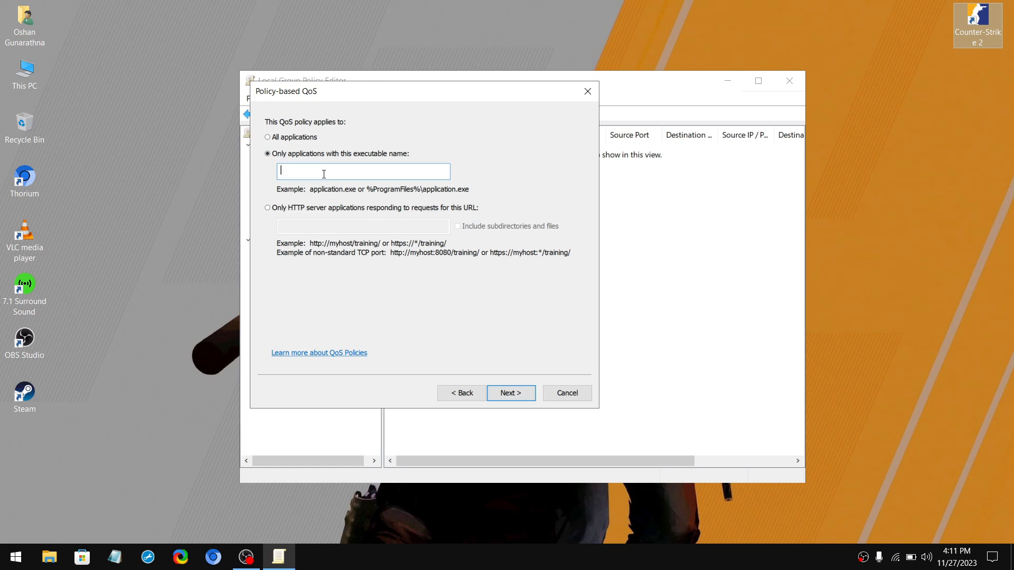
text(cs2)
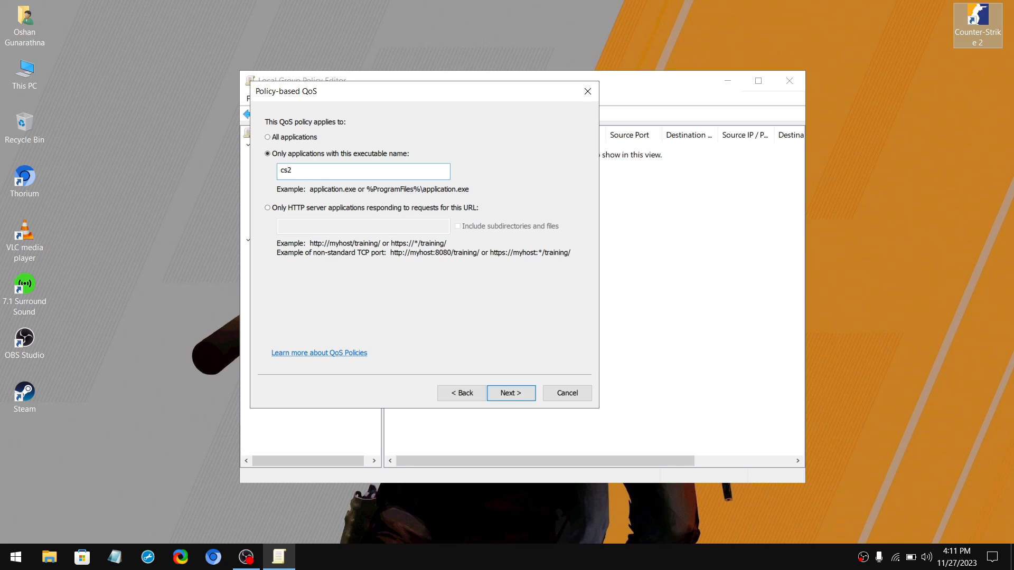
text(.exe)
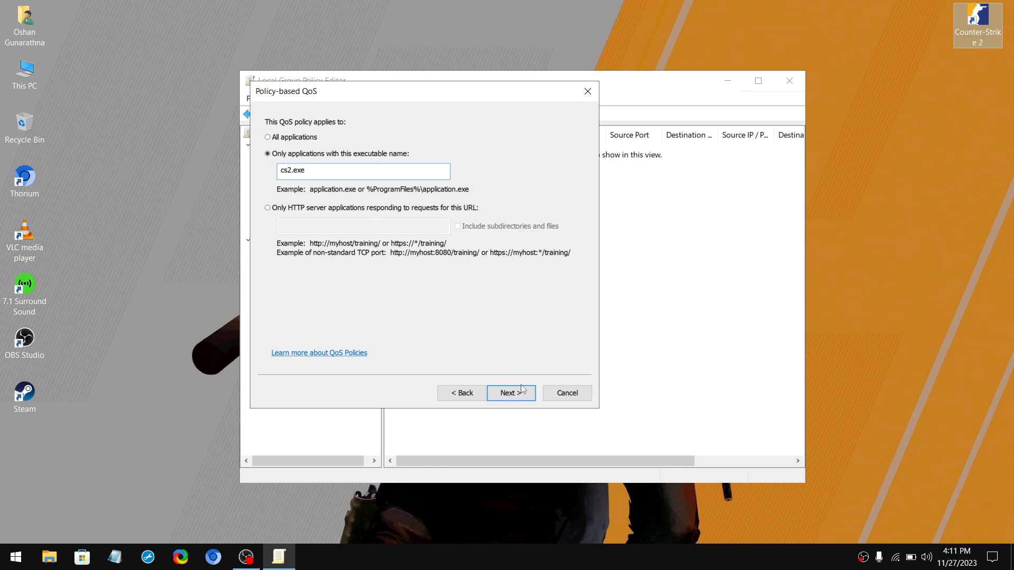
click(510, 392)
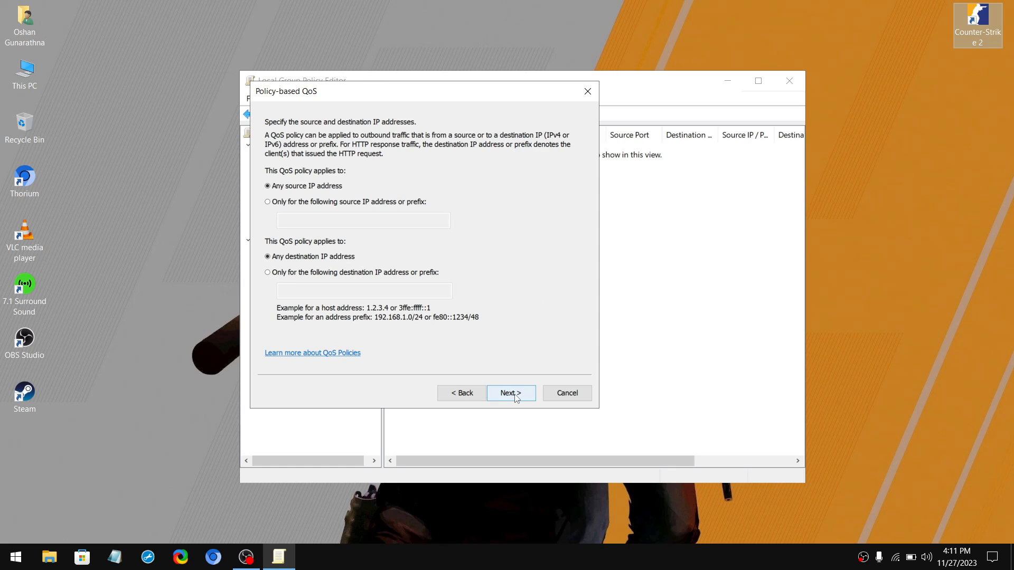
click(510, 392)
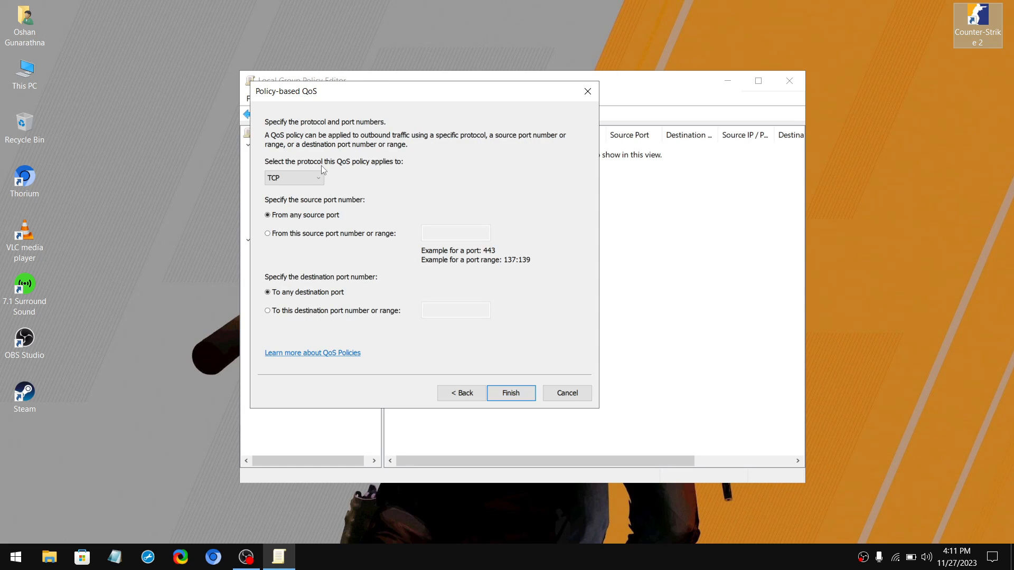
click(317, 178)
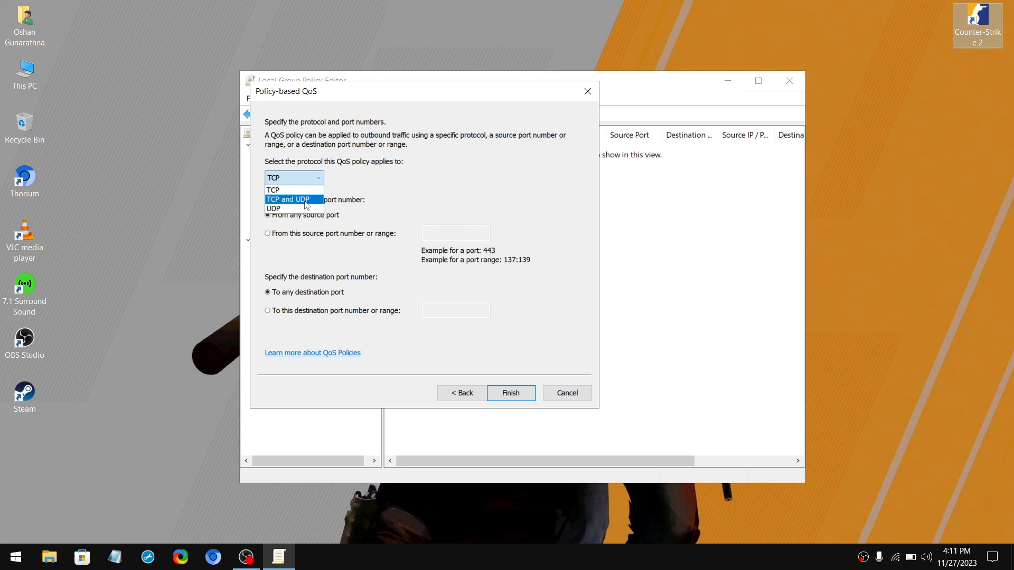
click(291, 199)
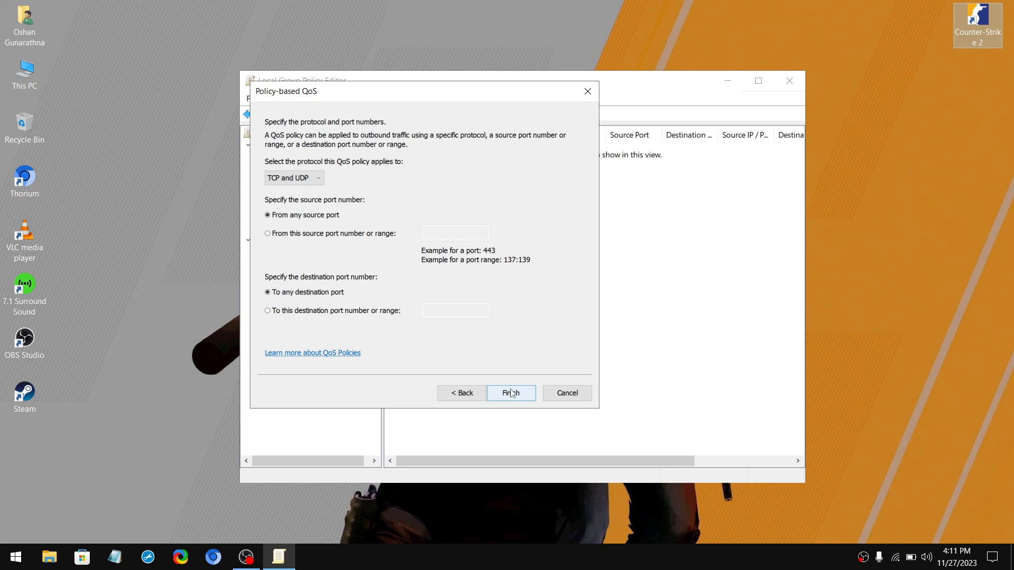
click(510, 392)
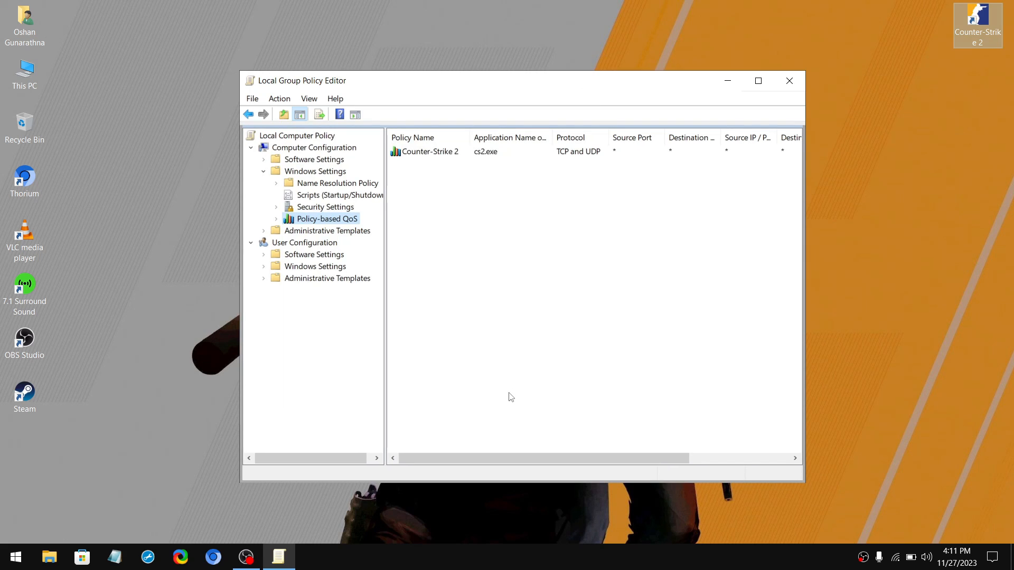
mouse_move(594, 215)
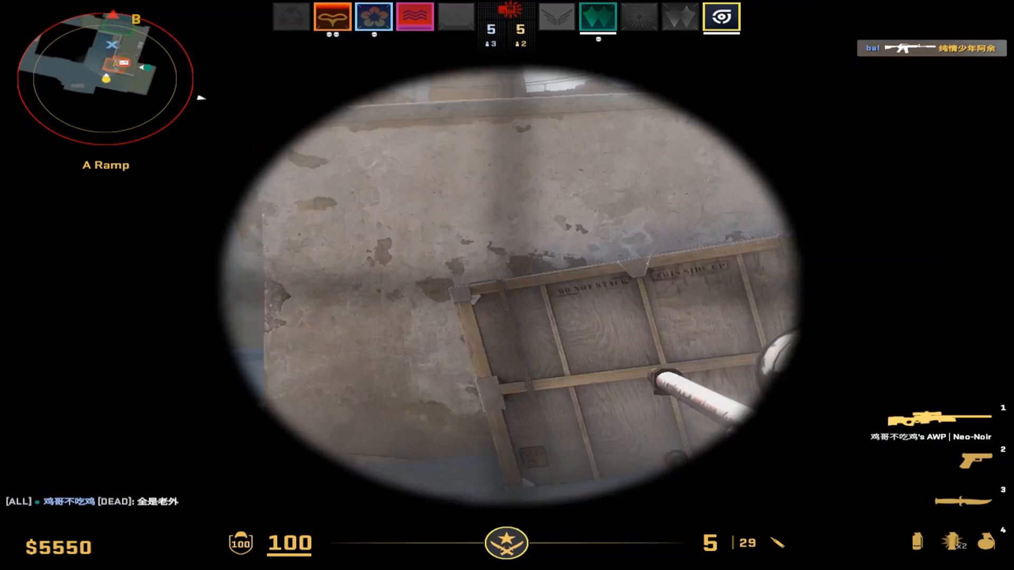
Scope in with the AWP and shoot the enemy coming through the Long A archway.
click(507, 286)
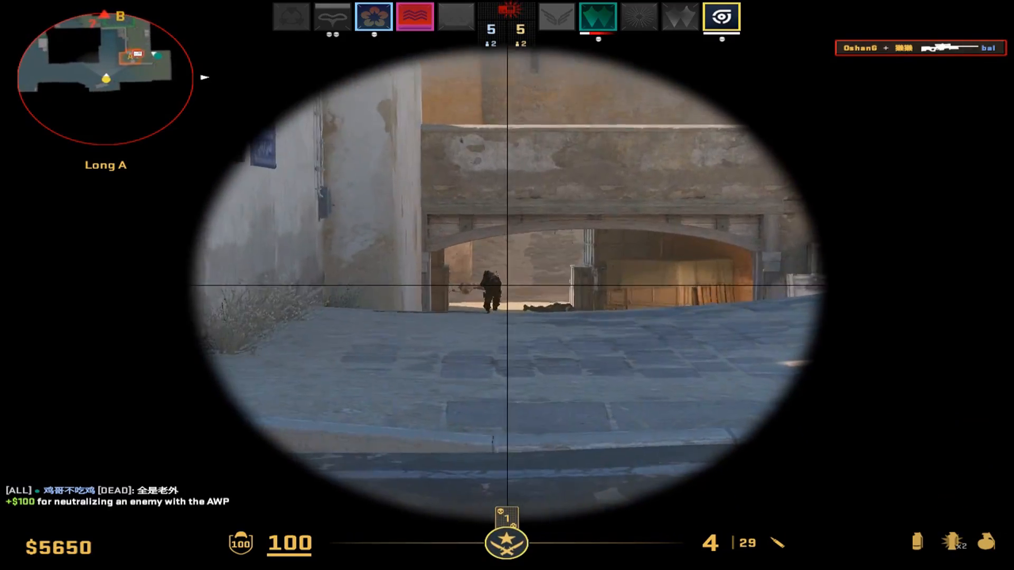
click(507, 285)
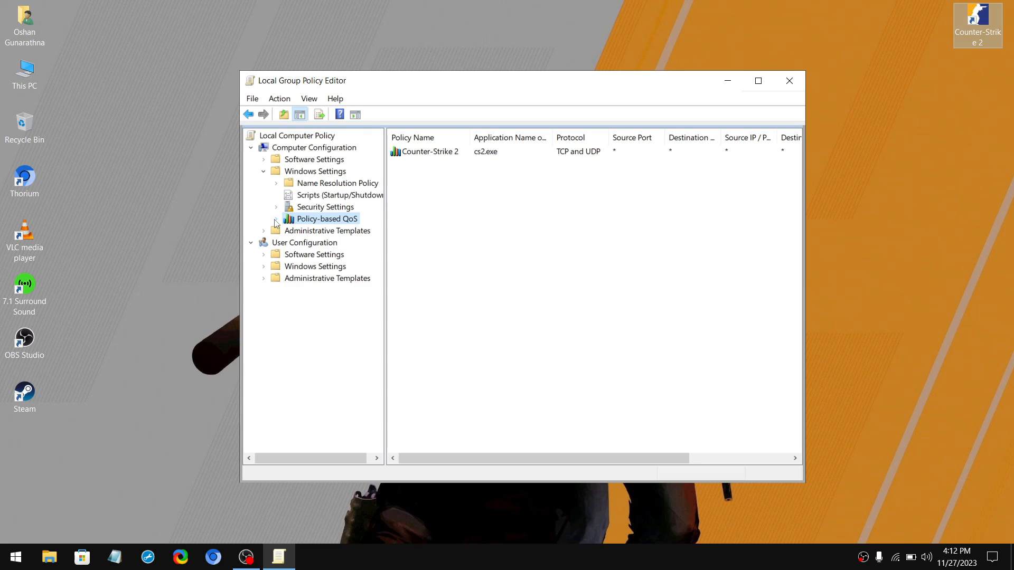
Expand Policy-based QoS and right-click the Counter-Strike 2 policy for Delete/Edit options.
click(276, 219)
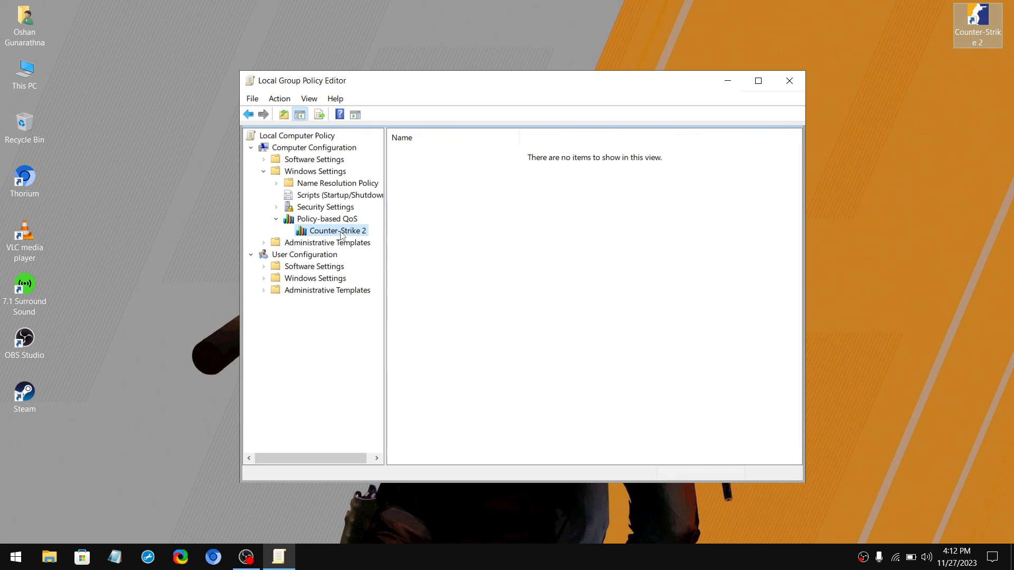
right_click(331, 231)
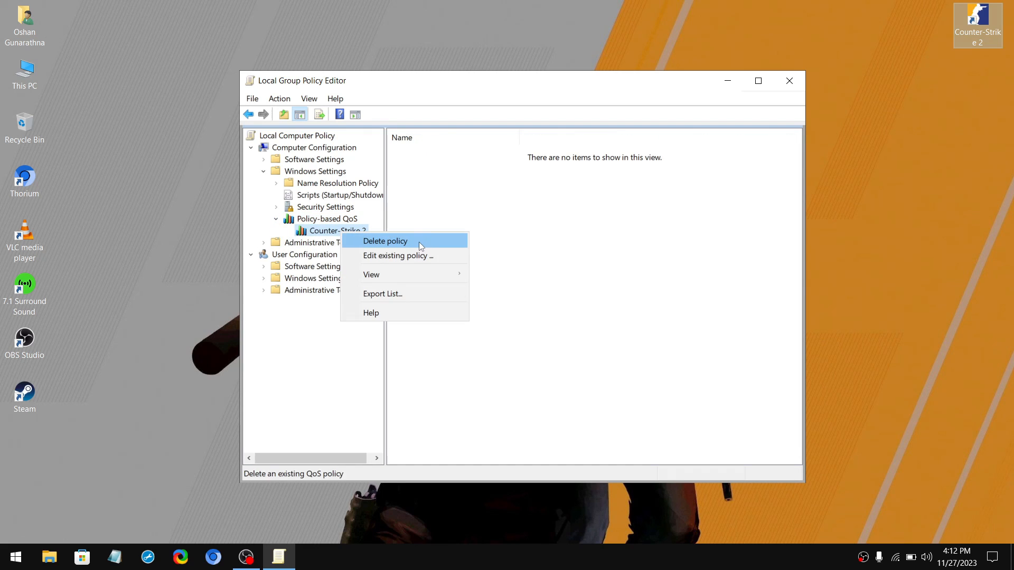
click(386, 241)
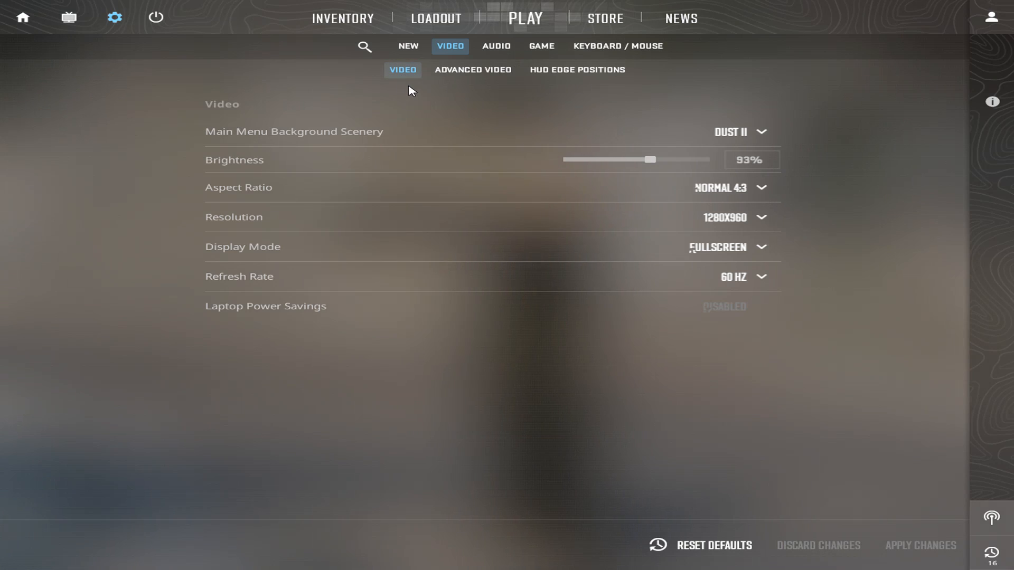
mouse_move(410, 107)
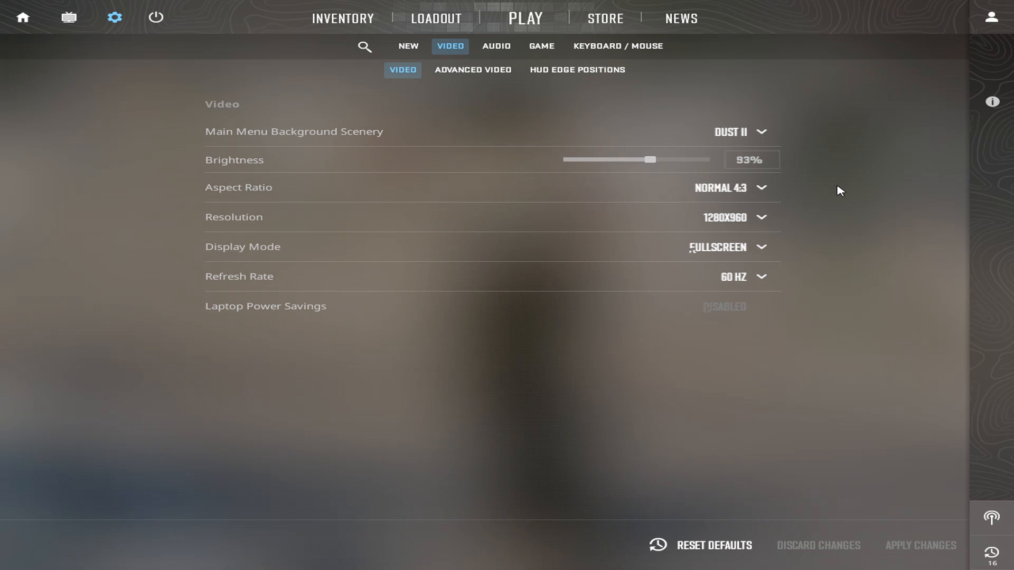
Keep the video at Normal 4:3, 1280x960, fullscreen, 60 Hz, then view Advanced Video.
click(731, 187)
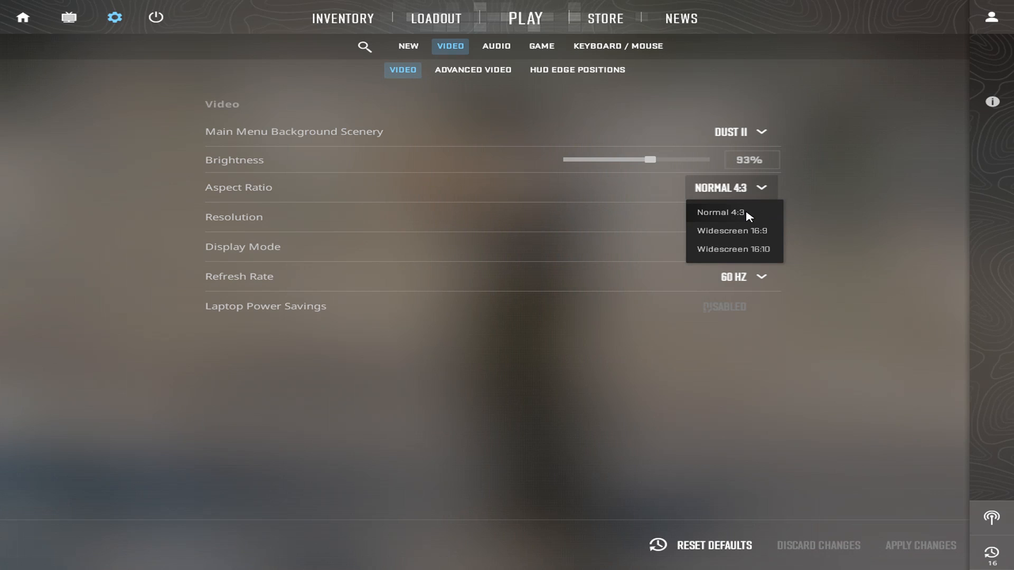
click(719, 213)
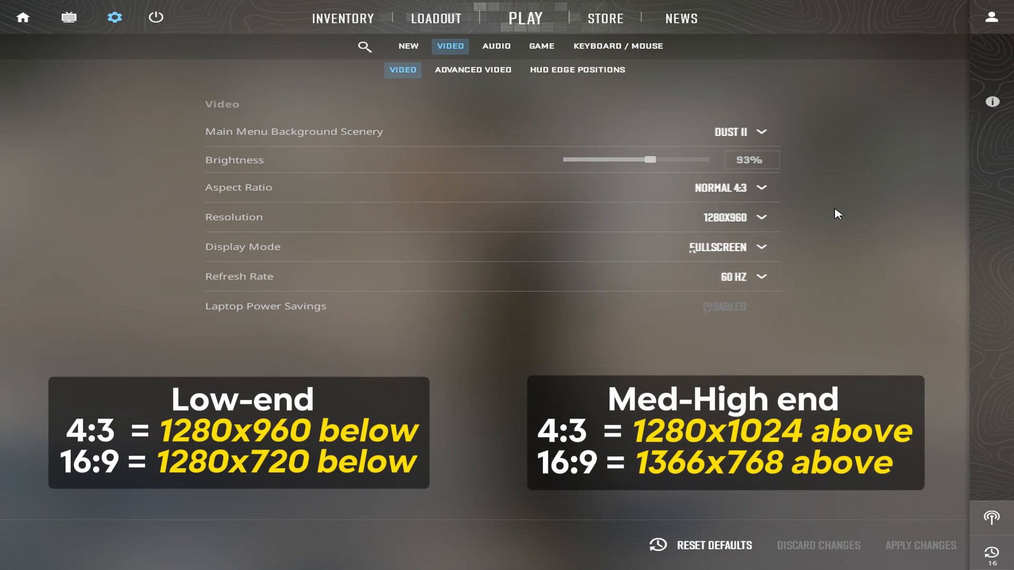
click(735, 216)
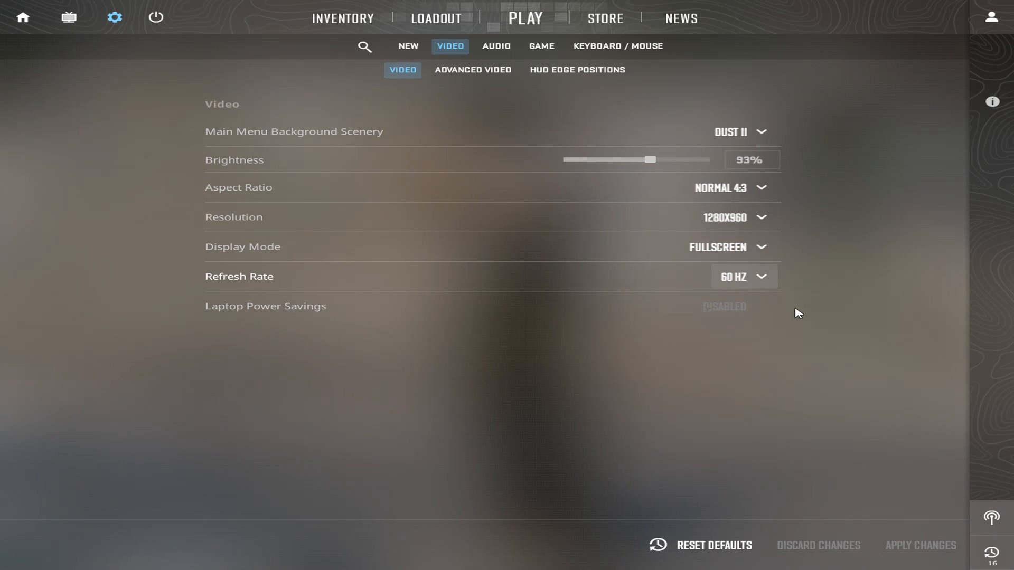
click(743, 276)
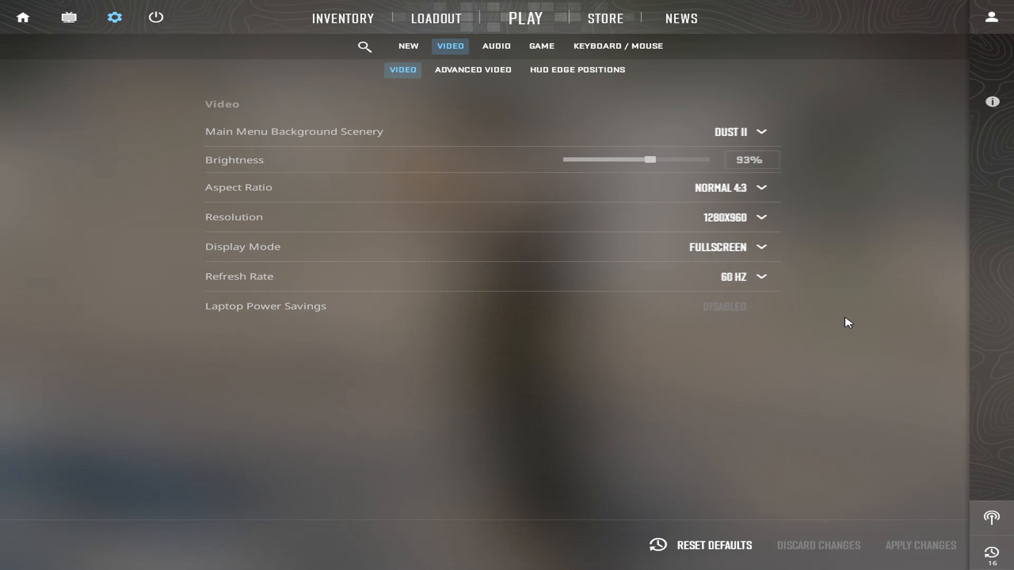
click(472, 69)
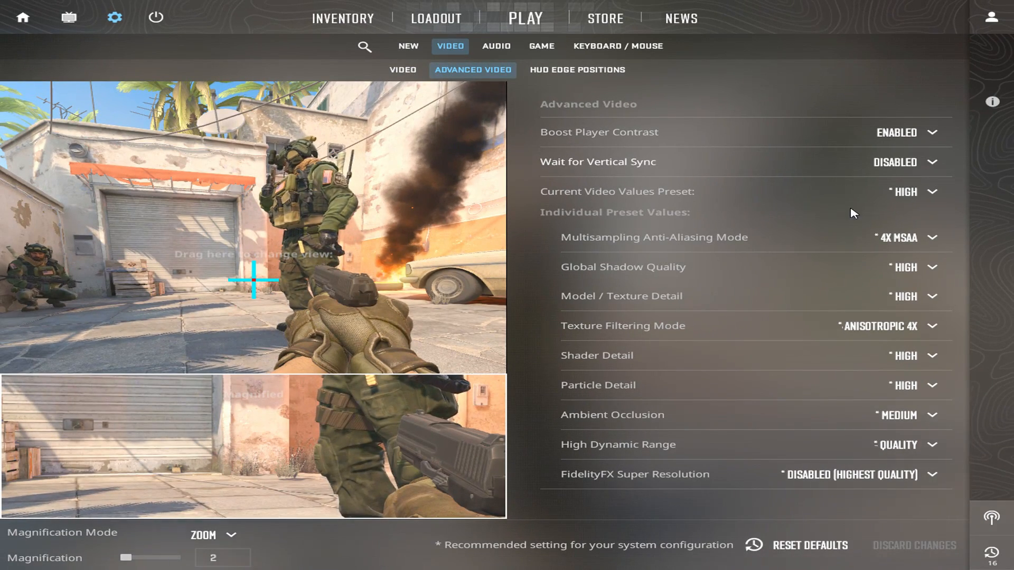
Apply the Low video preset, disable FidelityFX Super Resolution, and exit the game.
click(912, 191)
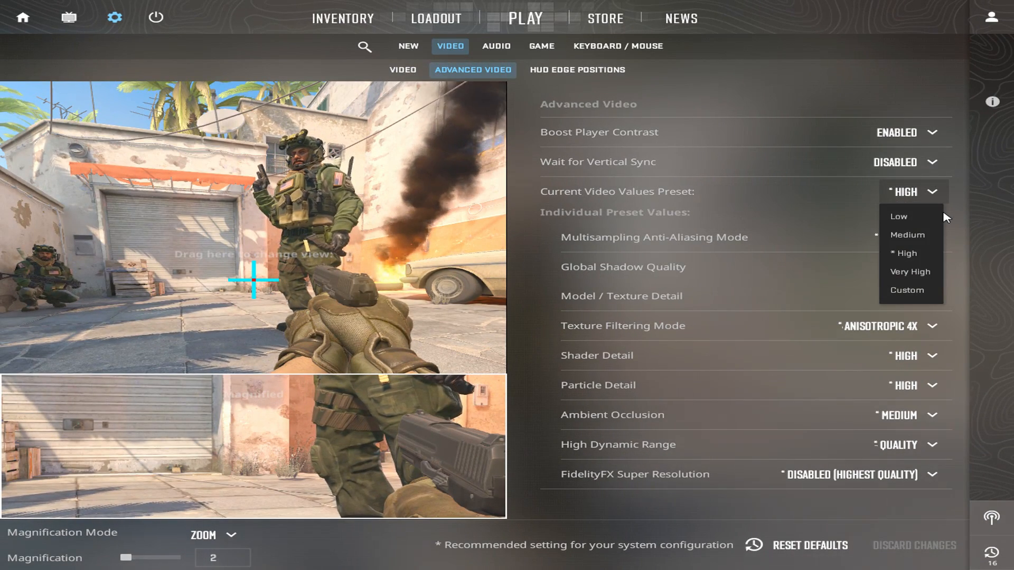
click(899, 216)
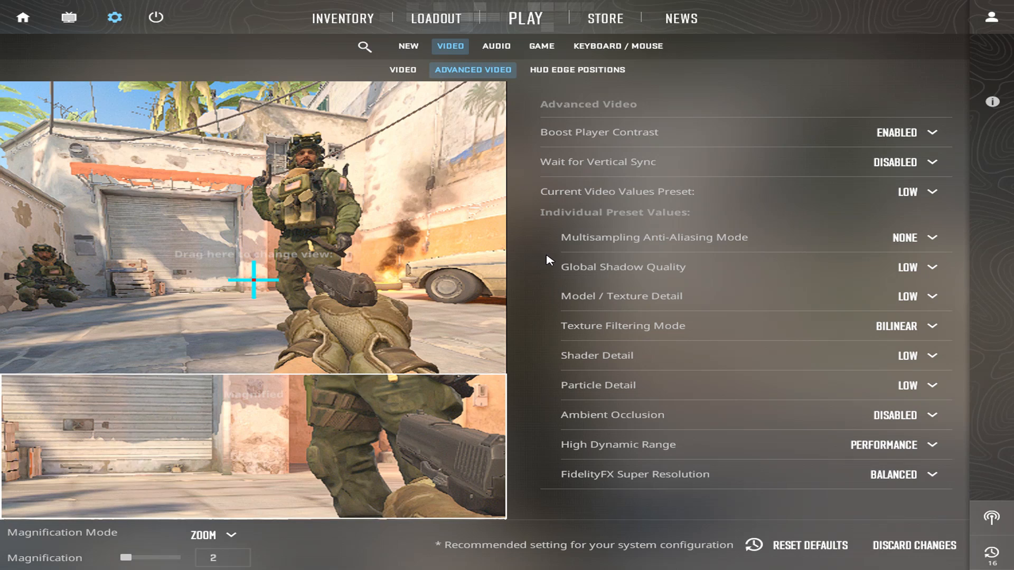
mouse_move(705, 488)
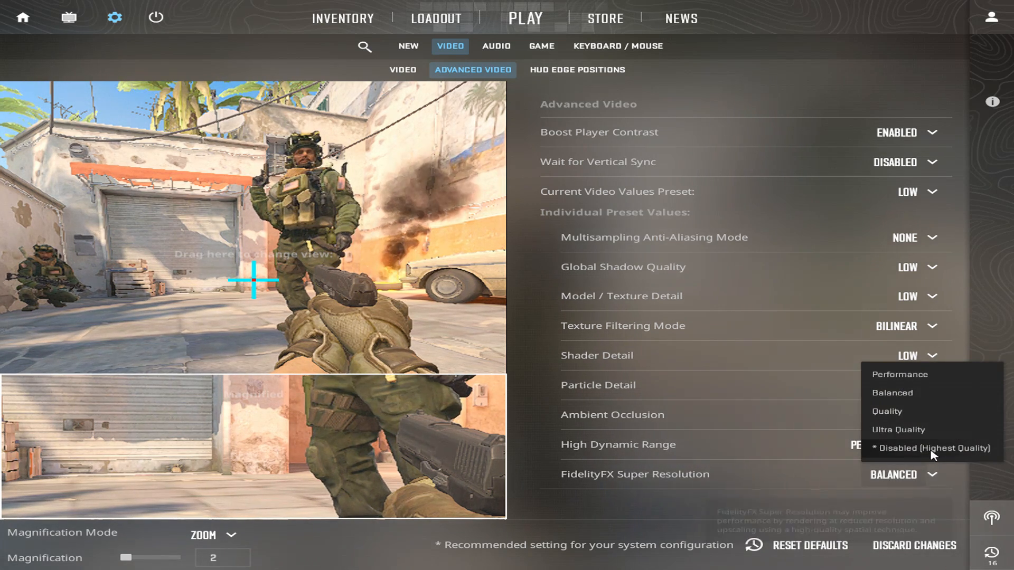
click(930, 448)
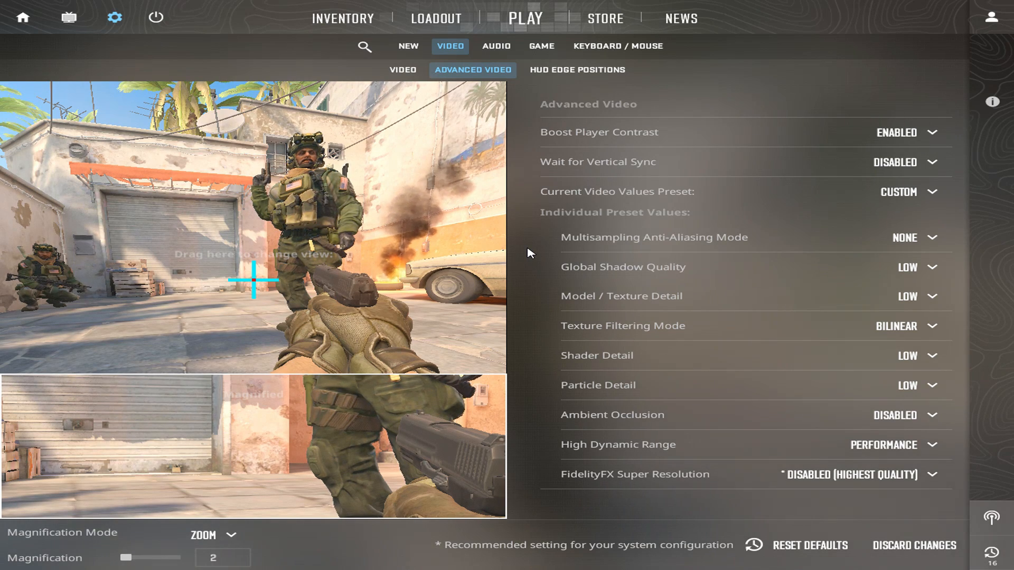
mouse_move(887, 476)
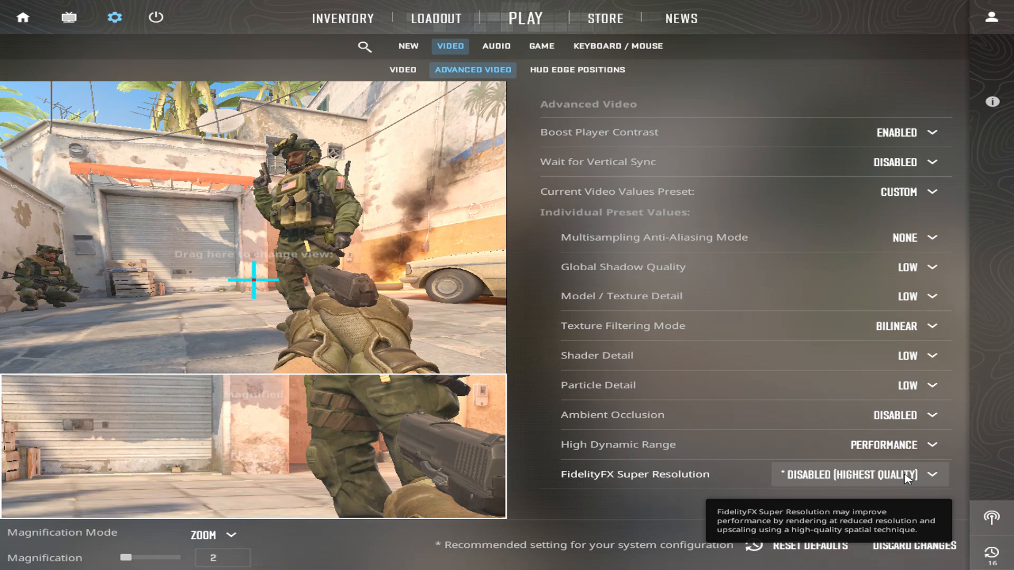
click(858, 474)
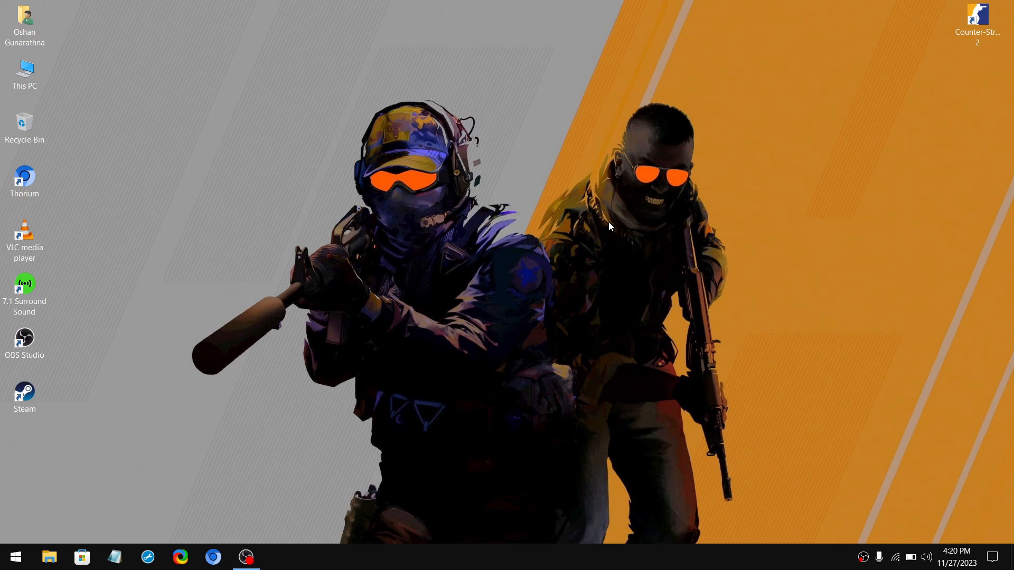
mouse_move(563, 248)
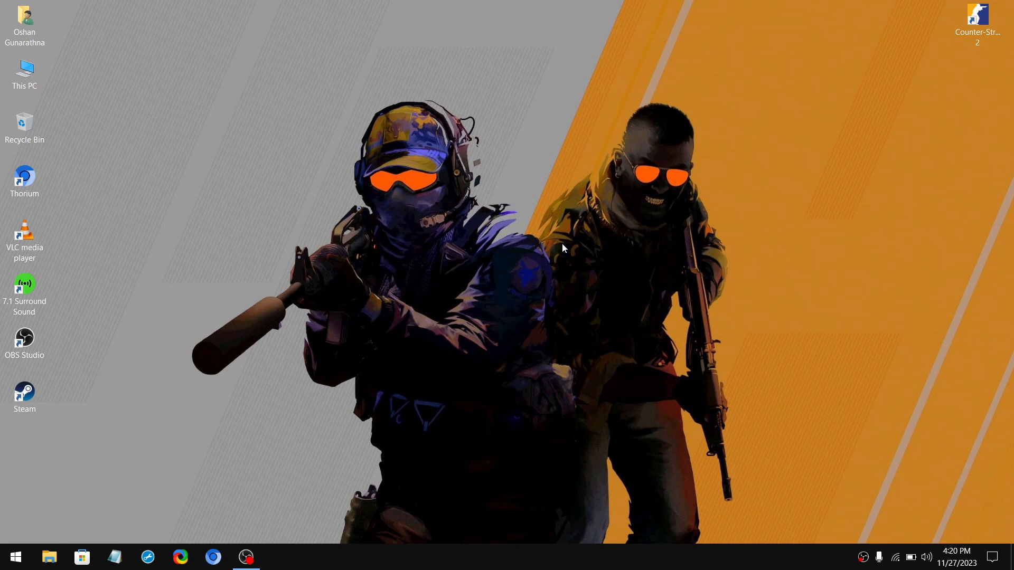
Browse to Steam\userdata\account\730\local\cfg and open cs2_video.txt in Notepads.
click(24, 393)
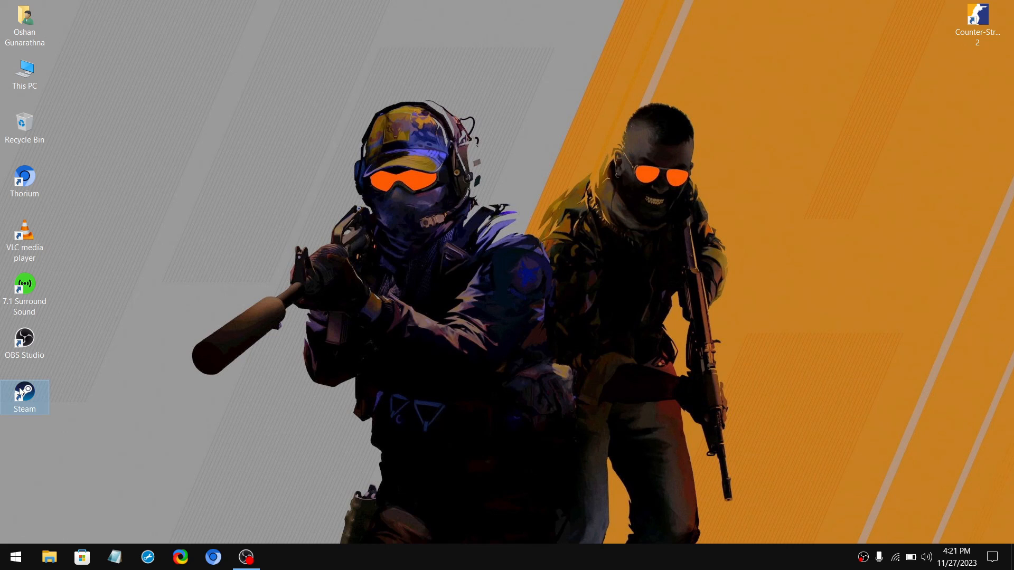
double_click(24, 392)
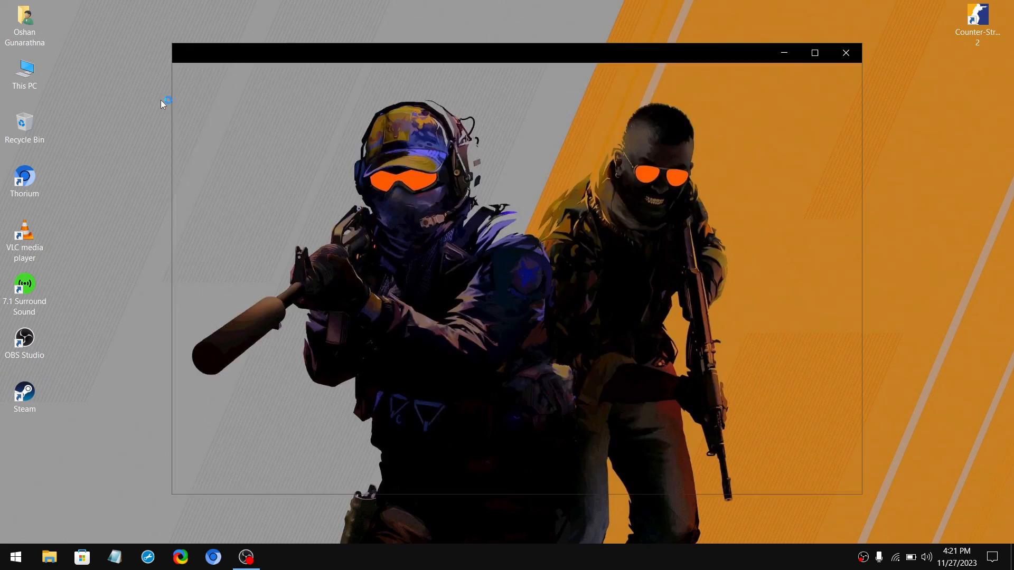
click(50, 556)
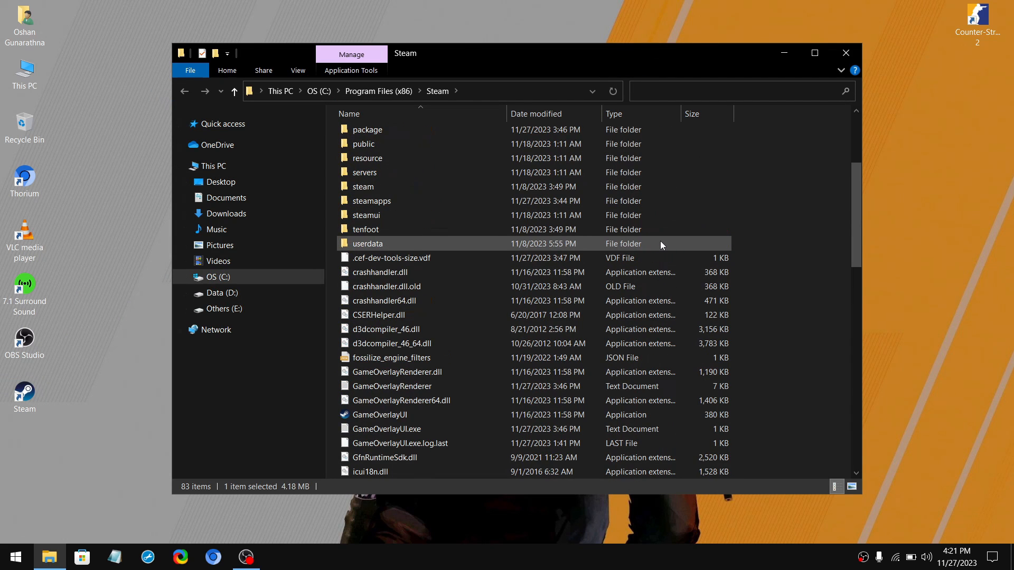
double_click(368, 243)
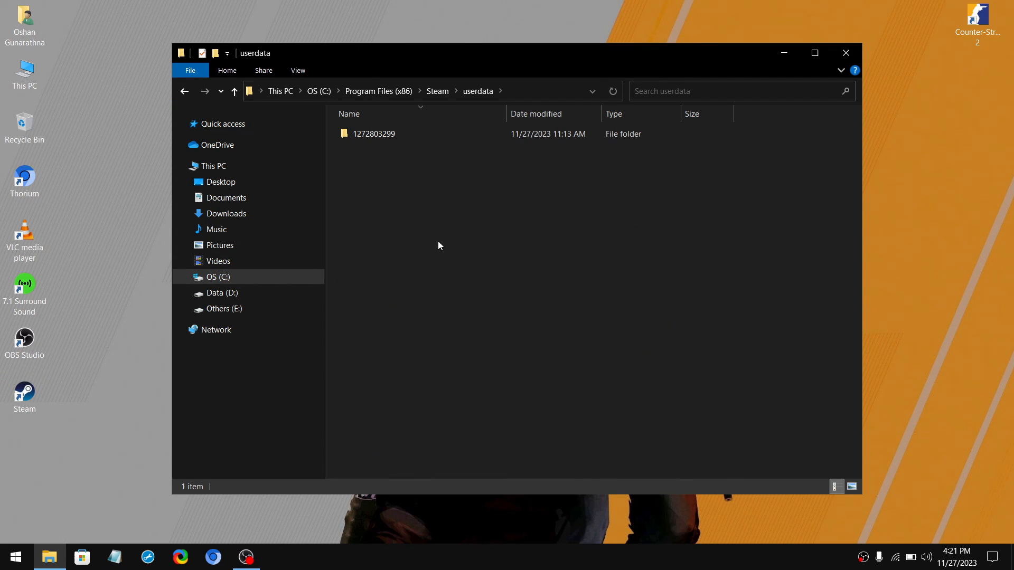
double_click(374, 133)
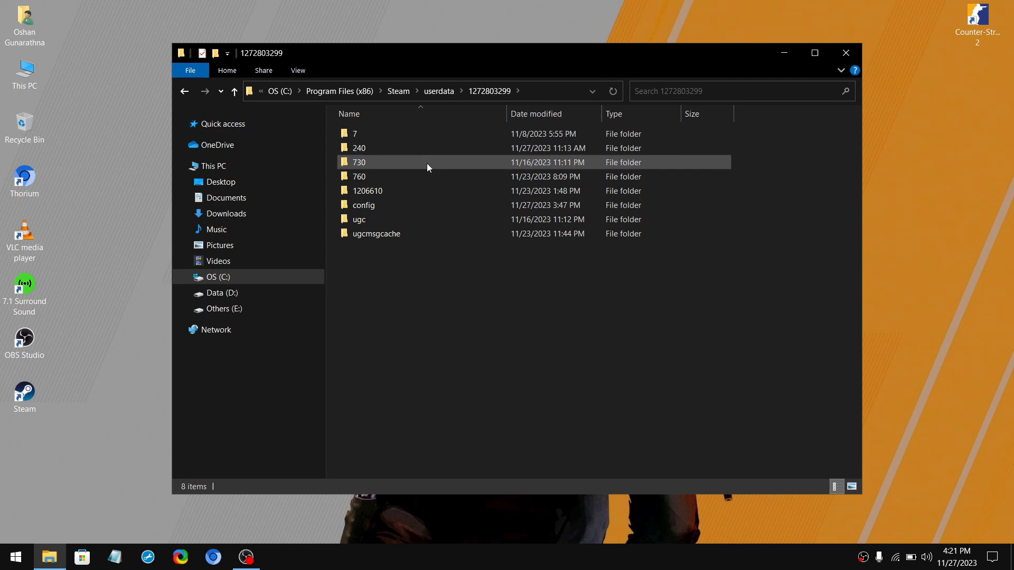
double_click(359, 162)
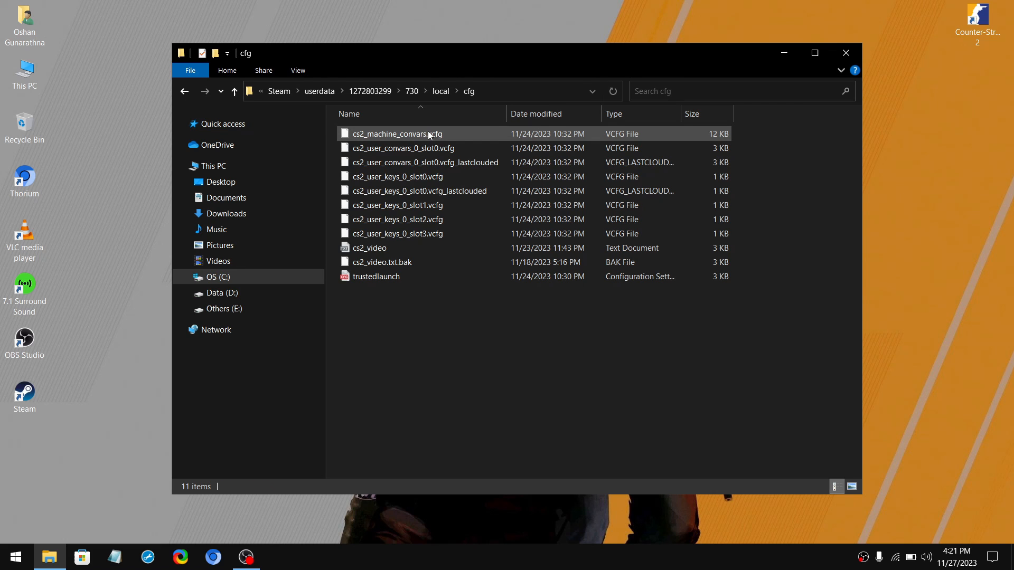
click(369, 248)
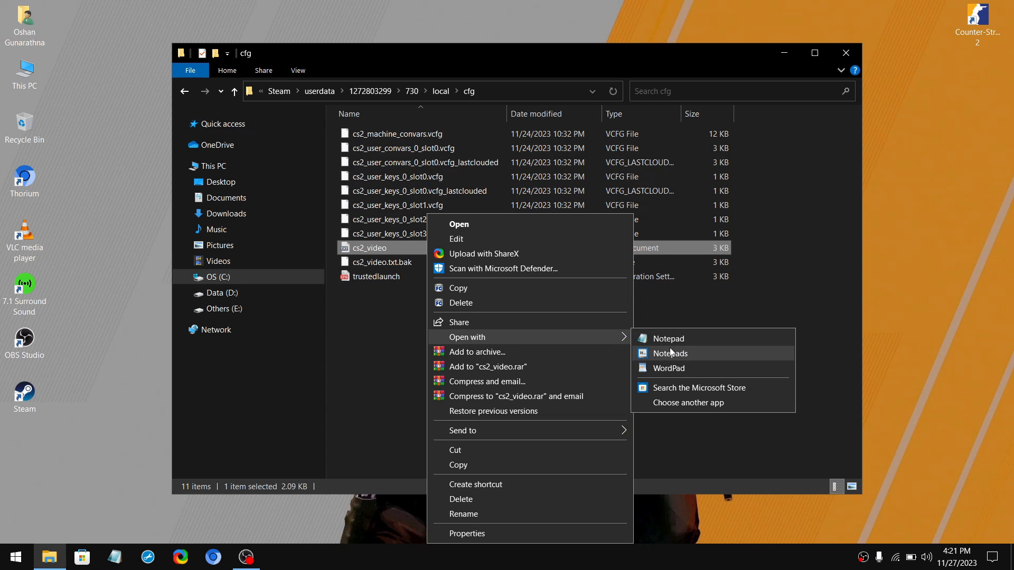
click(668, 338)
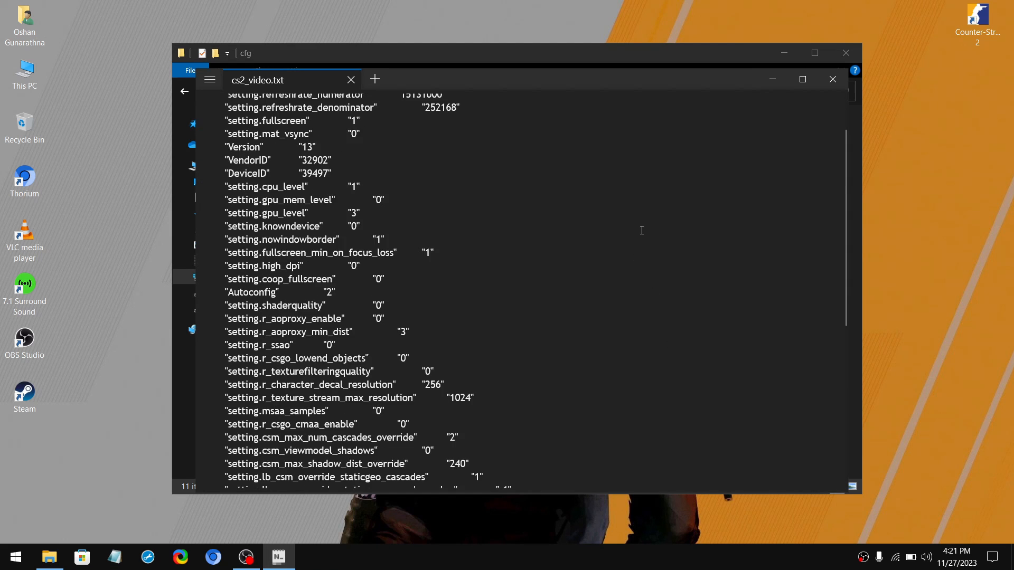
Scroll cs2_video.txt down to the shadow texture width and height override entries.
scroll(down, 3)
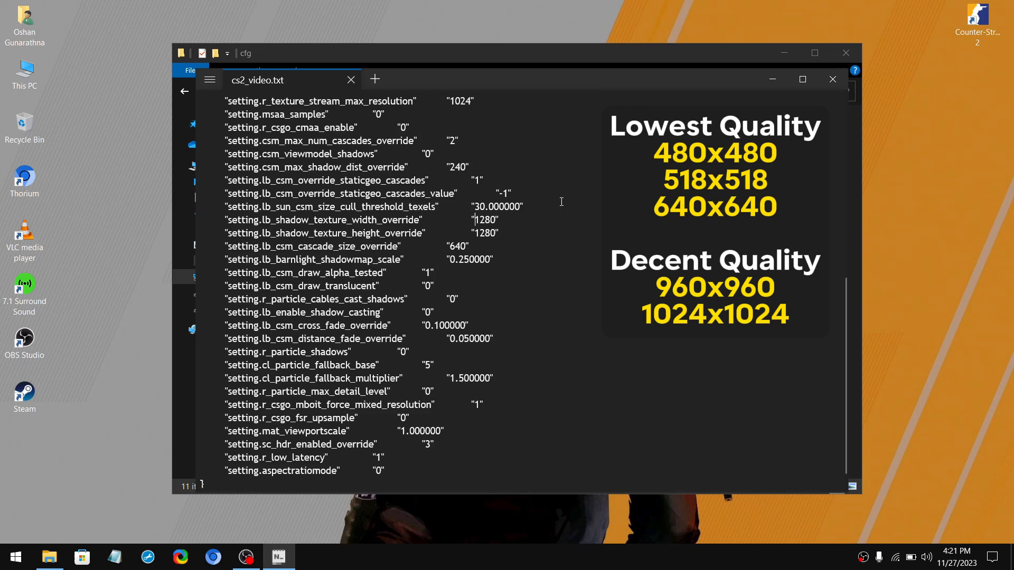
mouse_move(562, 377)
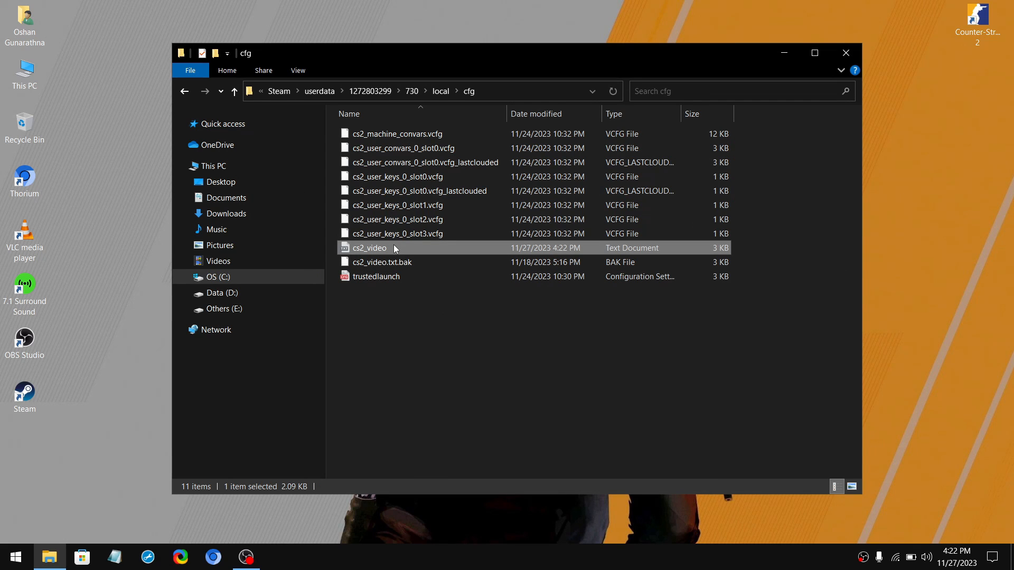
Mark the cs2_video file Read-only in its Properties and apply.
right_click(369, 248)
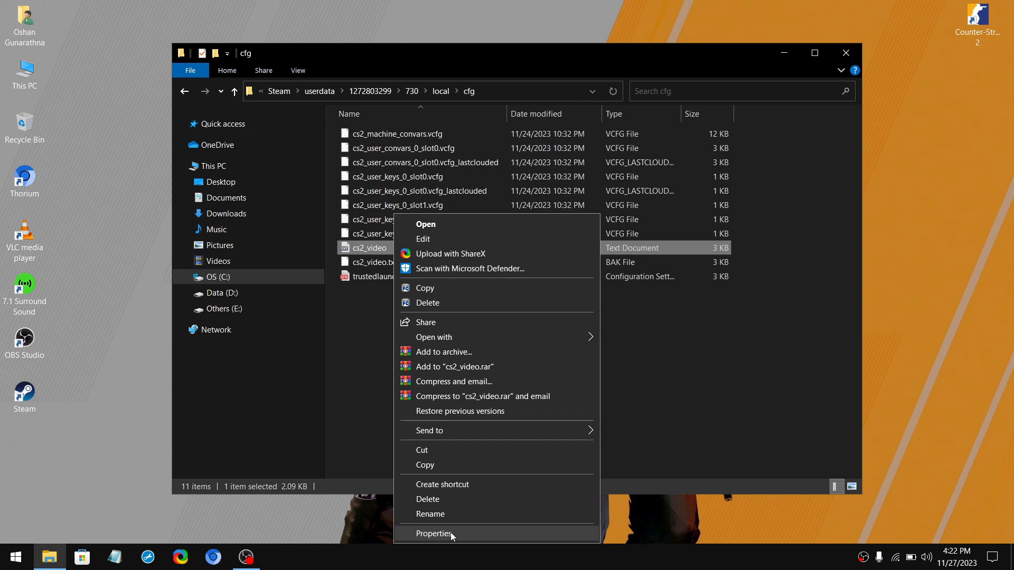
click(435, 534)
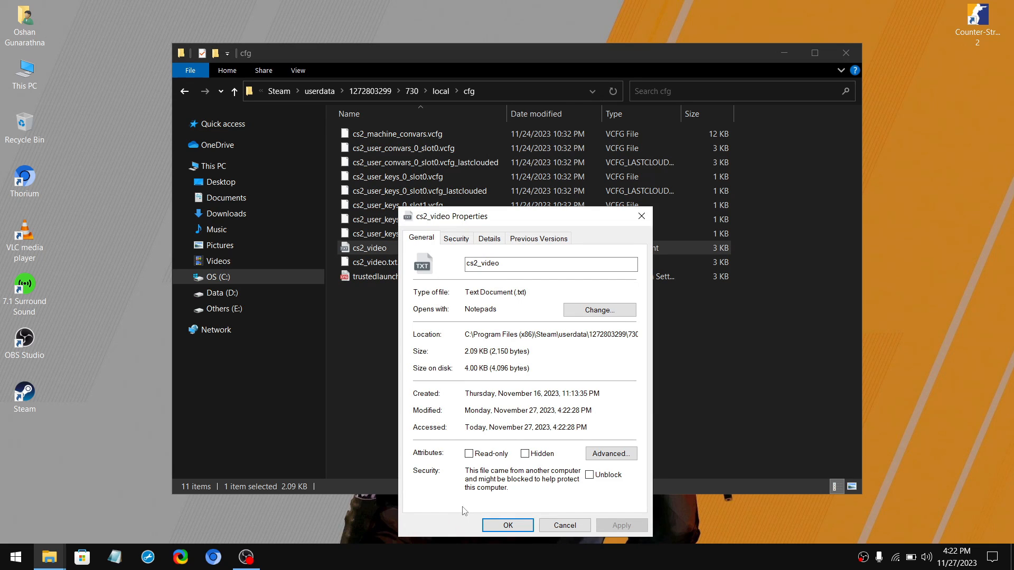
click(469, 453)
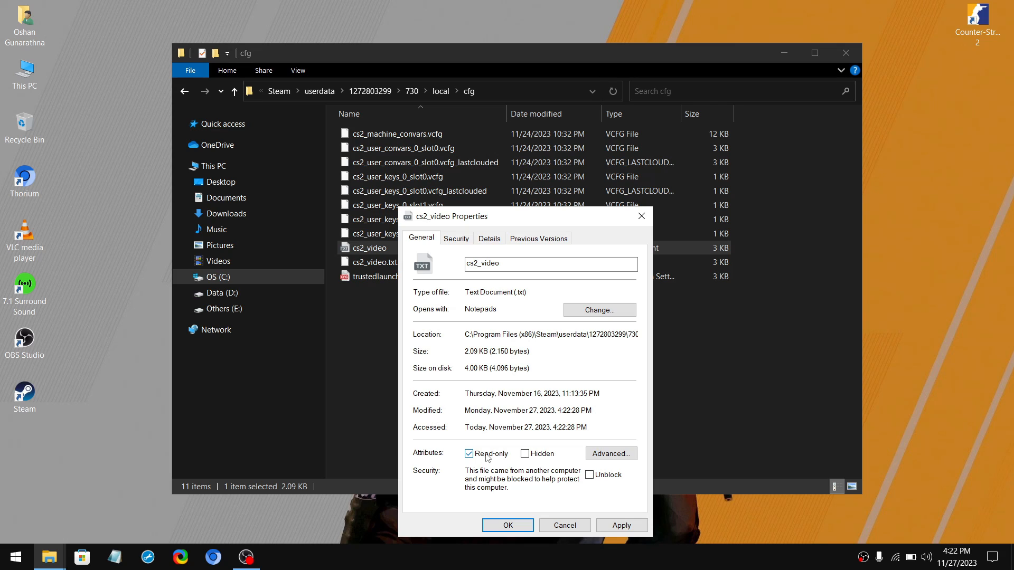
click(469, 453)
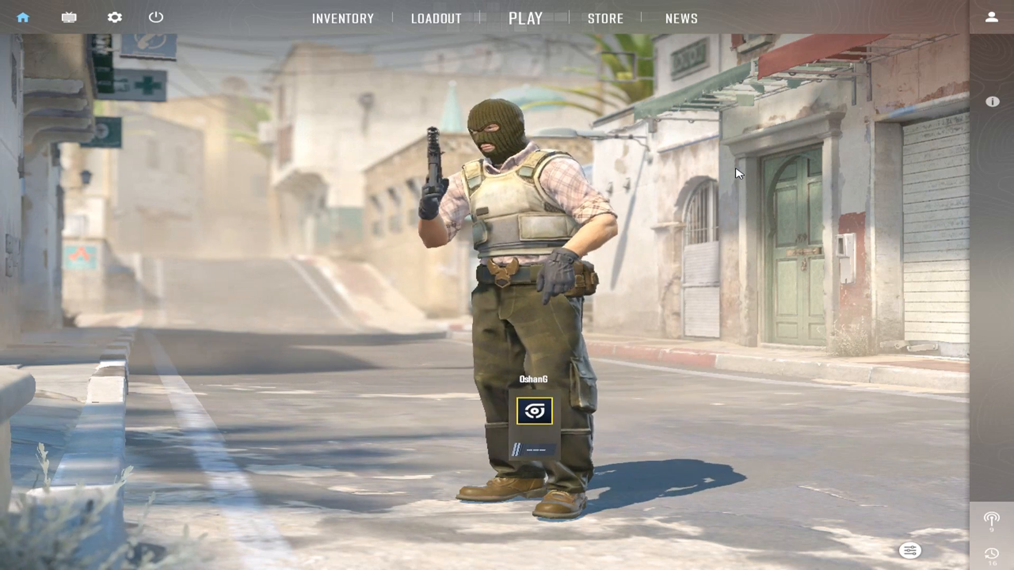
Browse Counter-Strike 2's Practice maps, then untick Read-only on cs2_video.
click(525, 18)
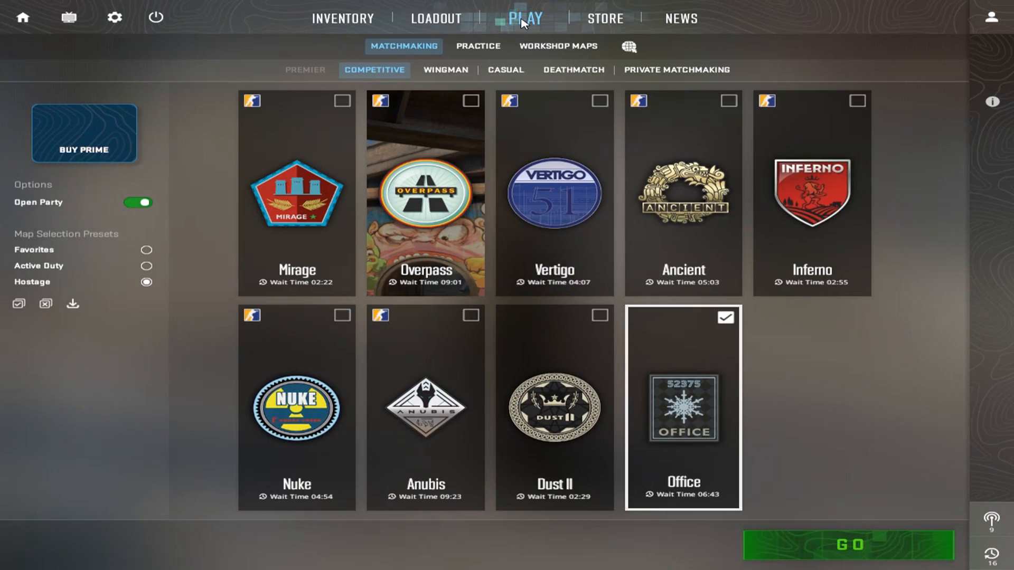
click(479, 46)
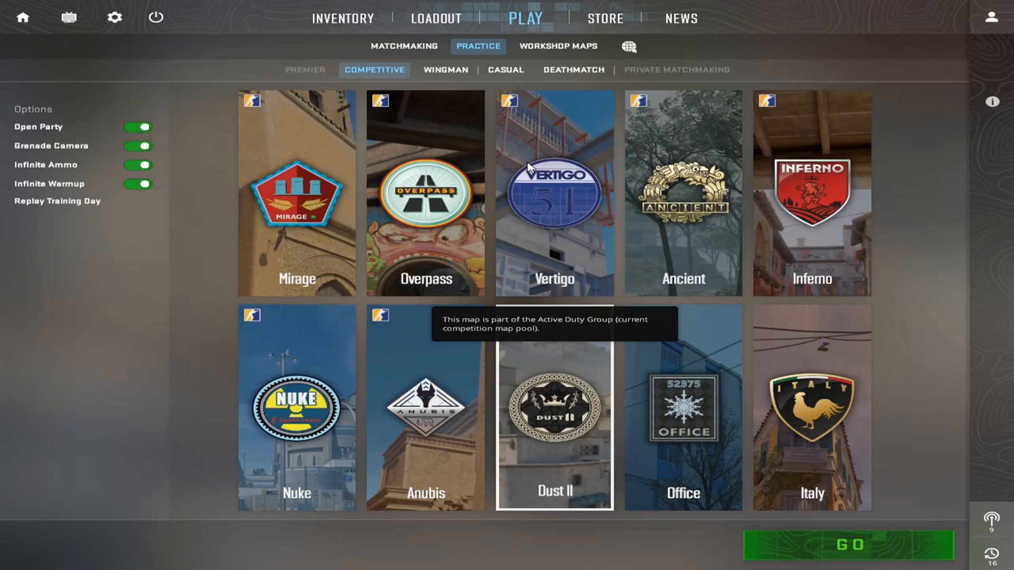
click(849, 545)
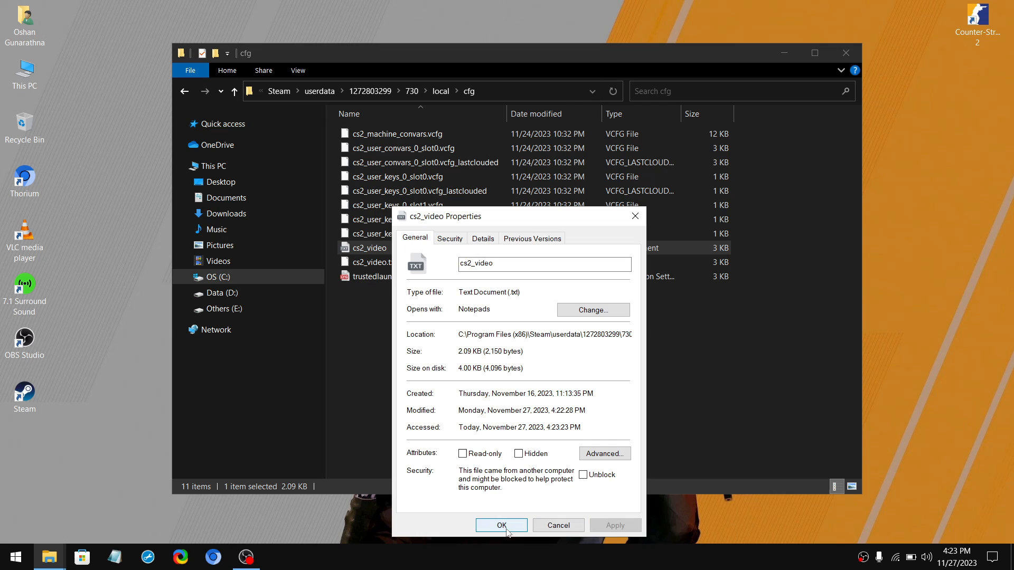
Confirm the cleared Read-only, reopen cs2_video and select the 1024 shadow texture width.
click(502, 525)
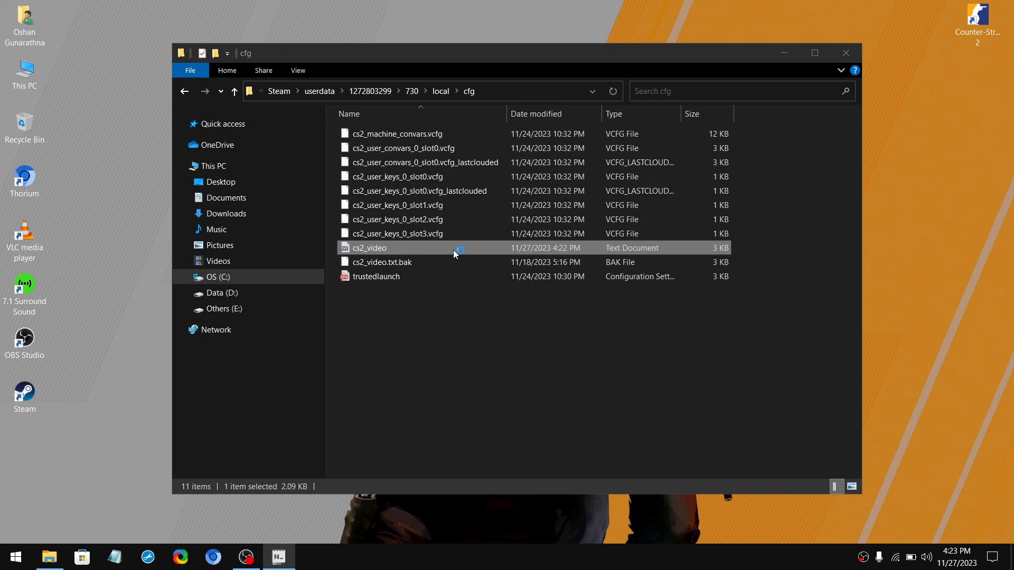
double_click(369, 247)
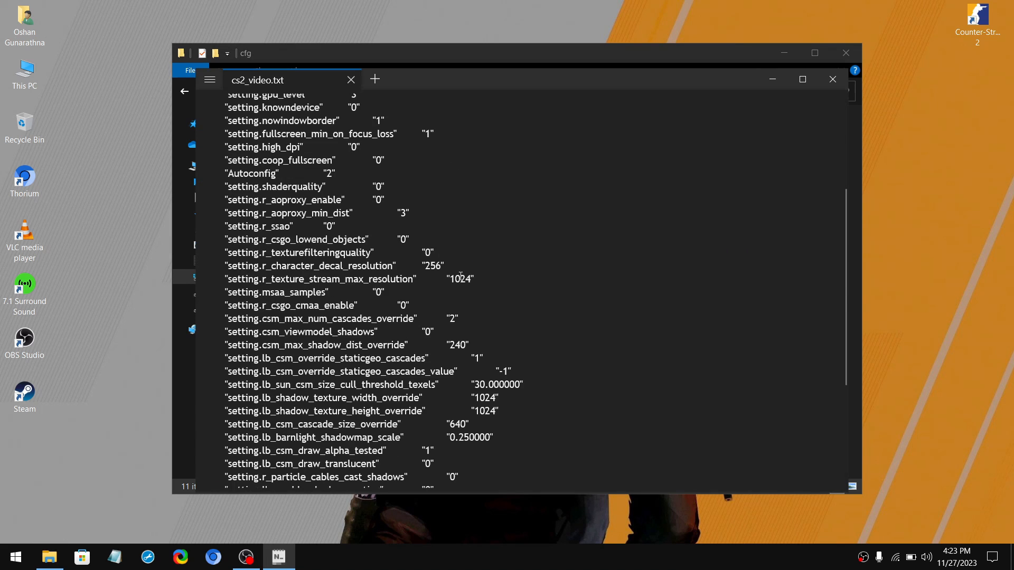
scroll(down, 3)
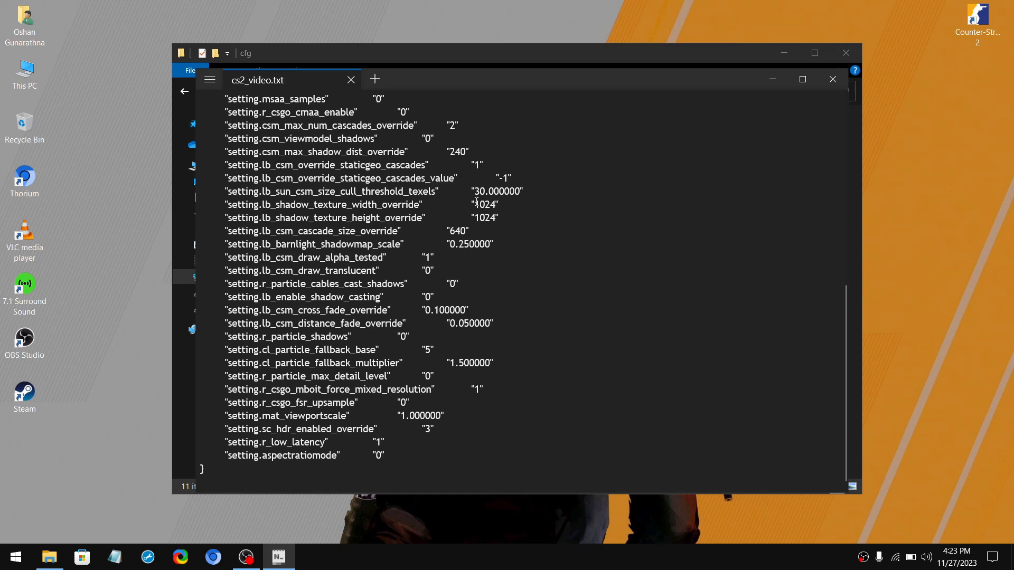
double_click(484, 205)
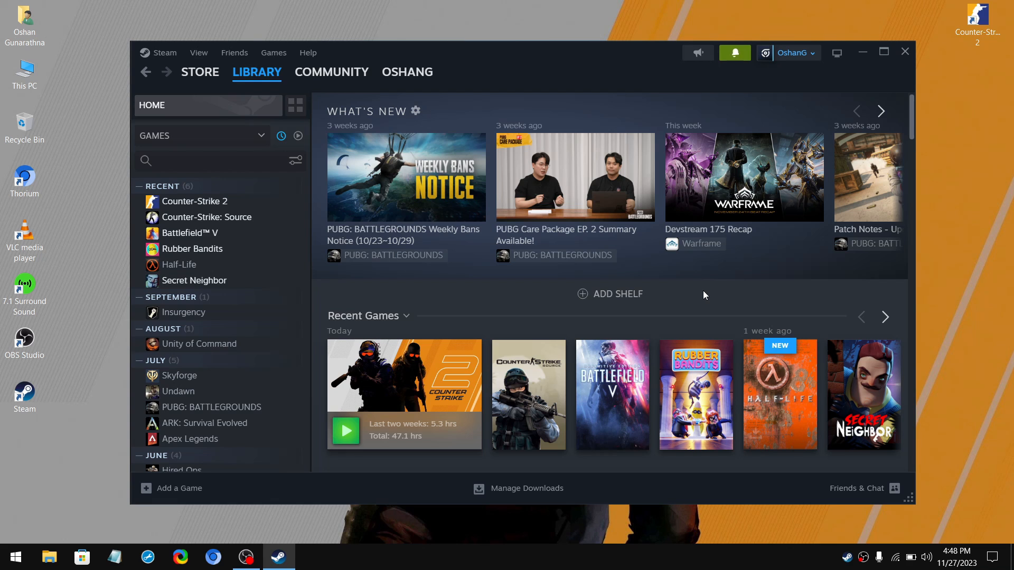
Put Steam in Small Mode, check Steam Client WebHelper, then right-click Counter-Strike 2.
click(198, 52)
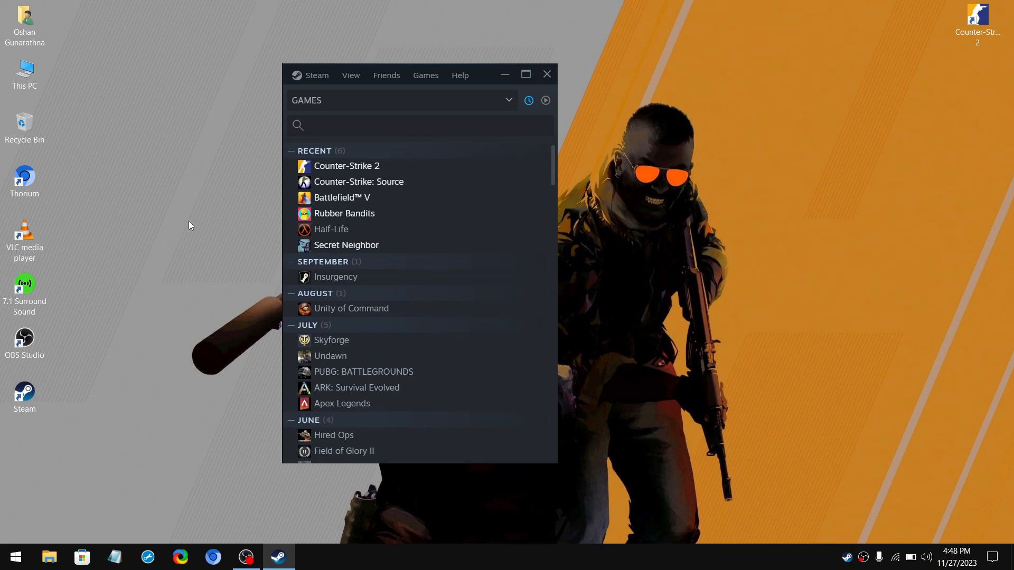
mouse_move(574, 244)
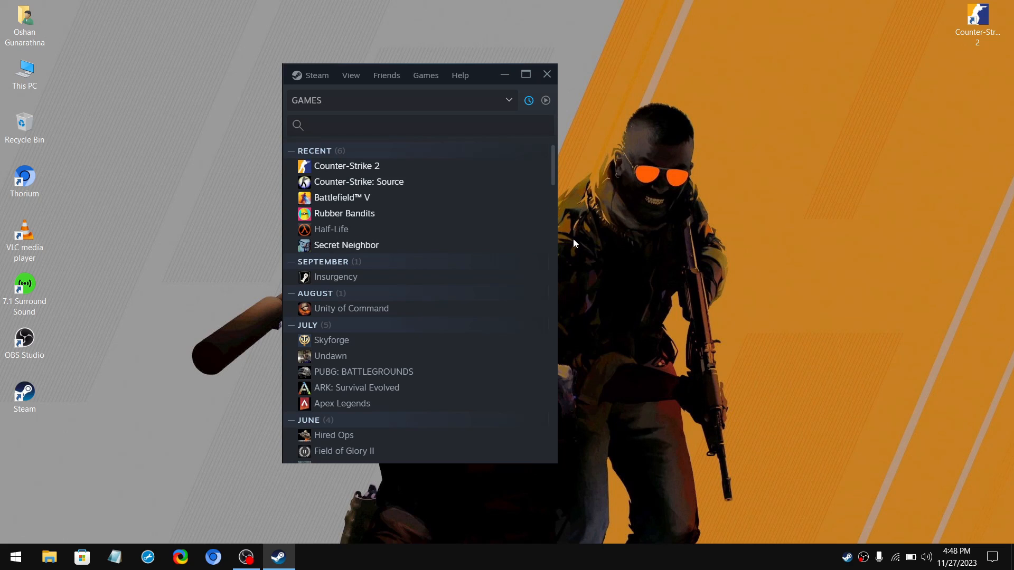
mouse_move(613, 239)
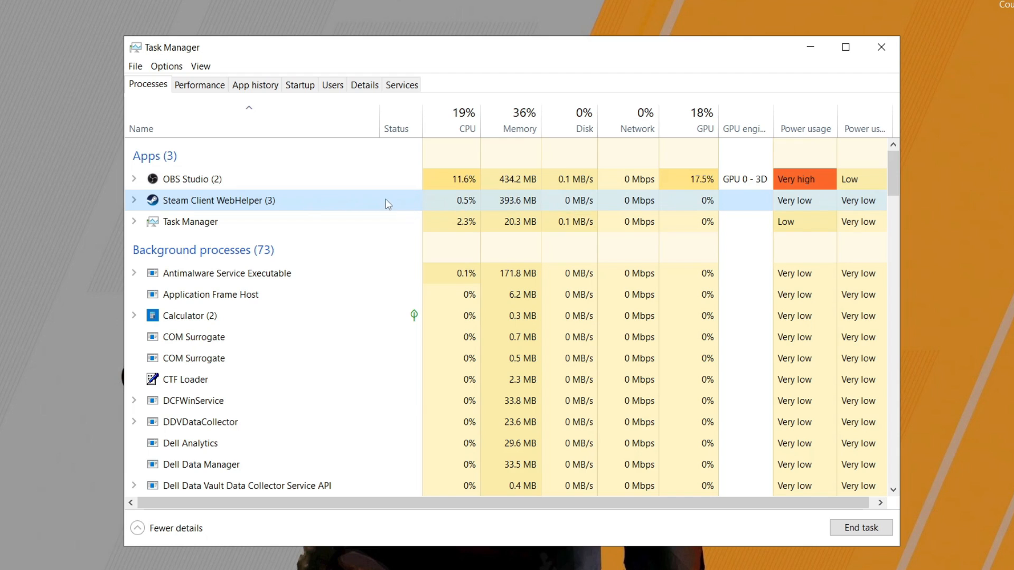
click(133, 200)
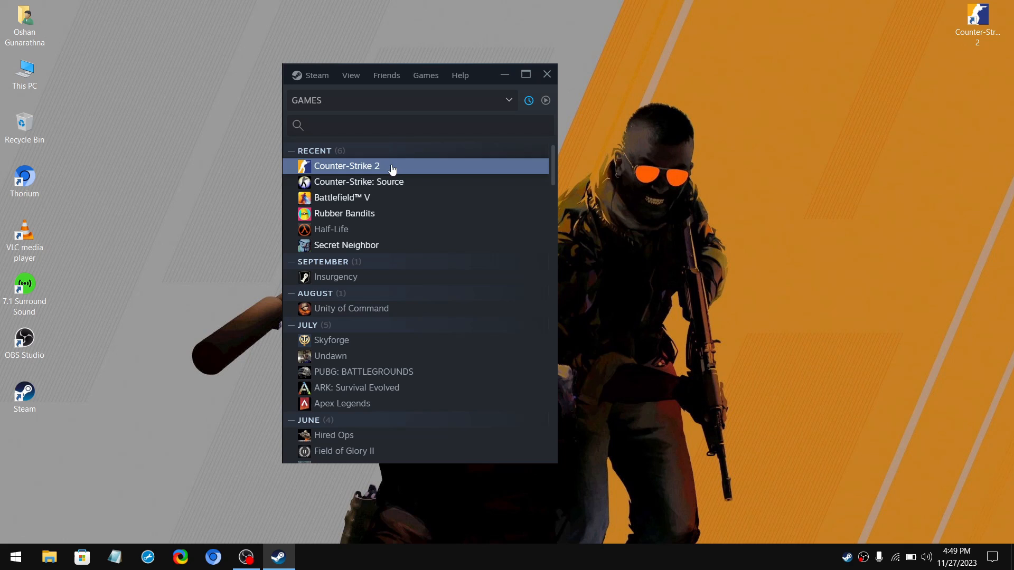
right_click(346, 166)
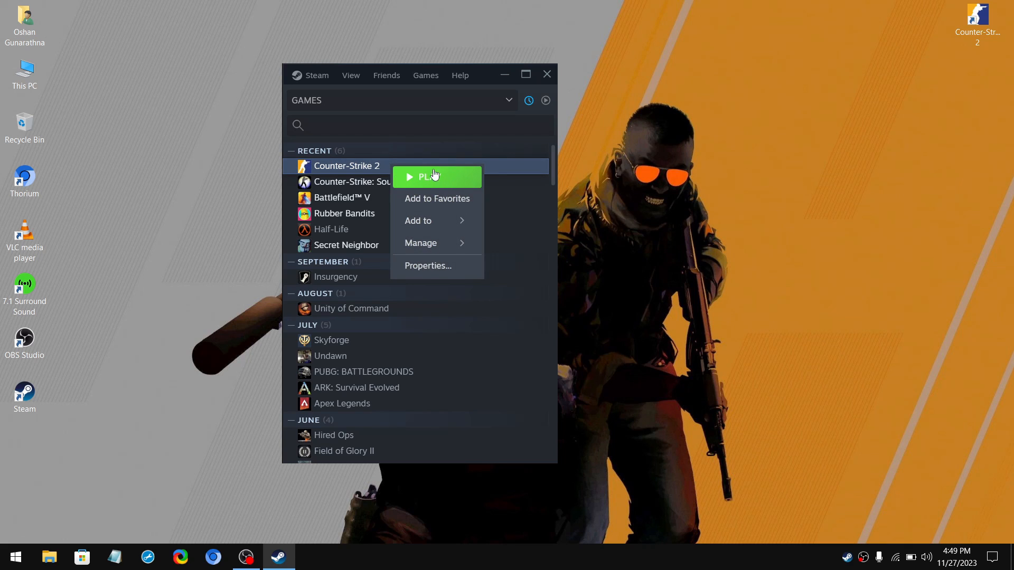